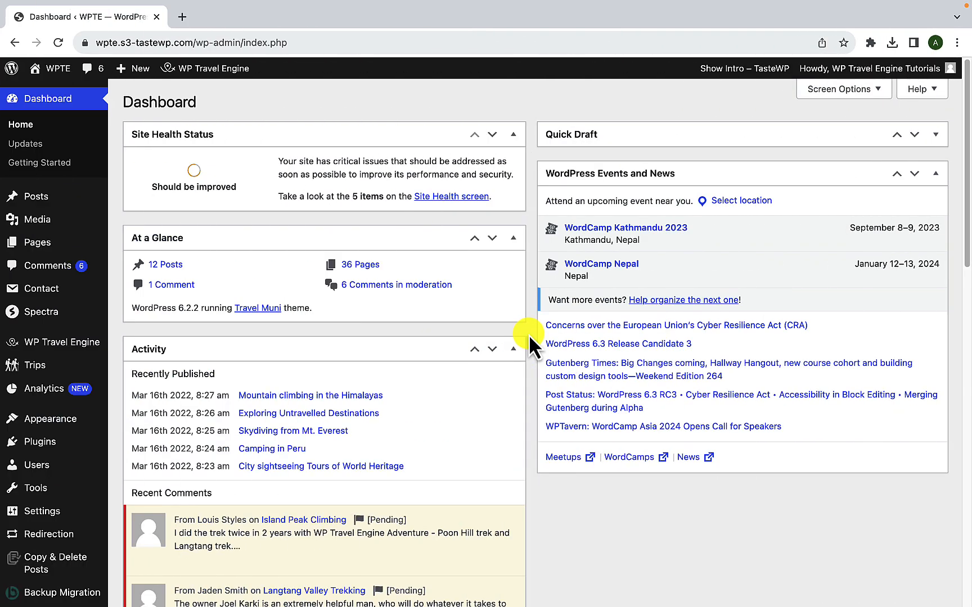
mouse_move(530, 347)
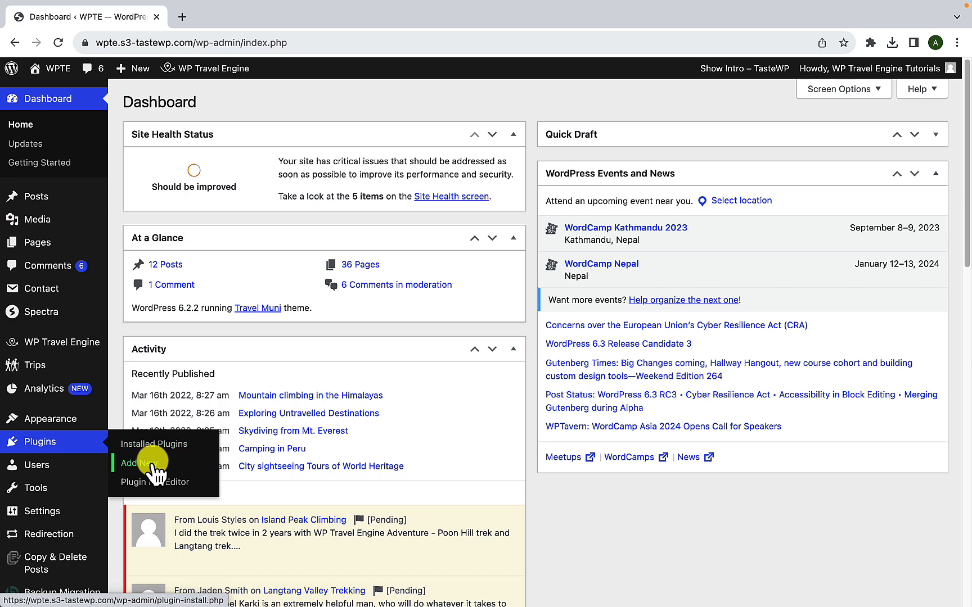
Step: Go to the Add Plugins page from the Plugins sidebar menu
left_click(136, 464)
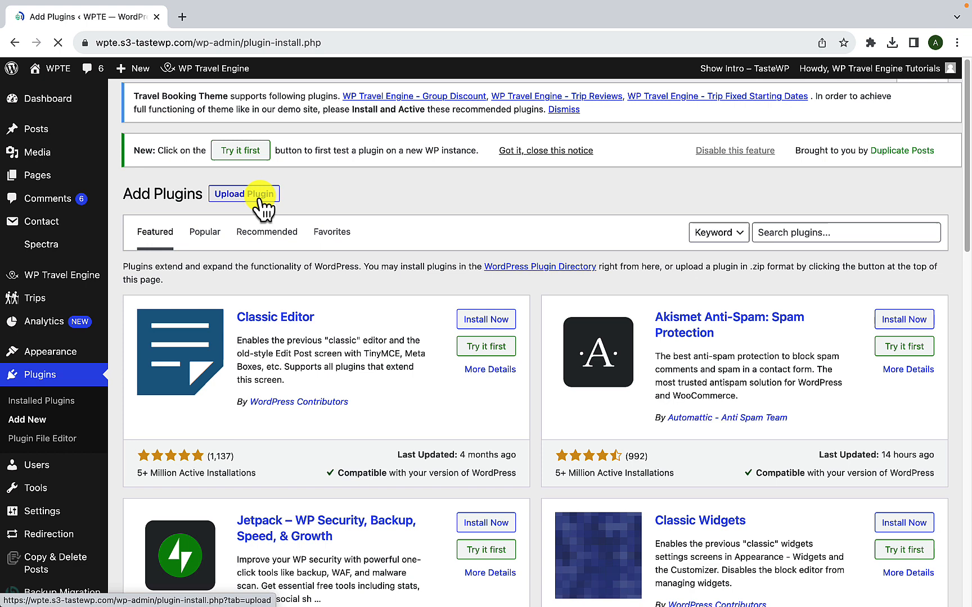
Step: Choose wptravelengine-email-customizer_1.0.0.zip from Downloads as the plugin to upload
left_click(244, 194)
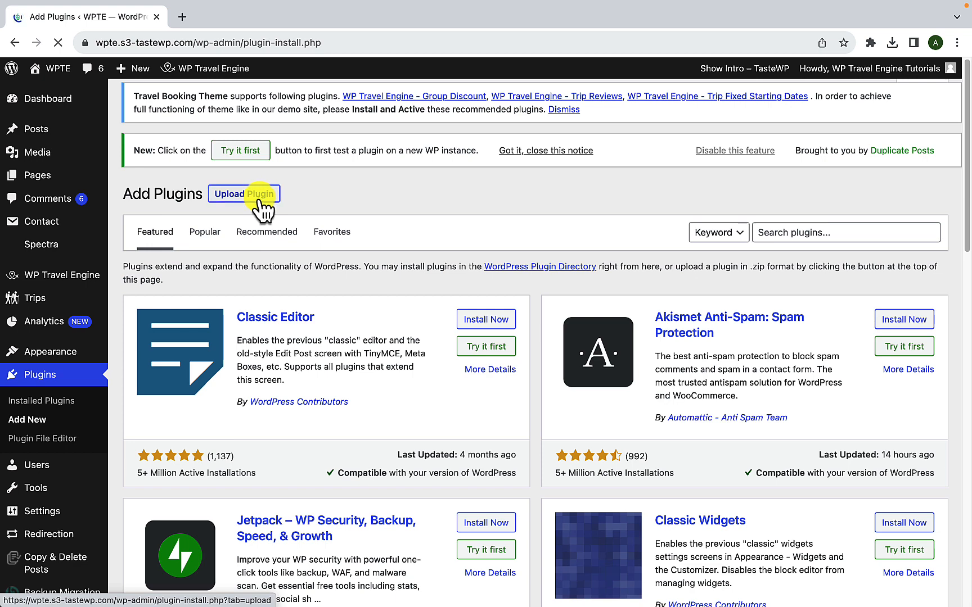
left_click(244, 194)
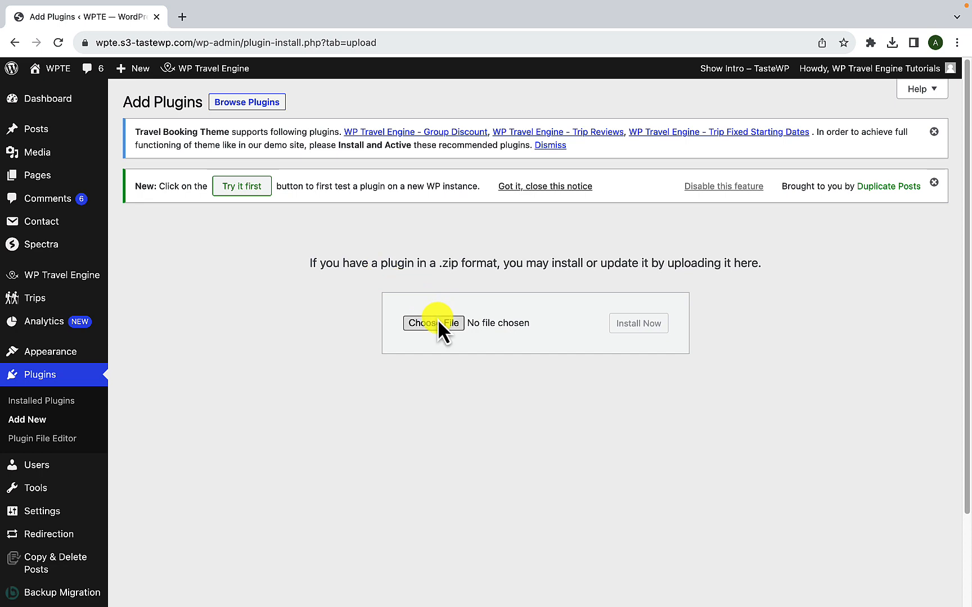
mouse_move(591, 351)
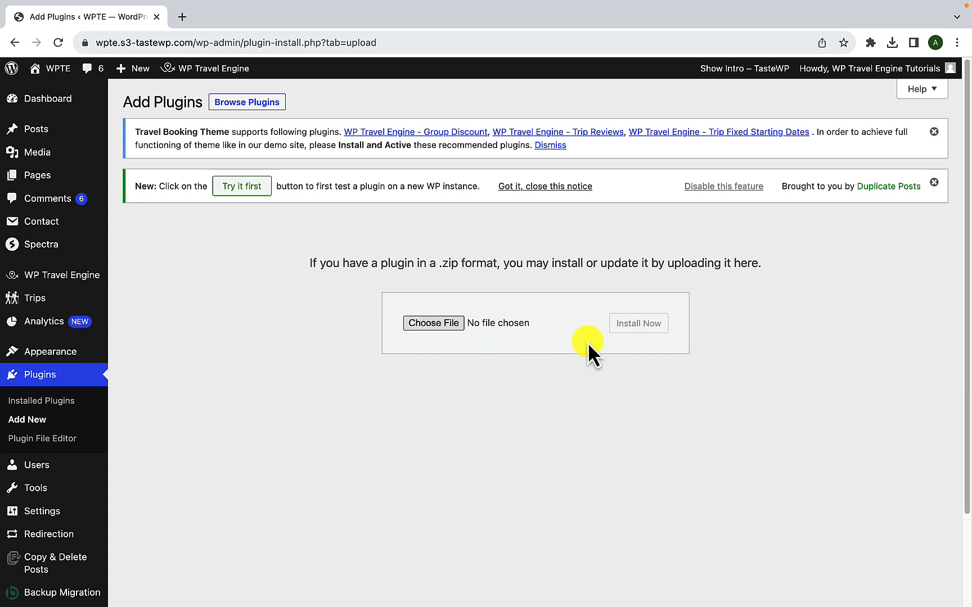
left_click(433, 323)
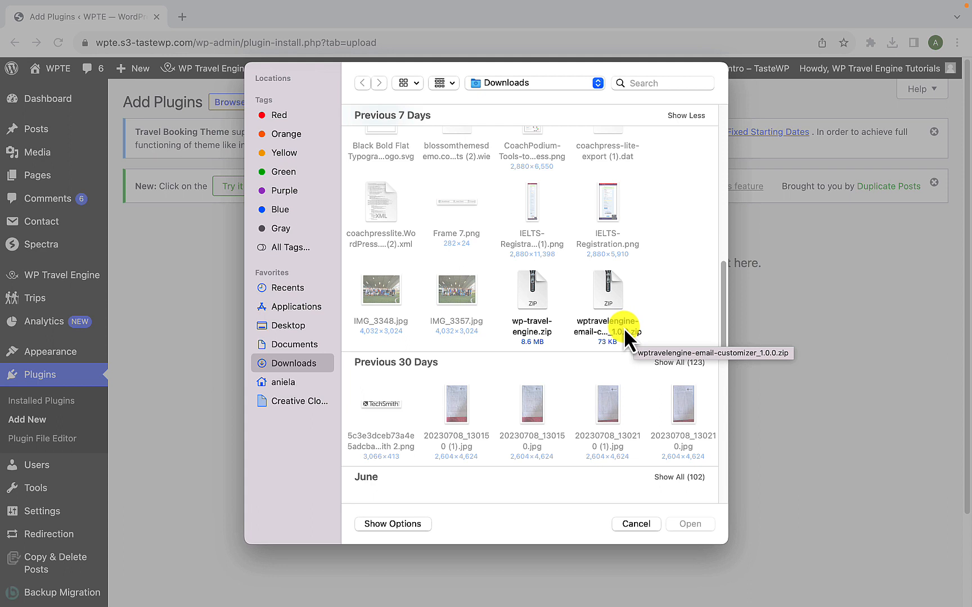
mouse_move(629, 344)
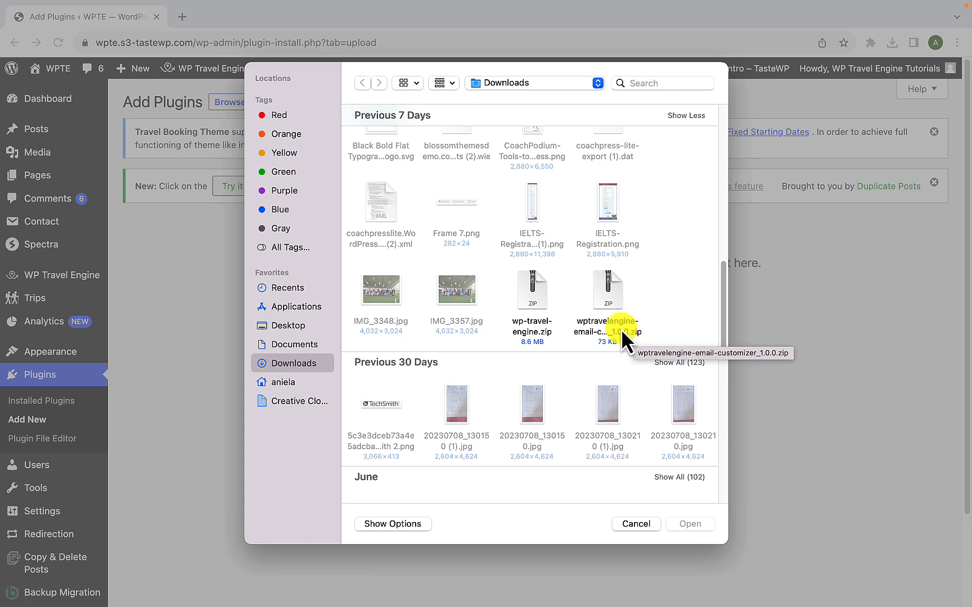
left_click(608, 289)
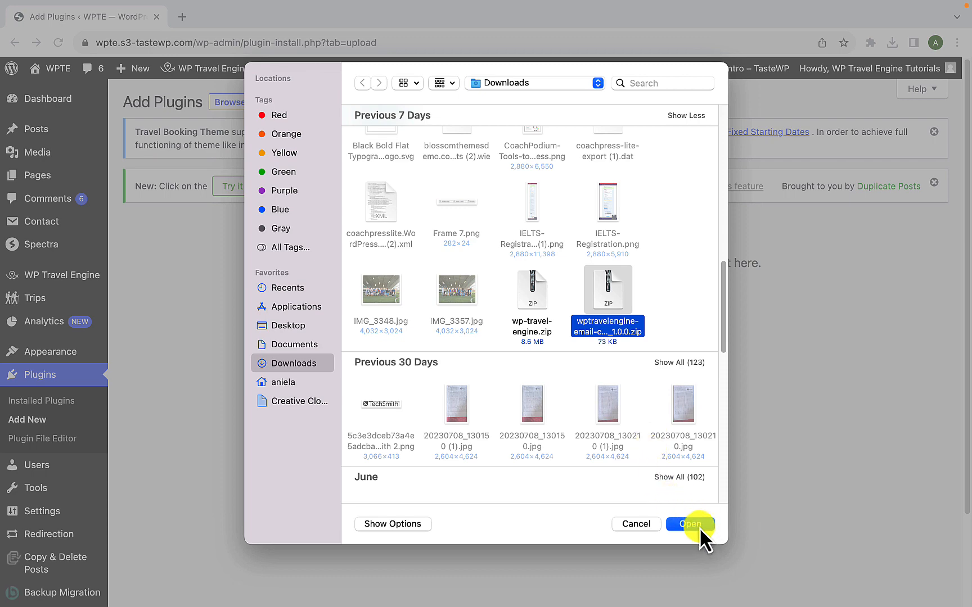
left_click(691, 524)
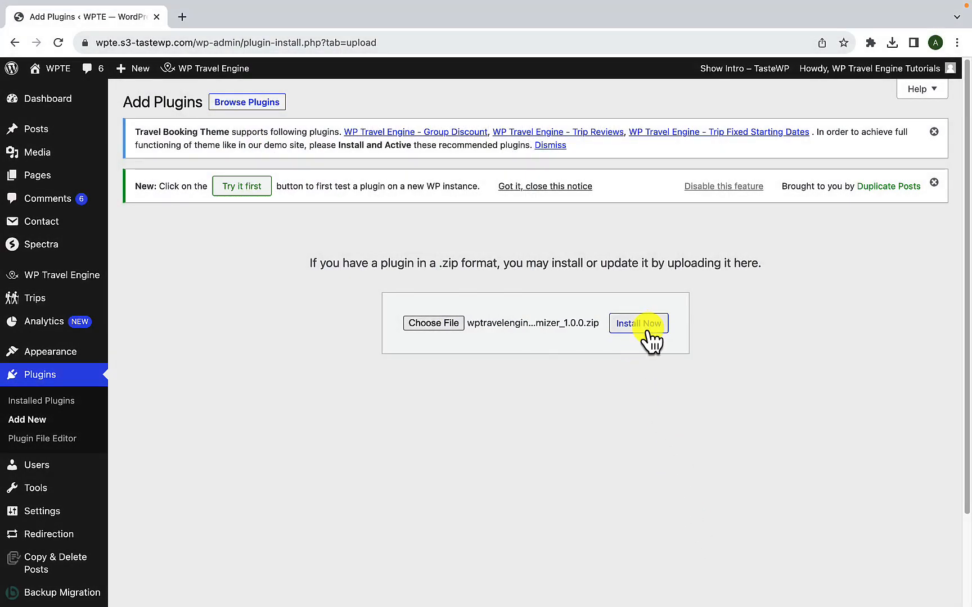
Step: Install the uploaded email customizer plugin package
left_click(639, 322)
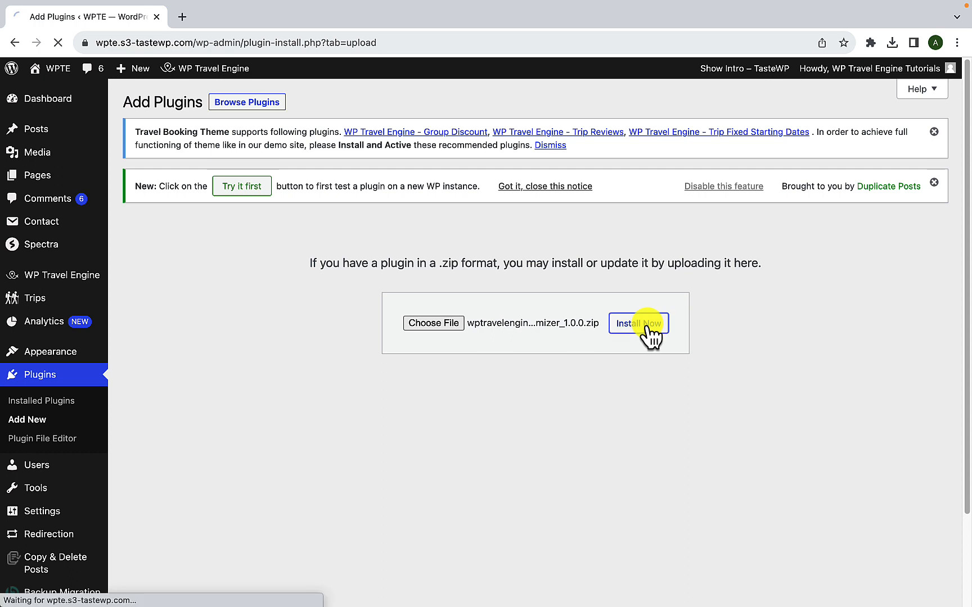
left_click(639, 322)
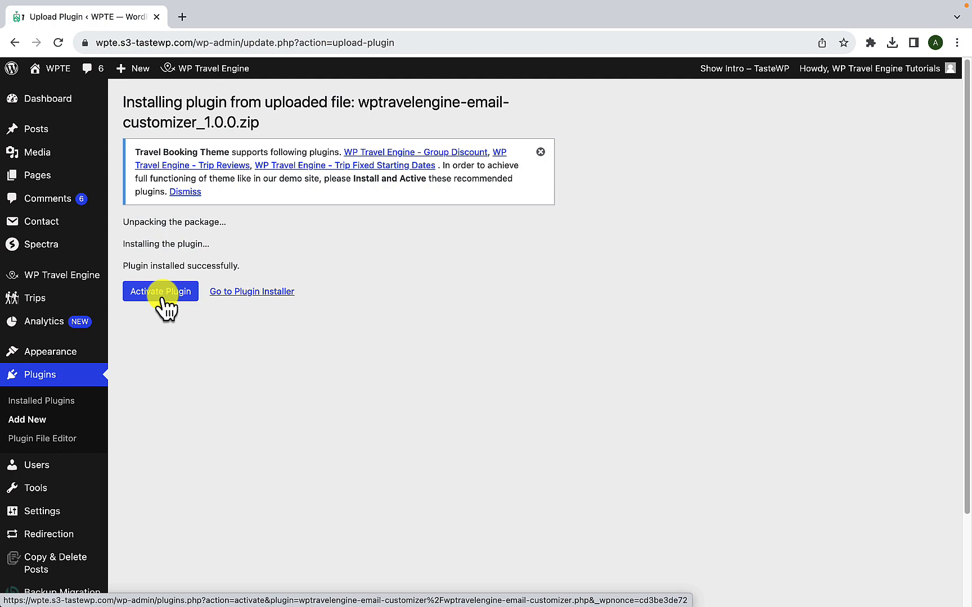
Step: Activate the newly installed WP Travel Engine – Email Customizer plugin
left_click(160, 291)
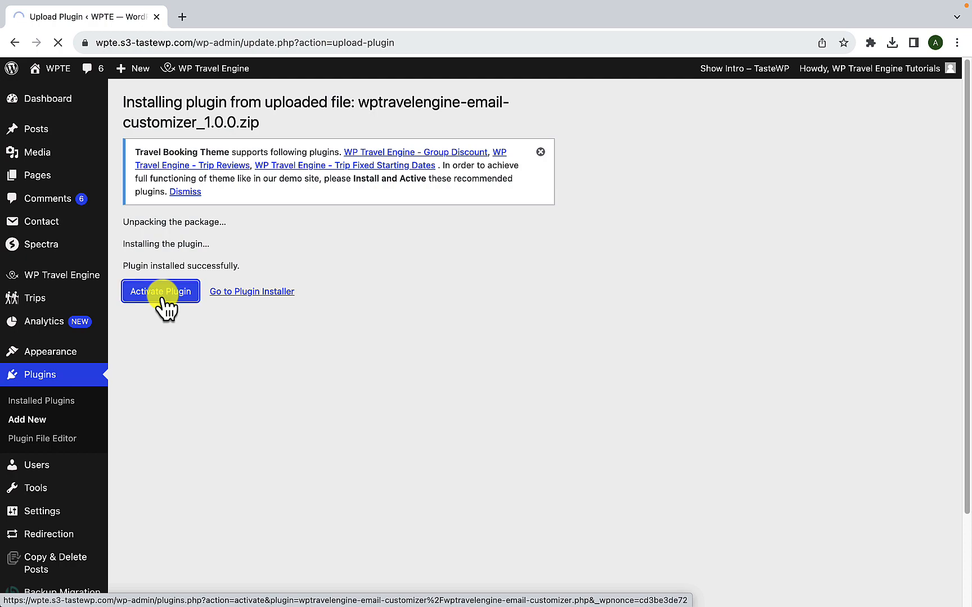
left_click(160, 291)
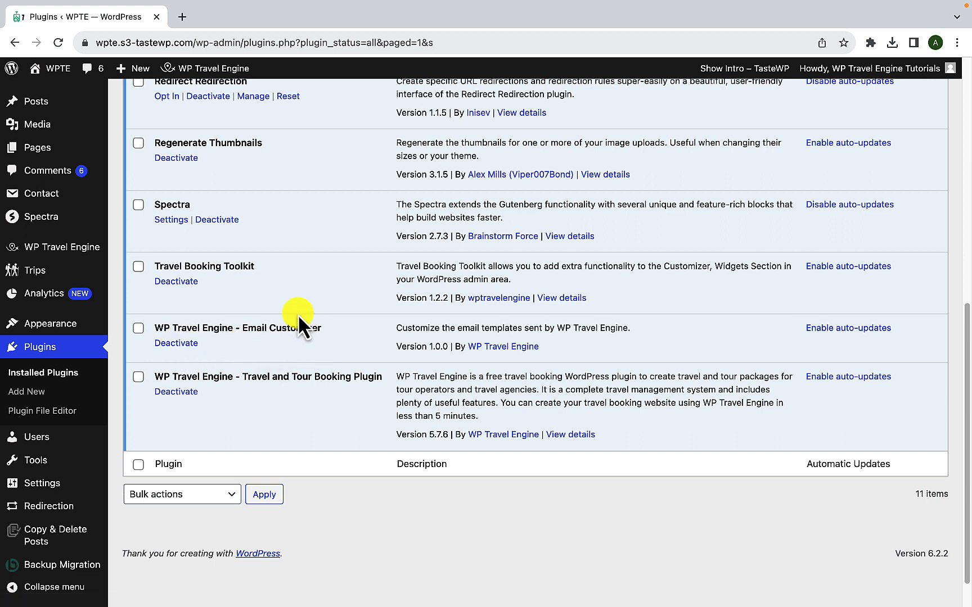
mouse_move(242, 350)
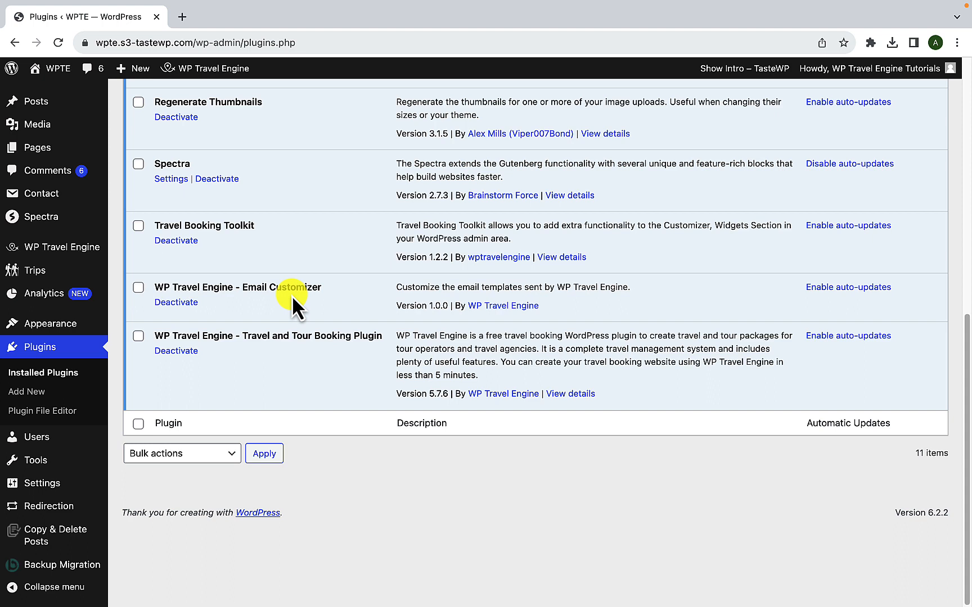
mouse_move(62, 247)
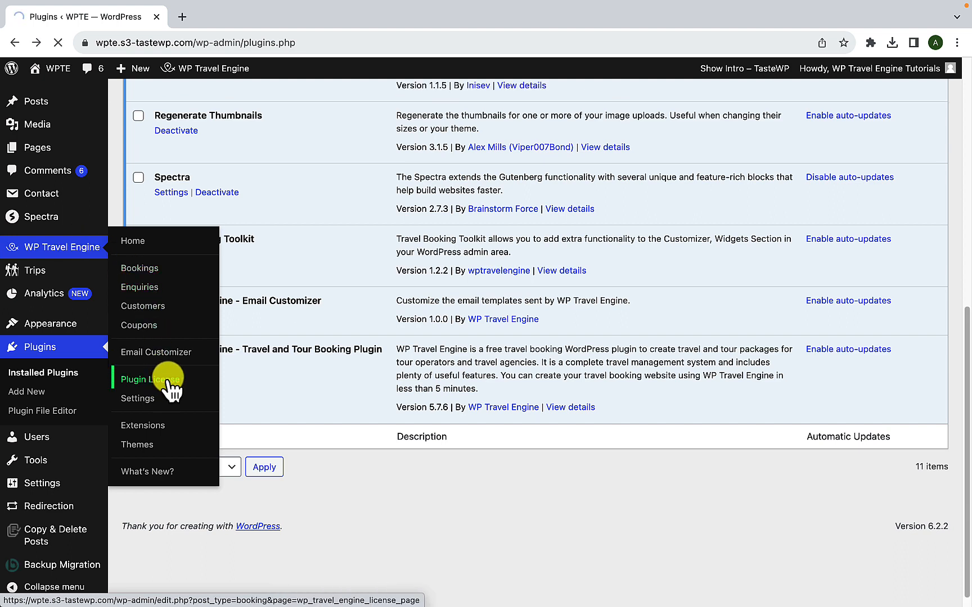
Step: Enter the Email Customizer license key on the Plugin License page and save changes
left_click(148, 379)
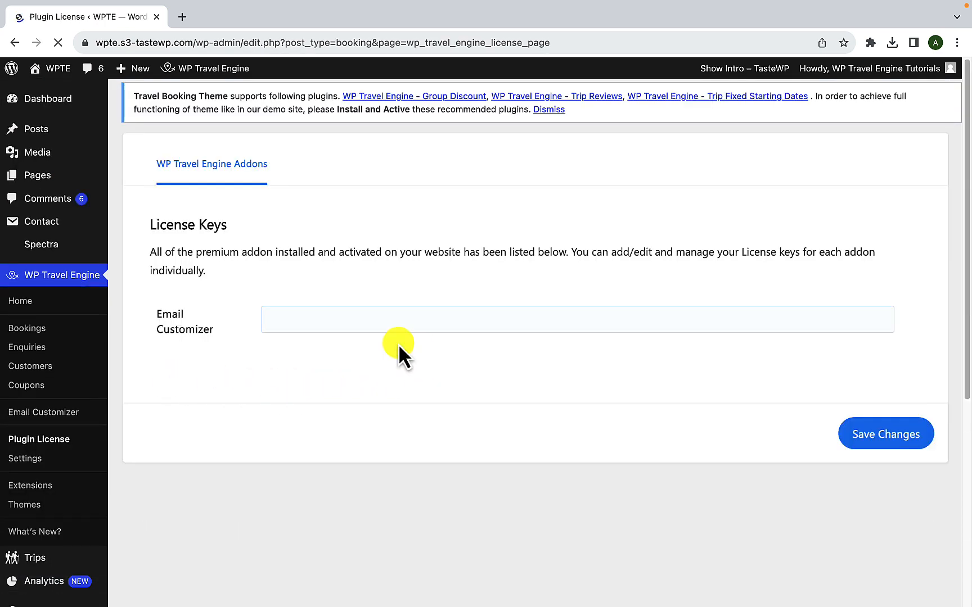
left_click(320, 320)
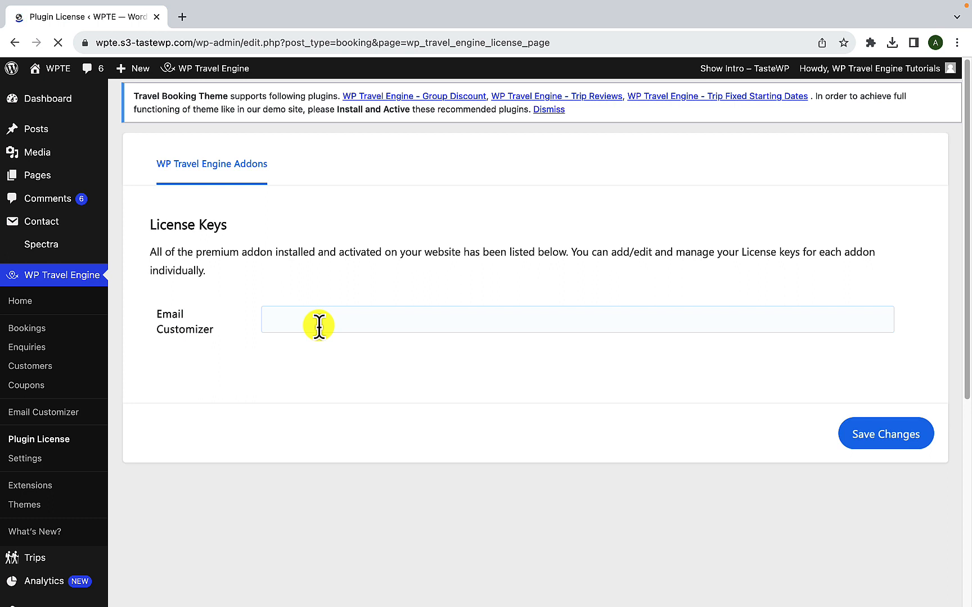
left_click(335, 319)
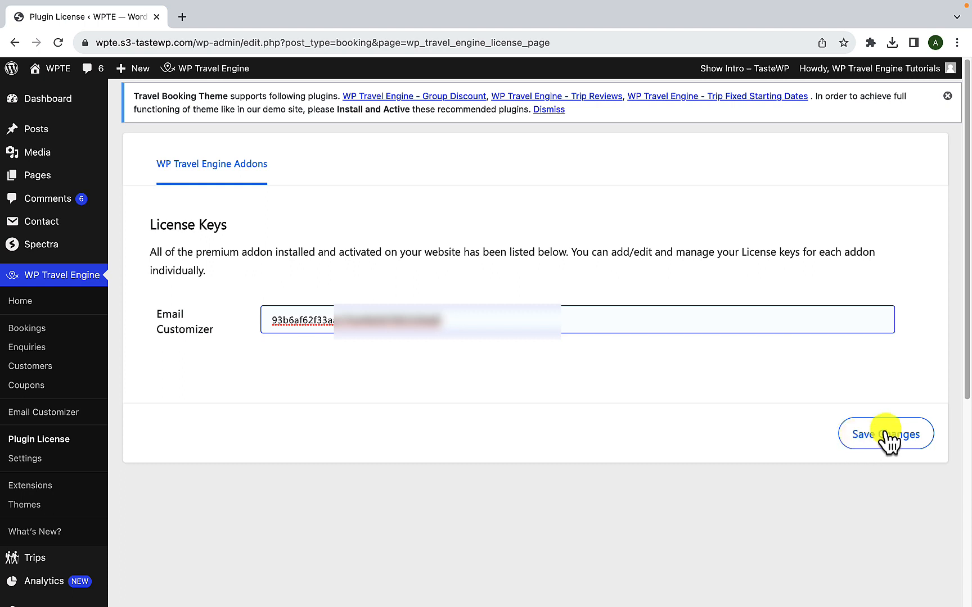
left_click(885, 433)
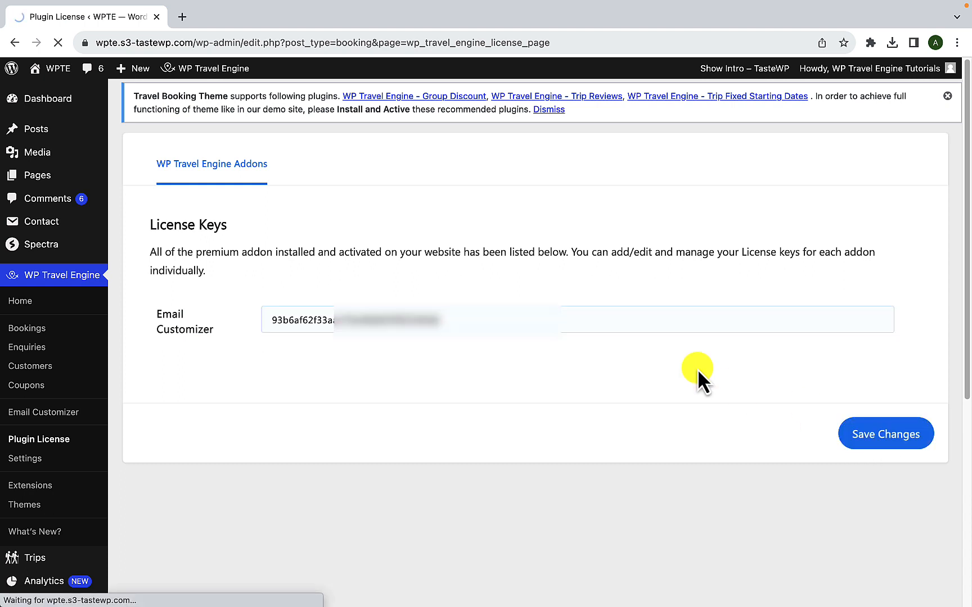
left_click(884, 433)
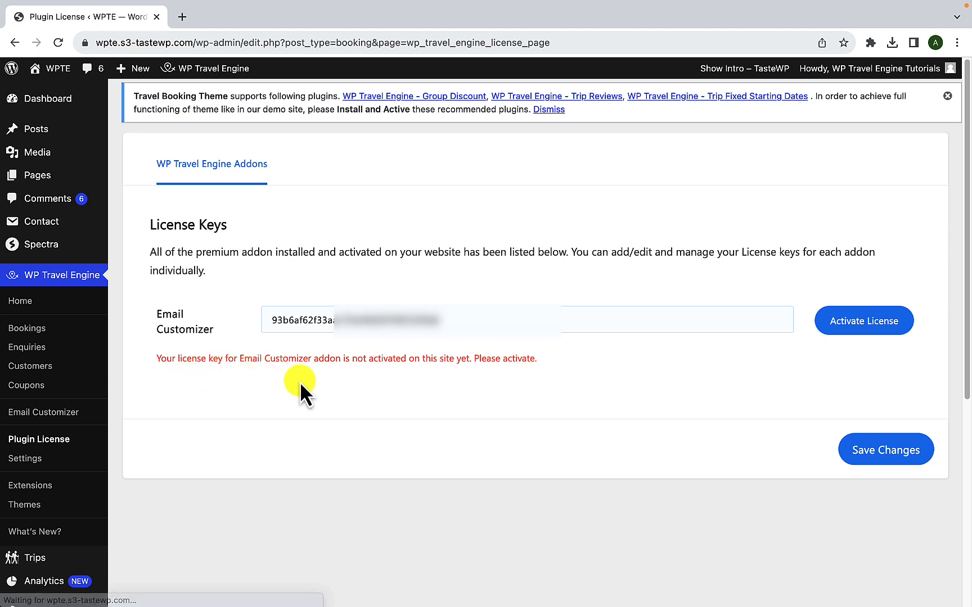
mouse_move(645, 409)
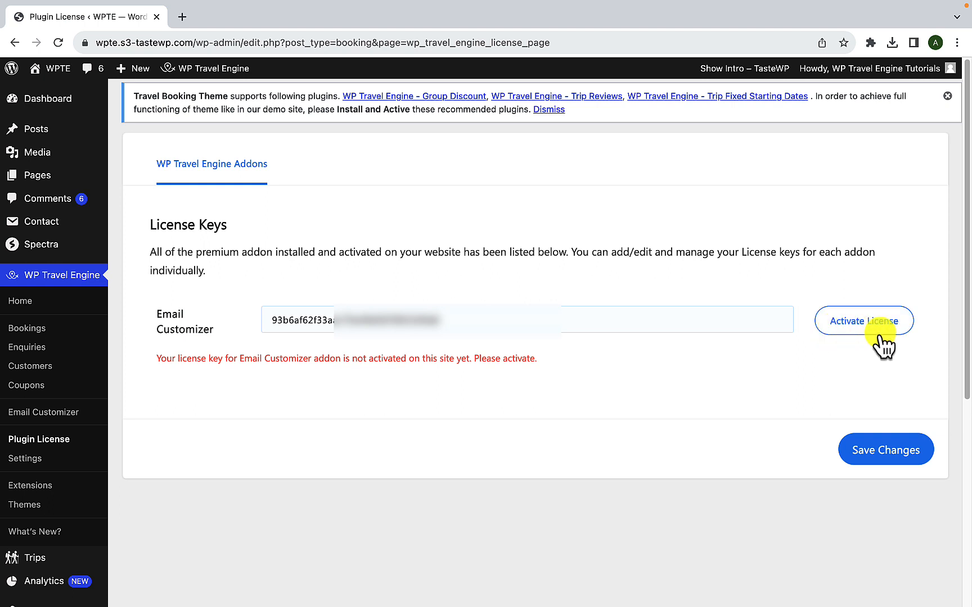
mouse_move(753, 321)
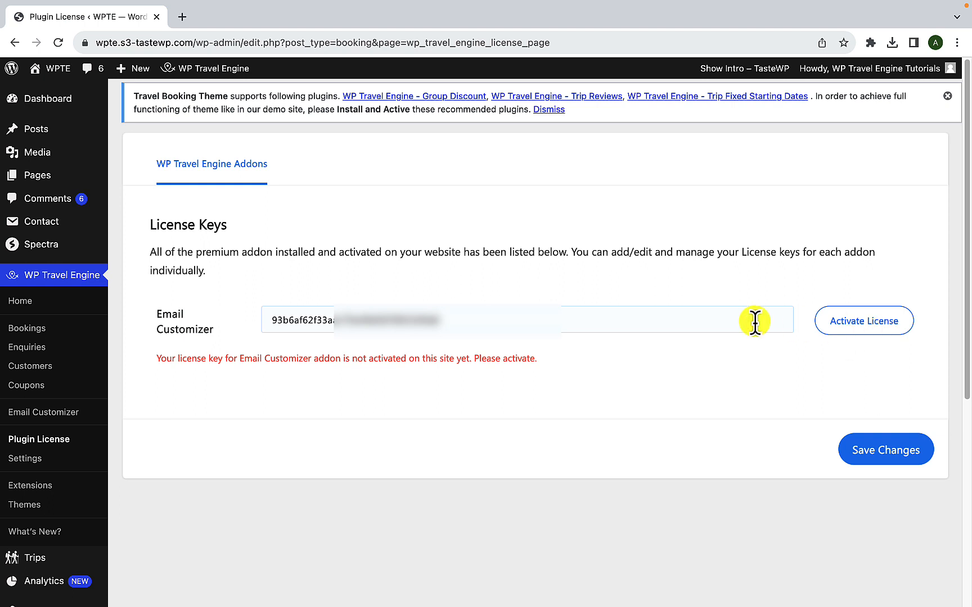
mouse_move(396, 319)
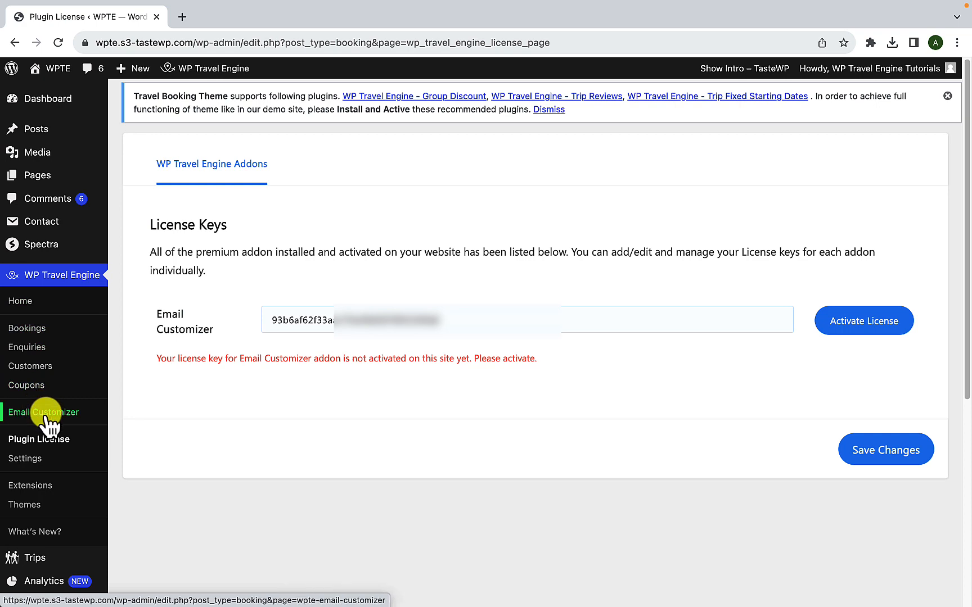
Step: Open the Email Customizer editor and keep Booking Notification as the template to edit
left_click(44, 411)
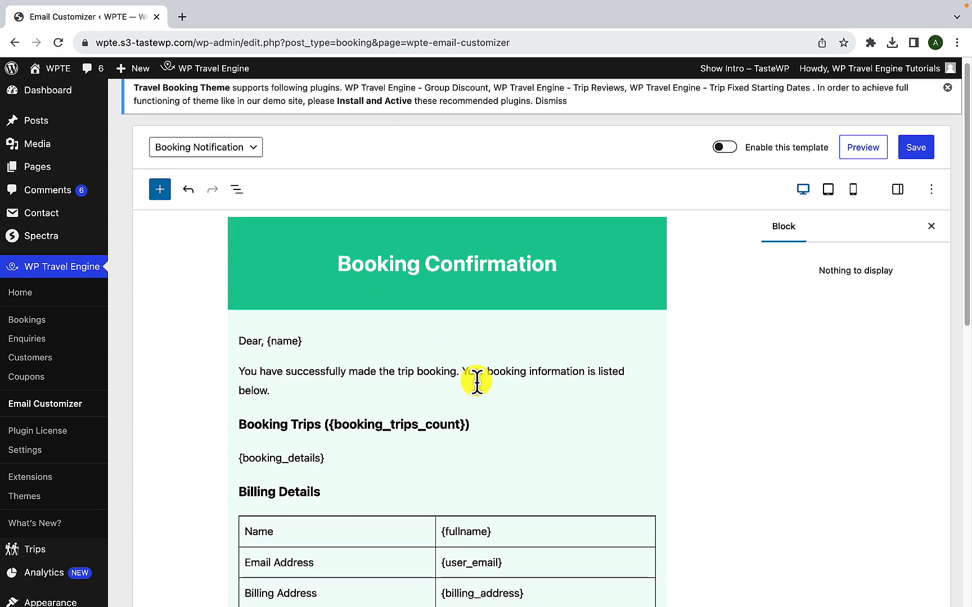
scroll("down", 3)
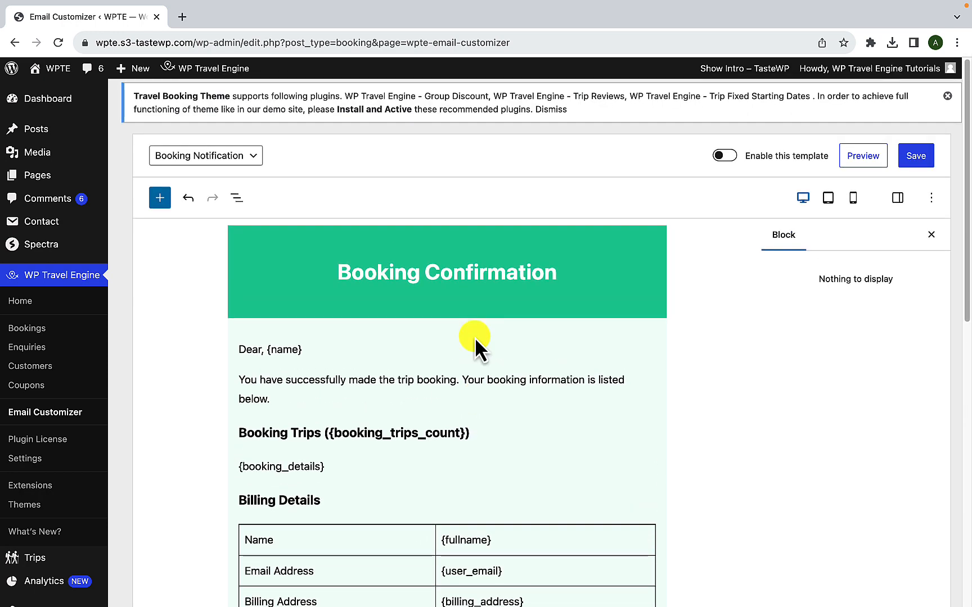
mouse_move(465, 344)
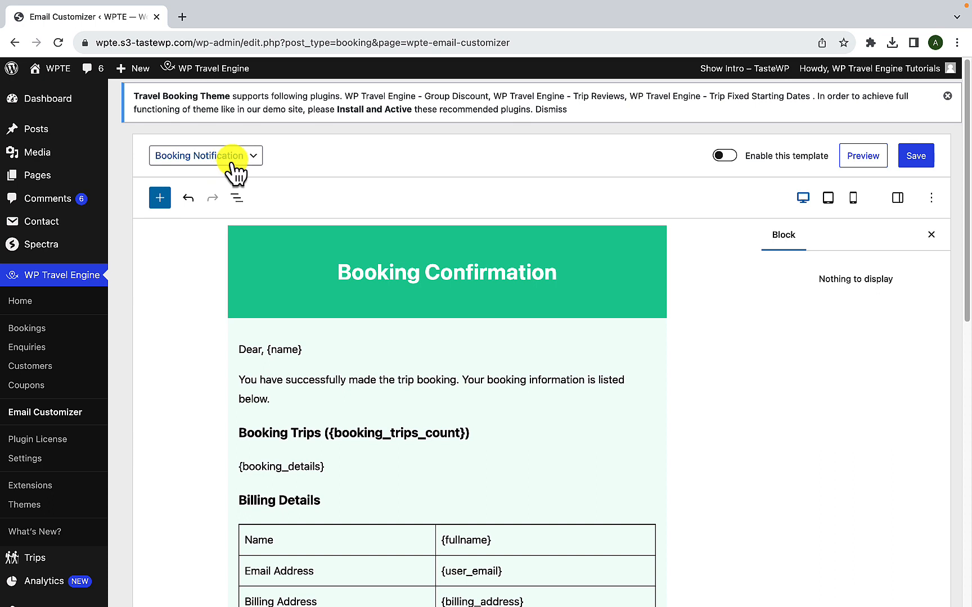
left_click(205, 155)
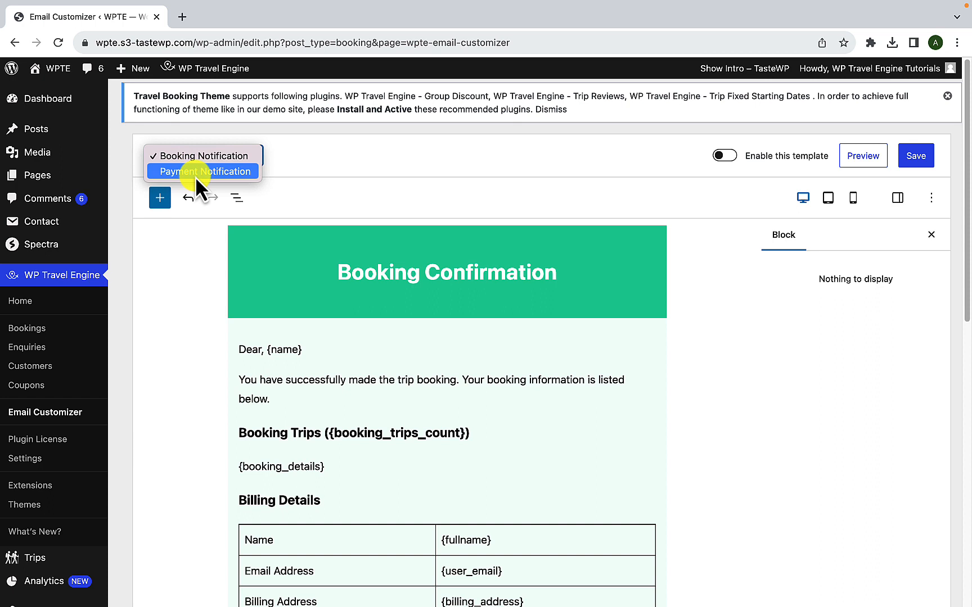
left_click(205, 156)
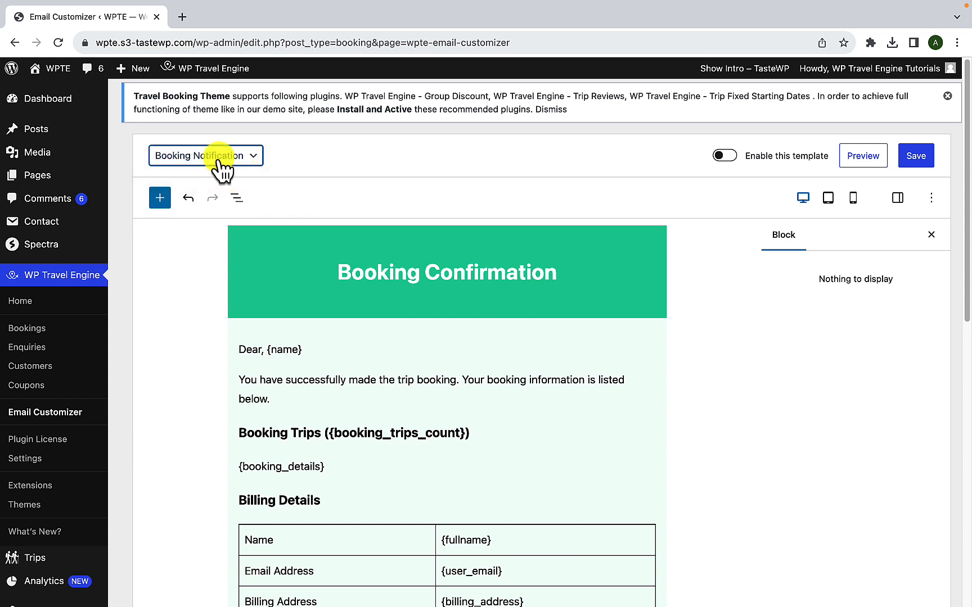
left_click(205, 155)
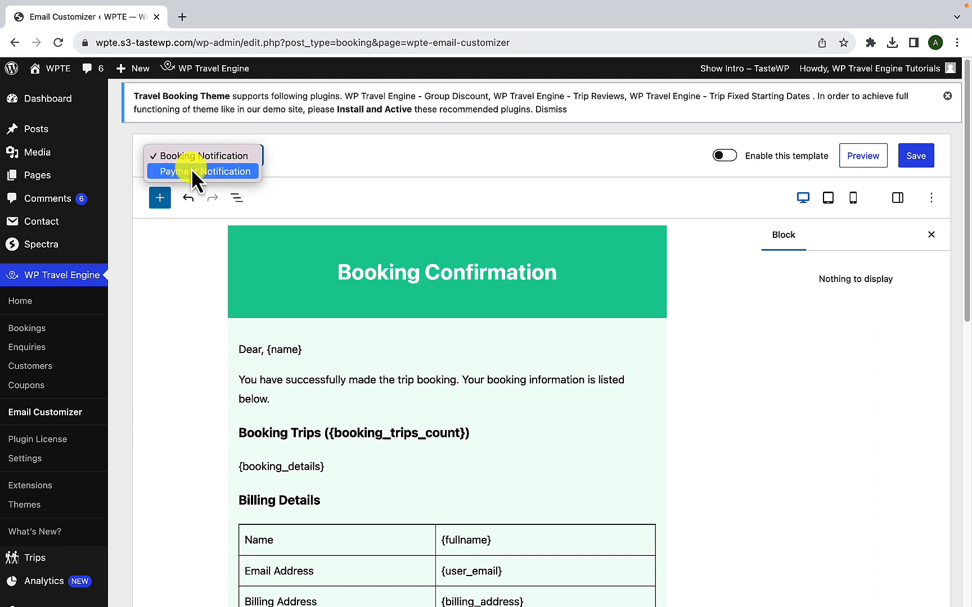
mouse_move(203, 155)
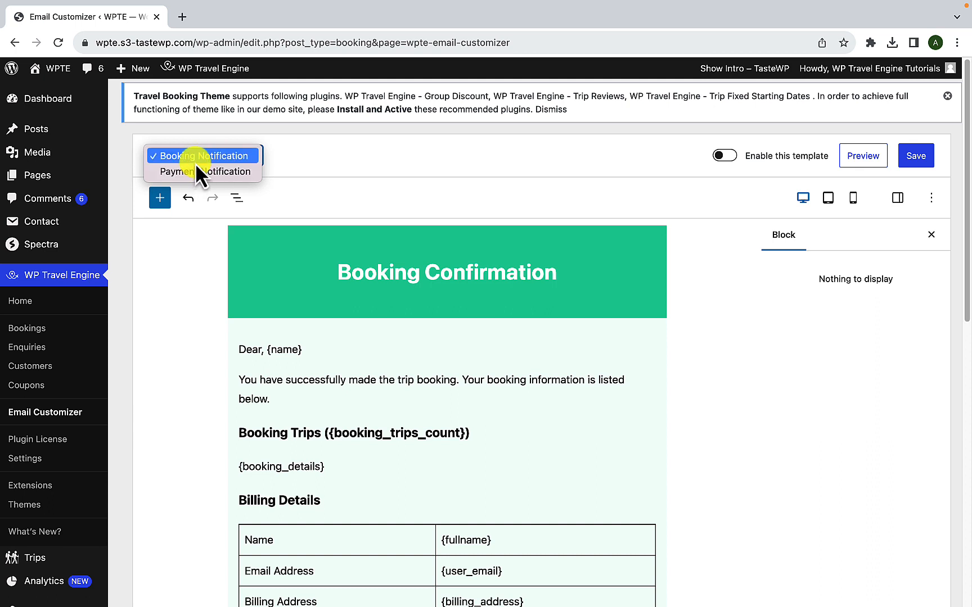
left_click(200, 155)
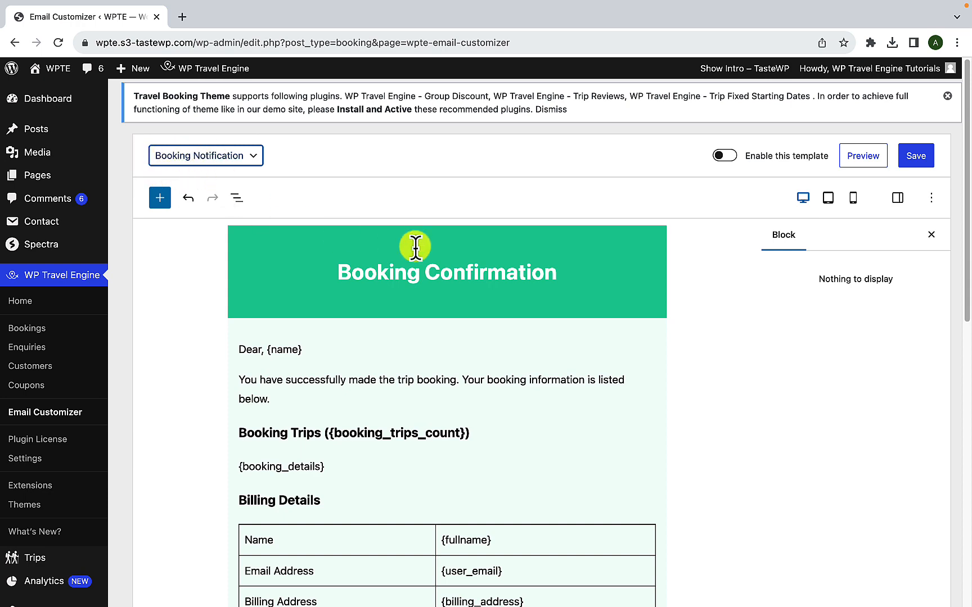
scroll("down", 3)
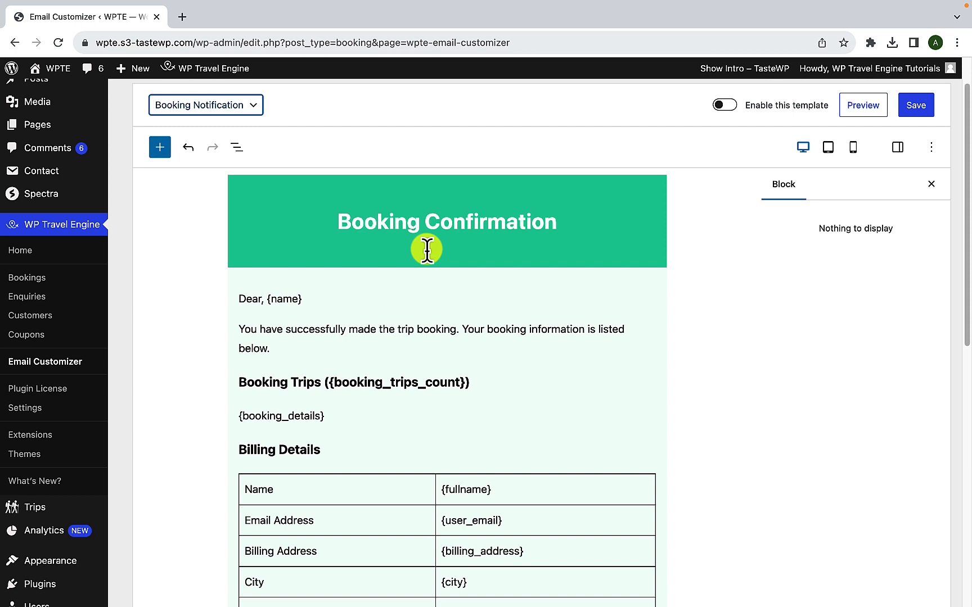
mouse_move(441, 198)
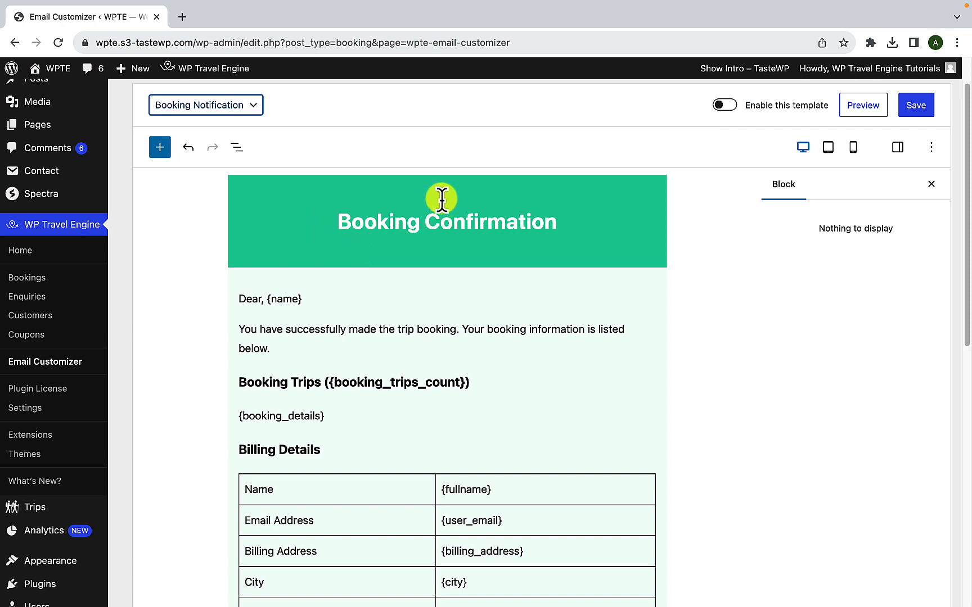
scroll("down", 3)
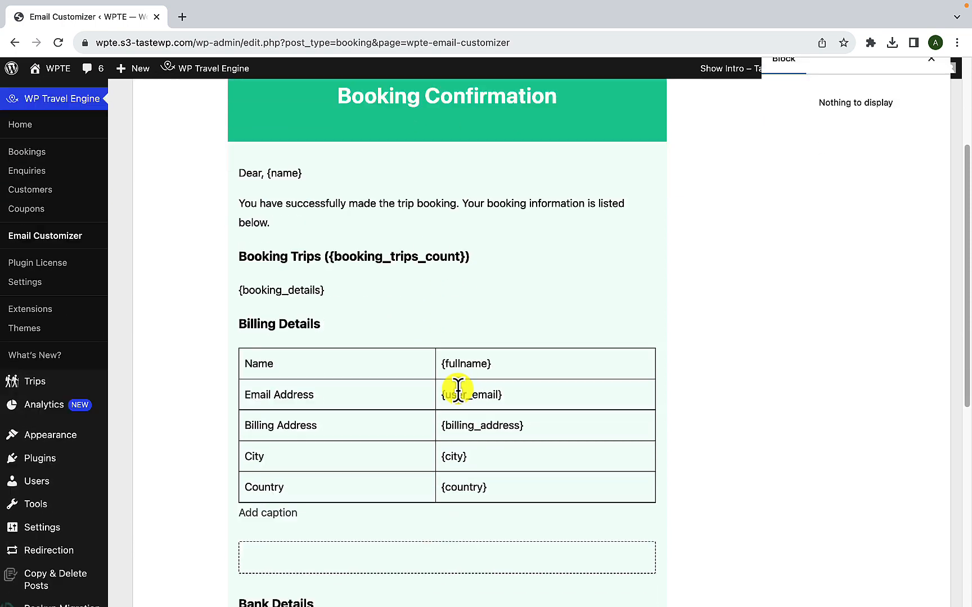
scroll("down", 3)
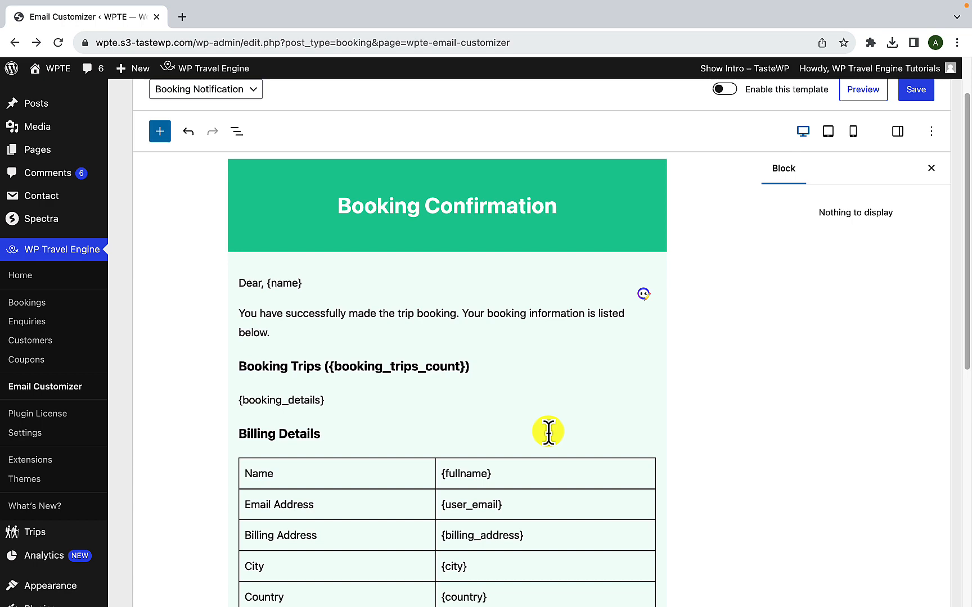
scroll("down", 3)
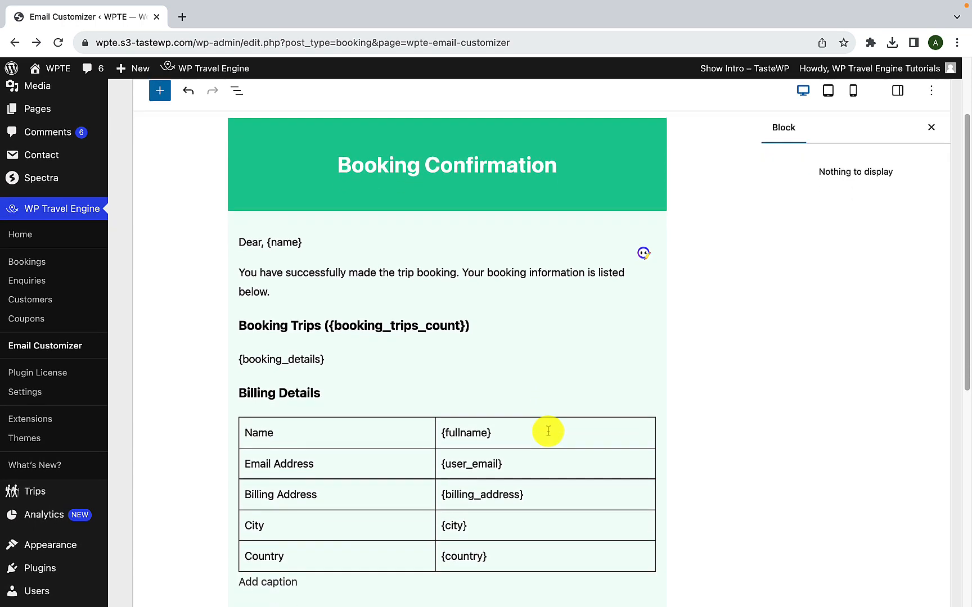
mouse_move(414, 362)
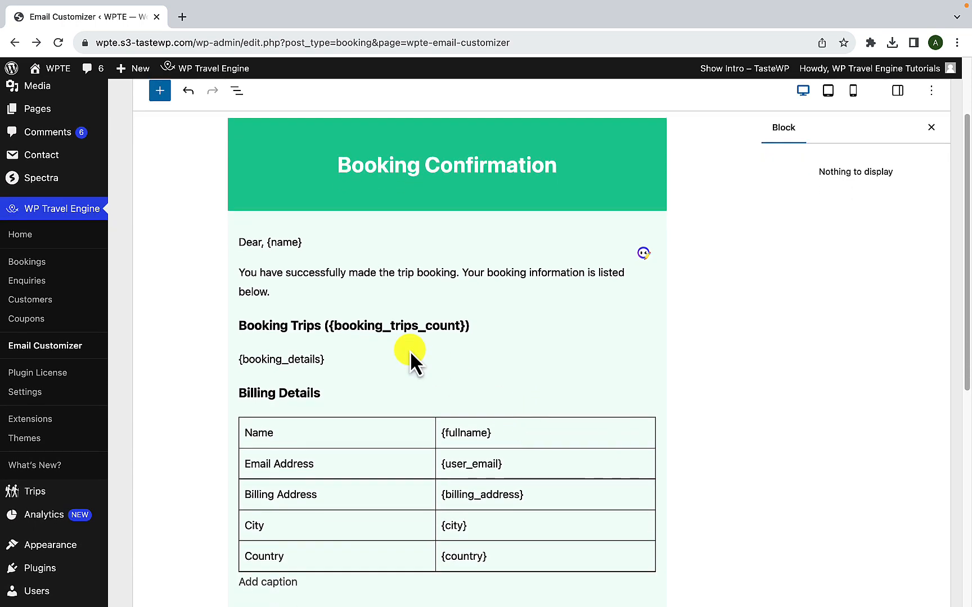
mouse_move(160, 90)
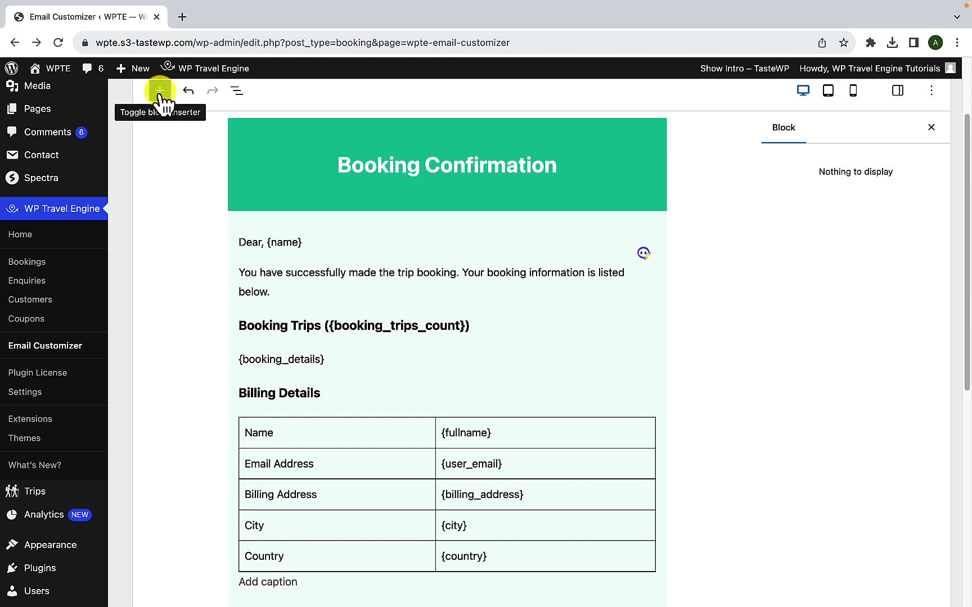
Step: Show the block inserter library and browse the available blocks
left_click(160, 90)
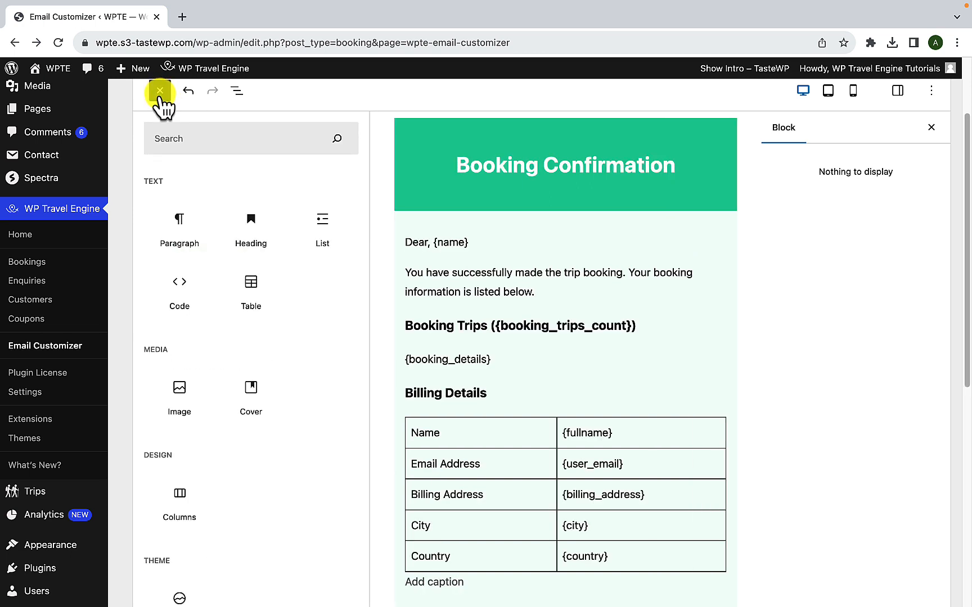
scroll("down", 3)
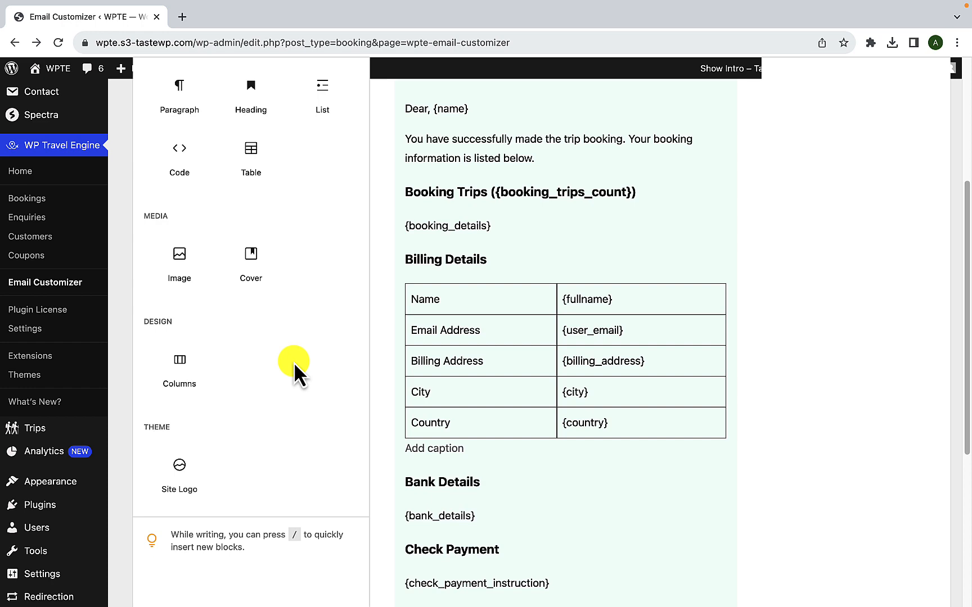
scroll("down", 3)
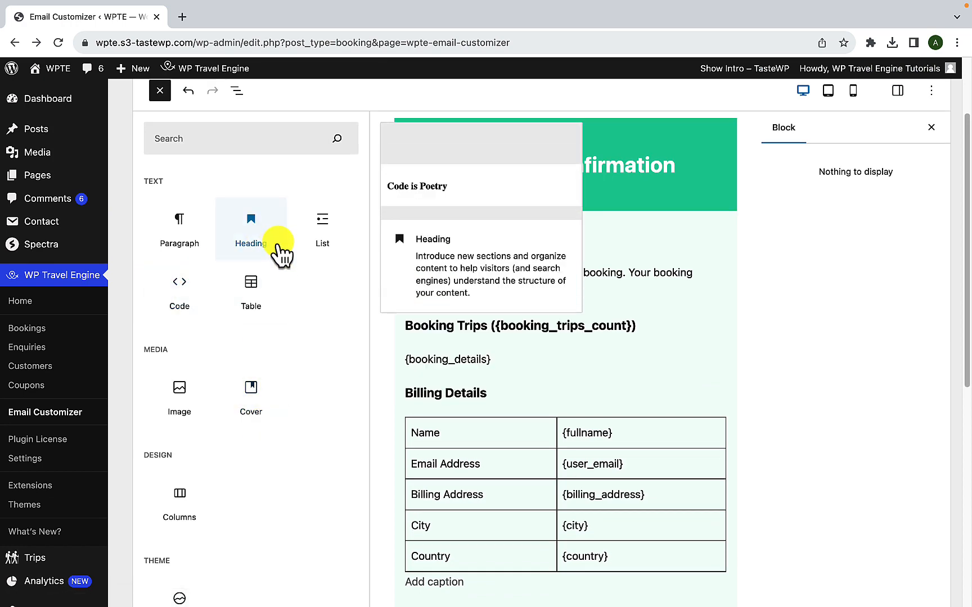
mouse_move(227, 224)
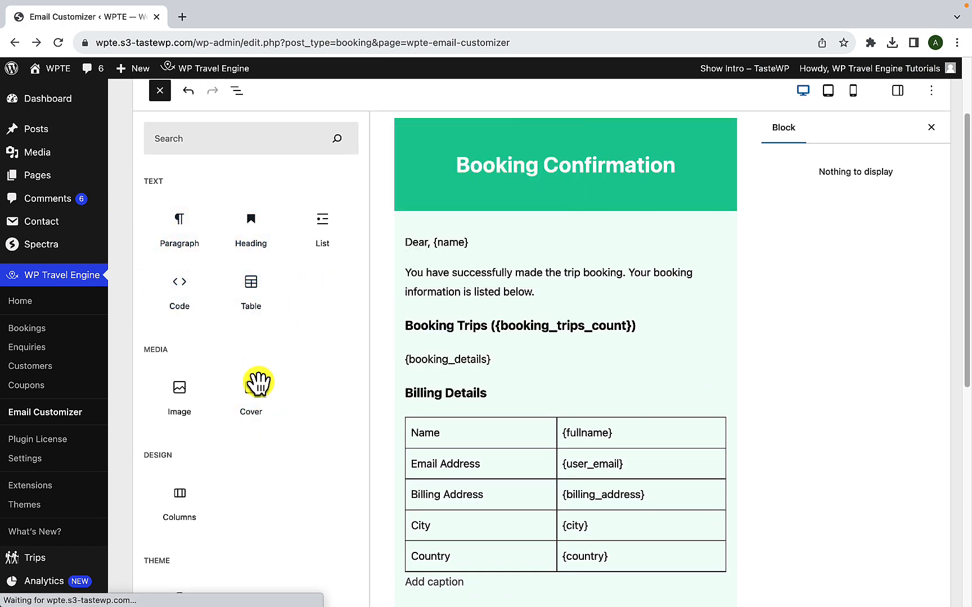
scroll("down", 3)
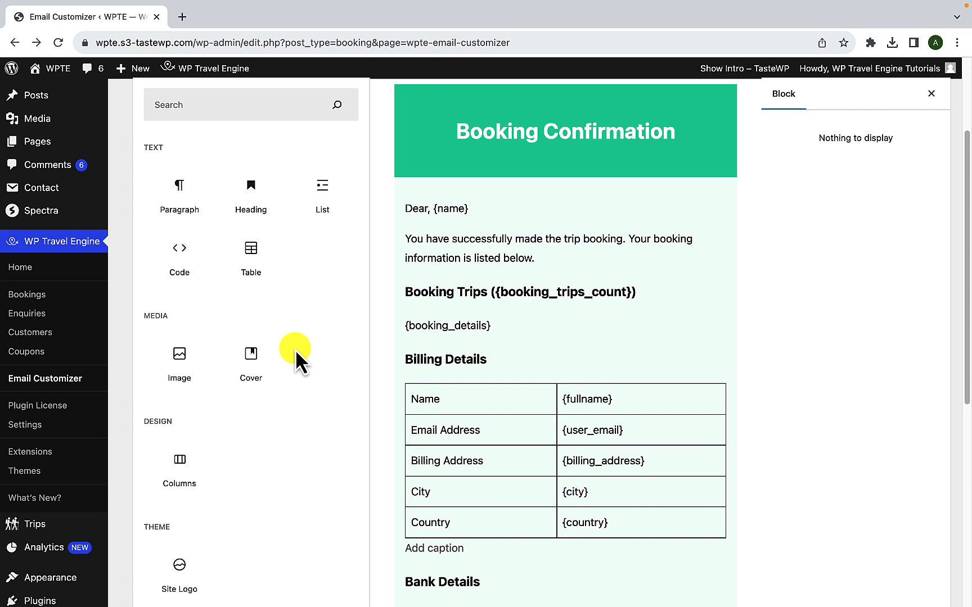
scroll("down", 3)
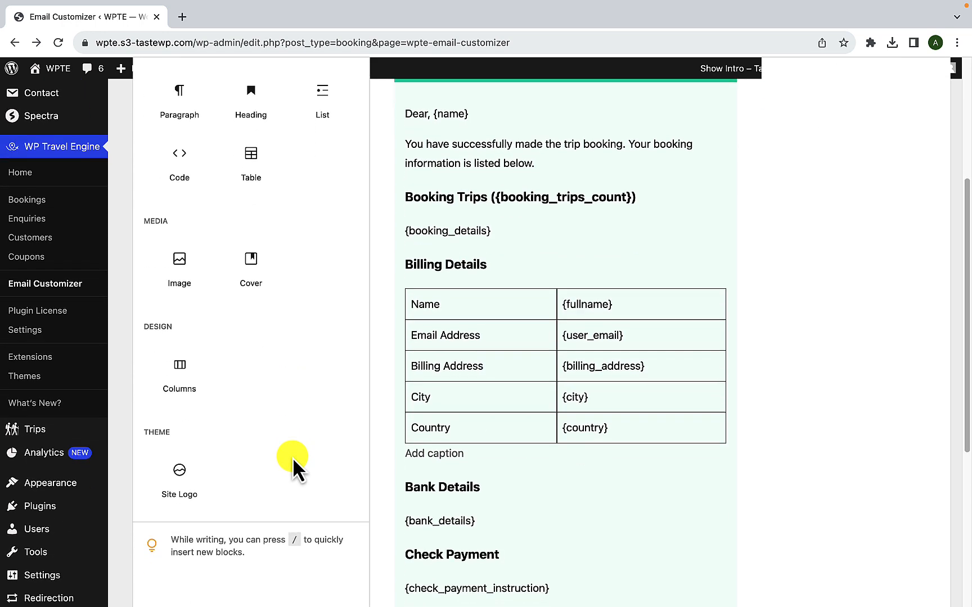
mouse_move(259, 463)
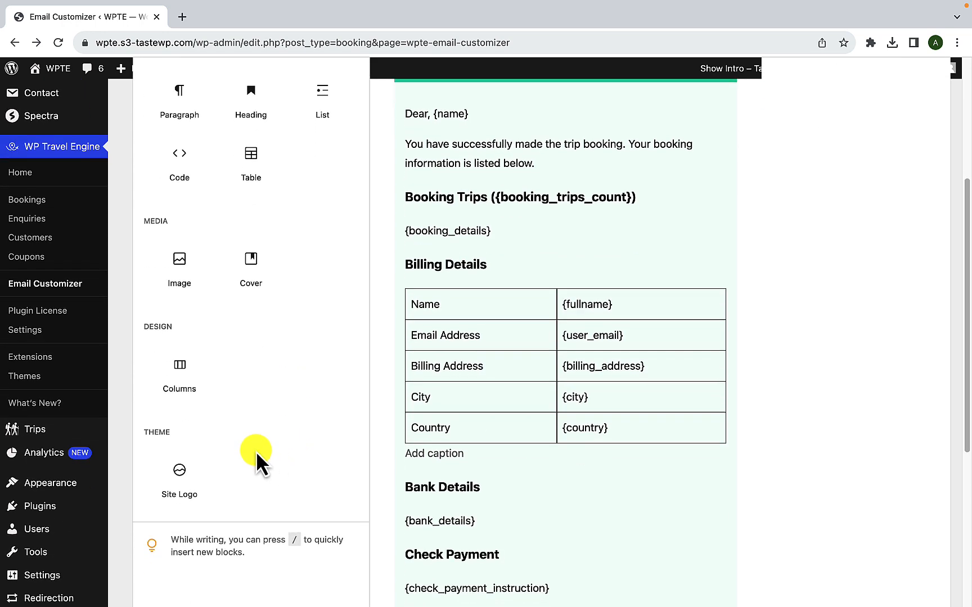
mouse_move(179, 474)
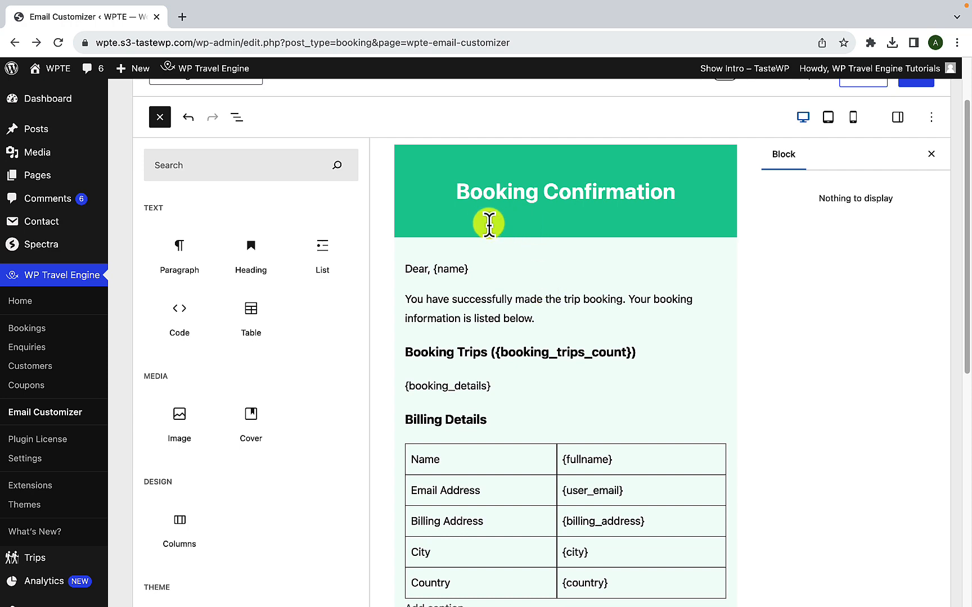
mouse_move(538, 264)
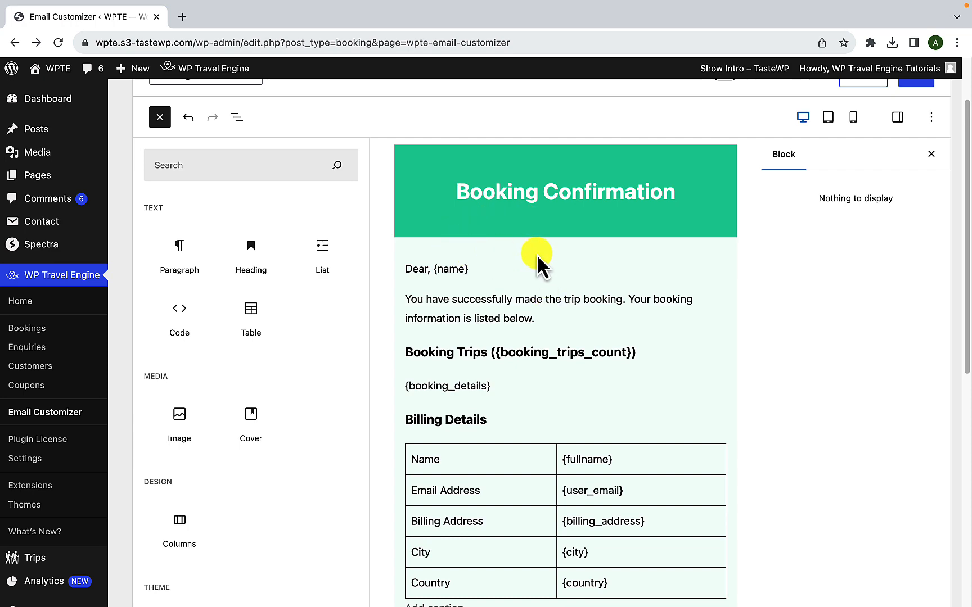
Step: Scroll the block library toward the Theme section's Site Logo block
scroll("down", 3)
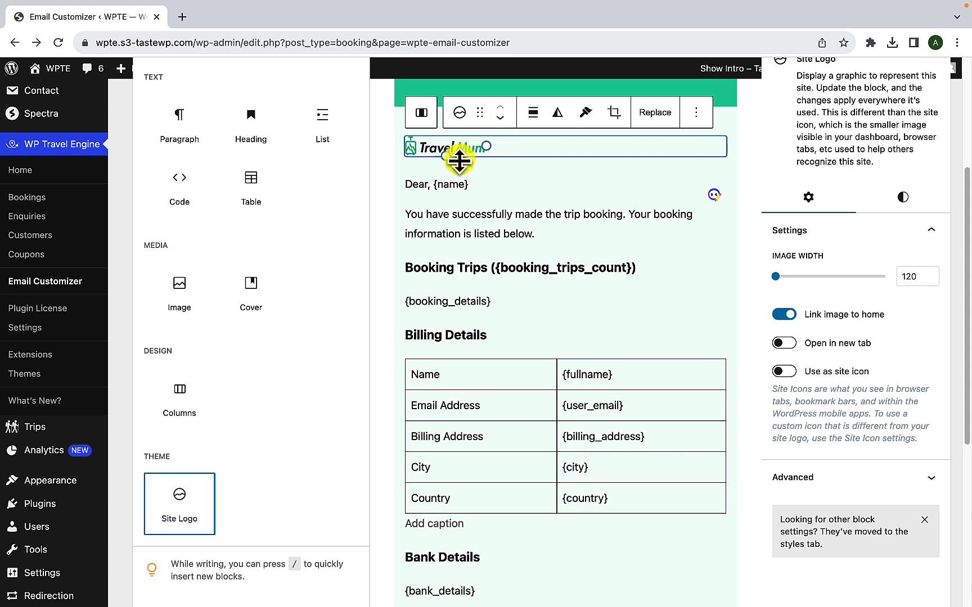
mouse_move(391, 221)
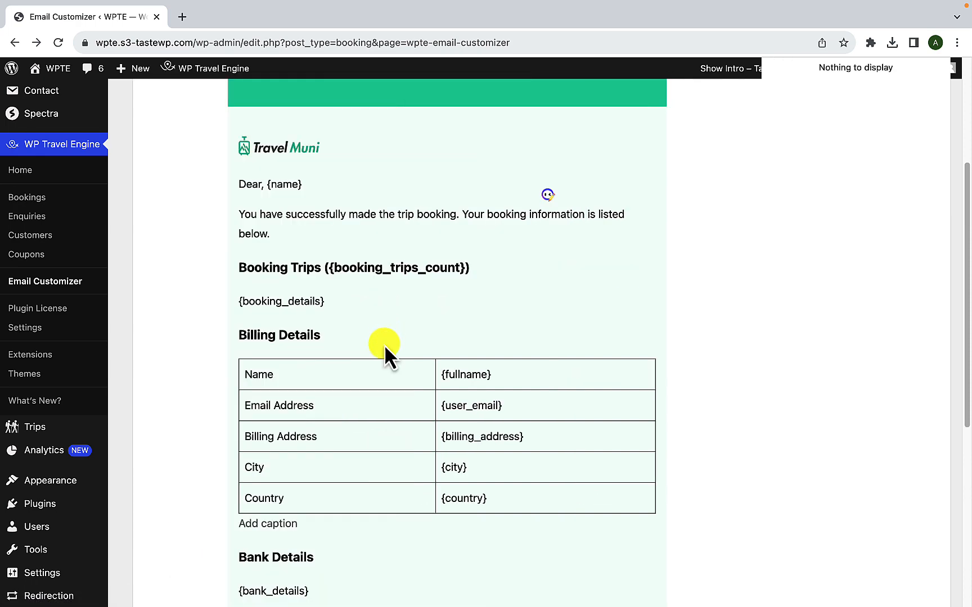
mouse_move(304, 168)
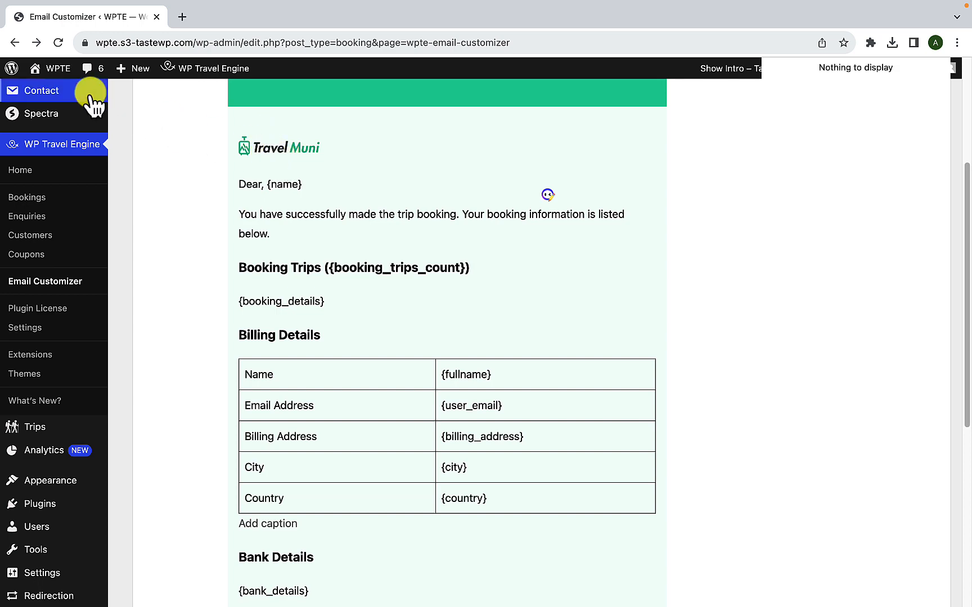
Step: Open the live Travel Muni site in a new tab, then return to the editor tab
right_click(44, 90)
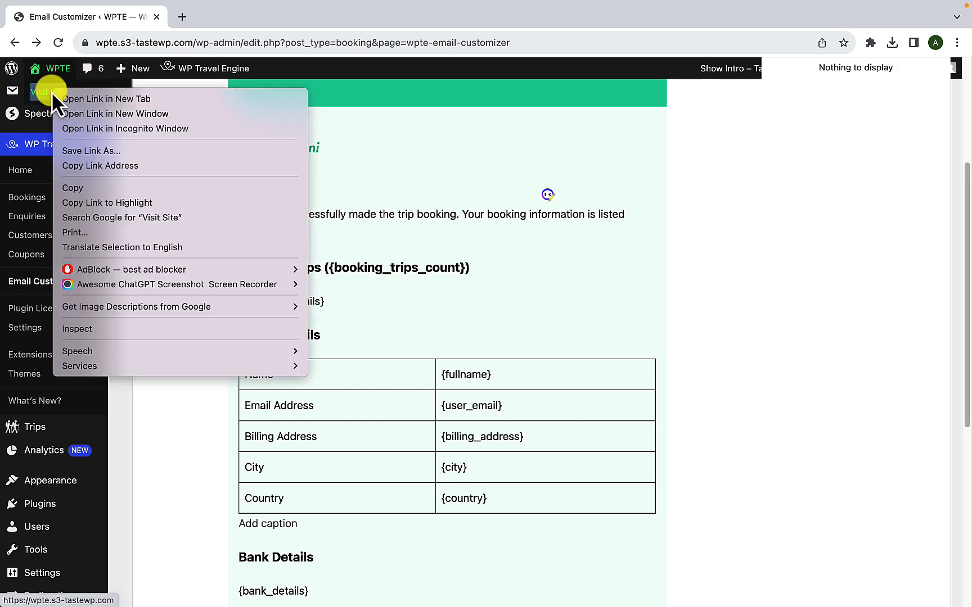
left_click(106, 99)
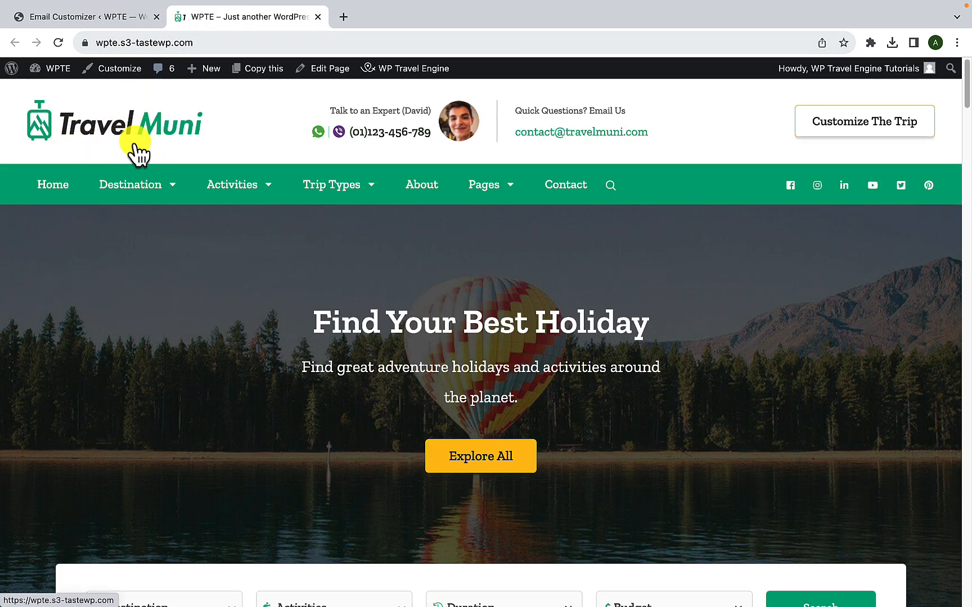
mouse_move(142, 22)
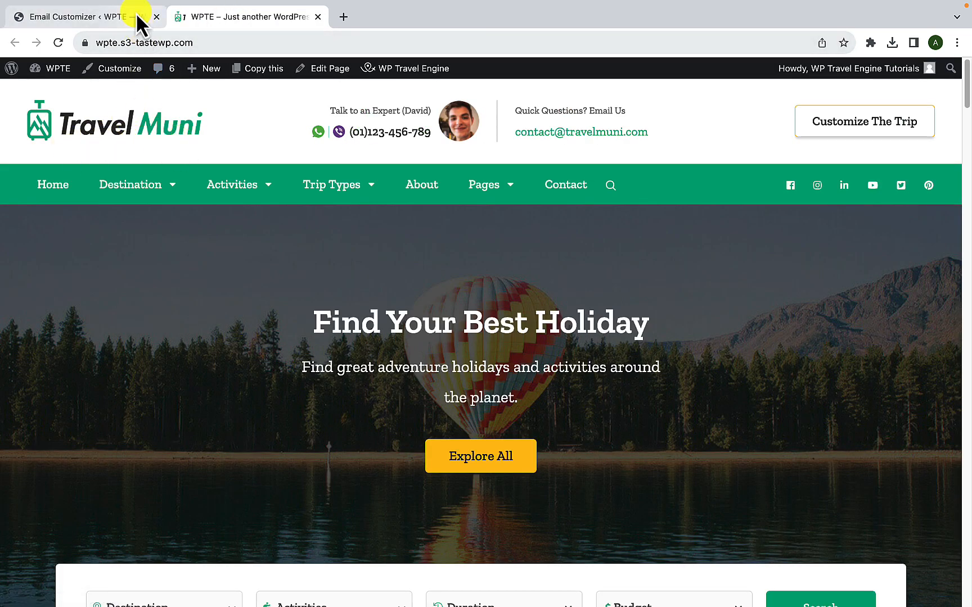
left_click(83, 16)
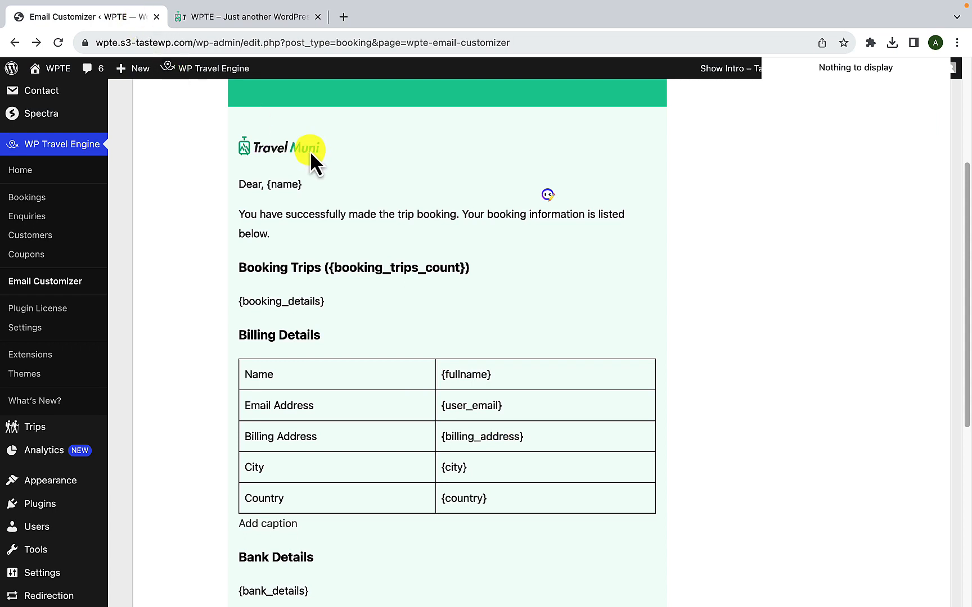
Step: Resize the Site Logo block, trying widths up to 359 and settling at 172 pixels
left_click(285, 148)
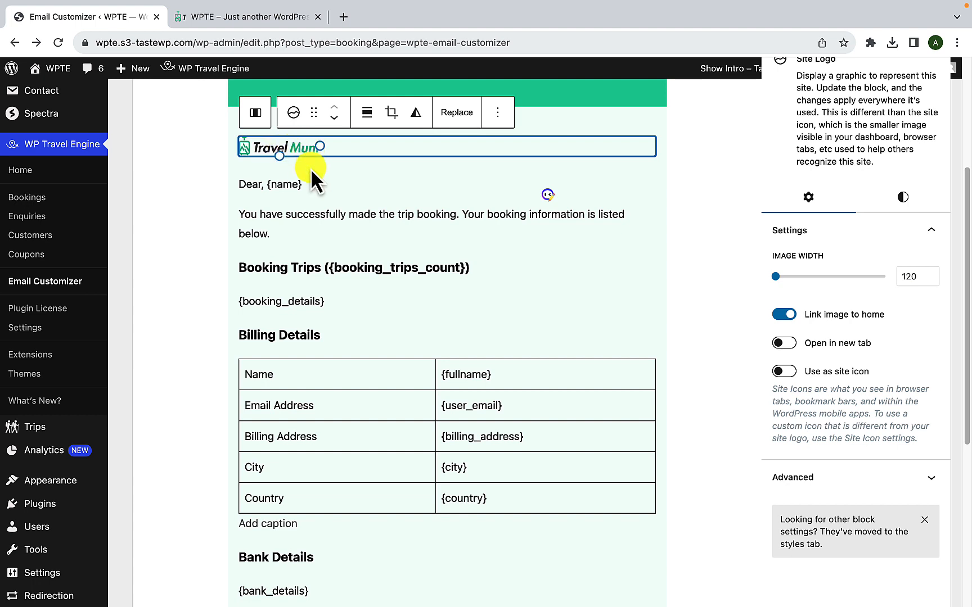
left_click(179, 139)
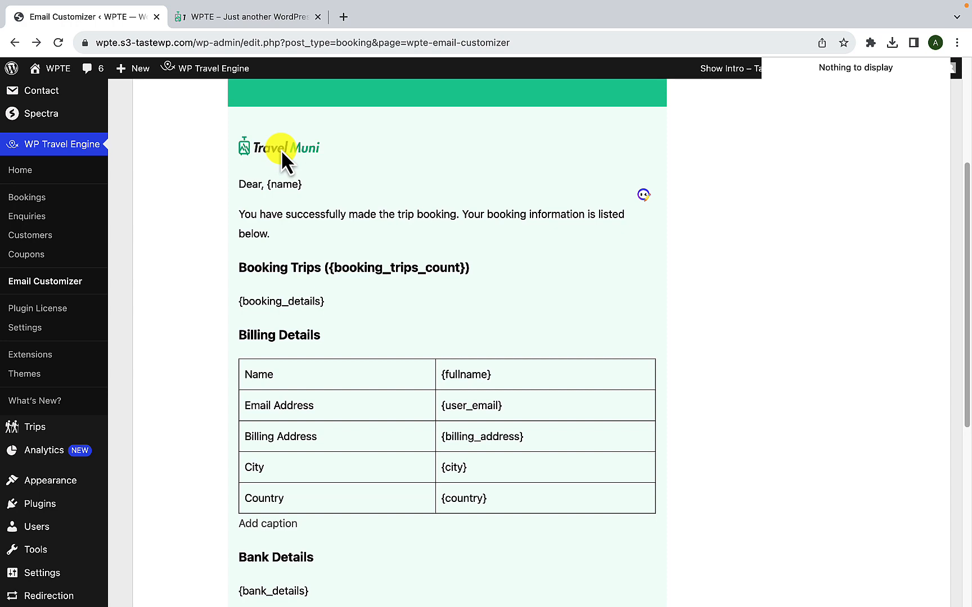
left_click(278, 147)
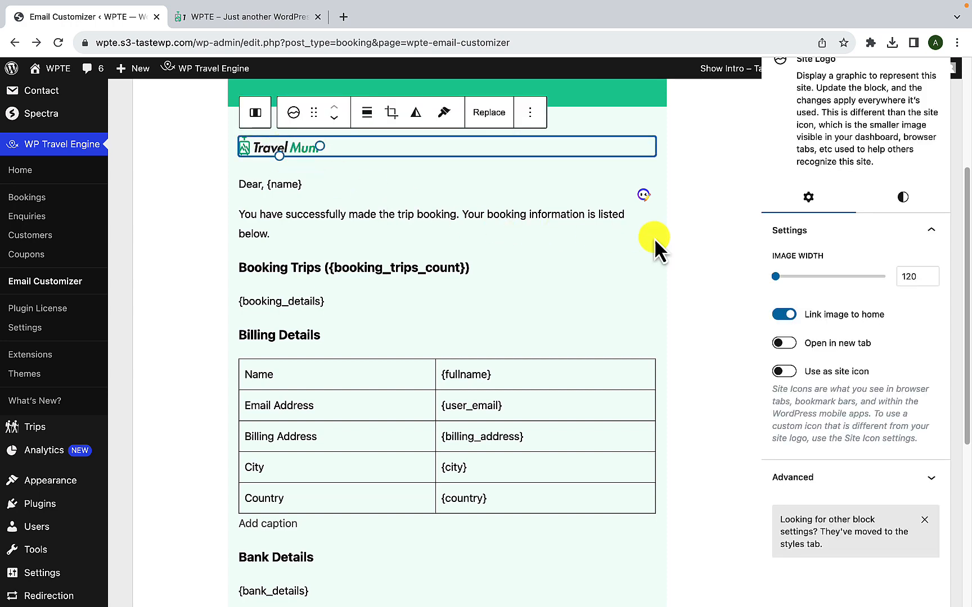
left_click_drag(775, 277, 793, 277)
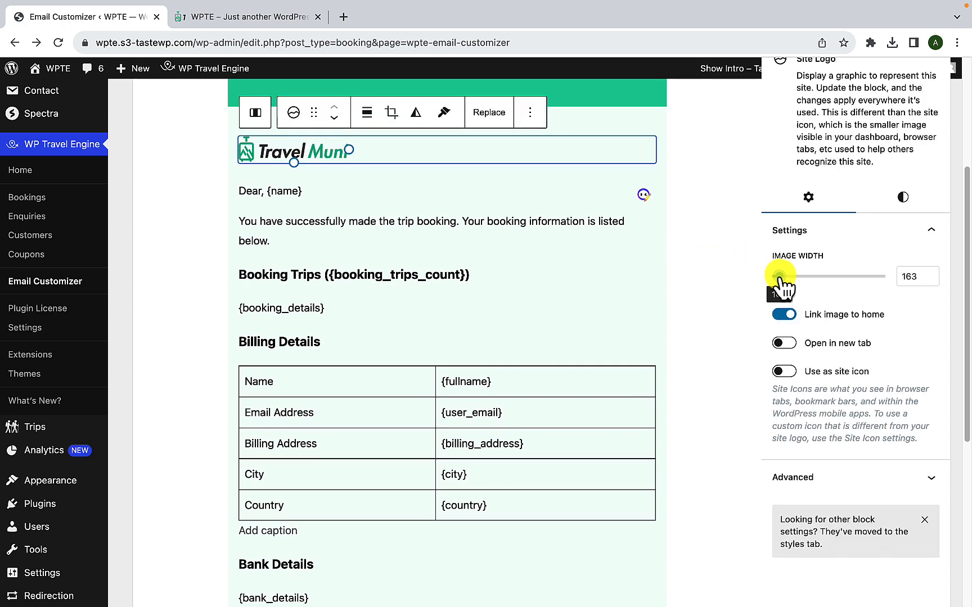
left_click_drag(780, 276, 797, 276)
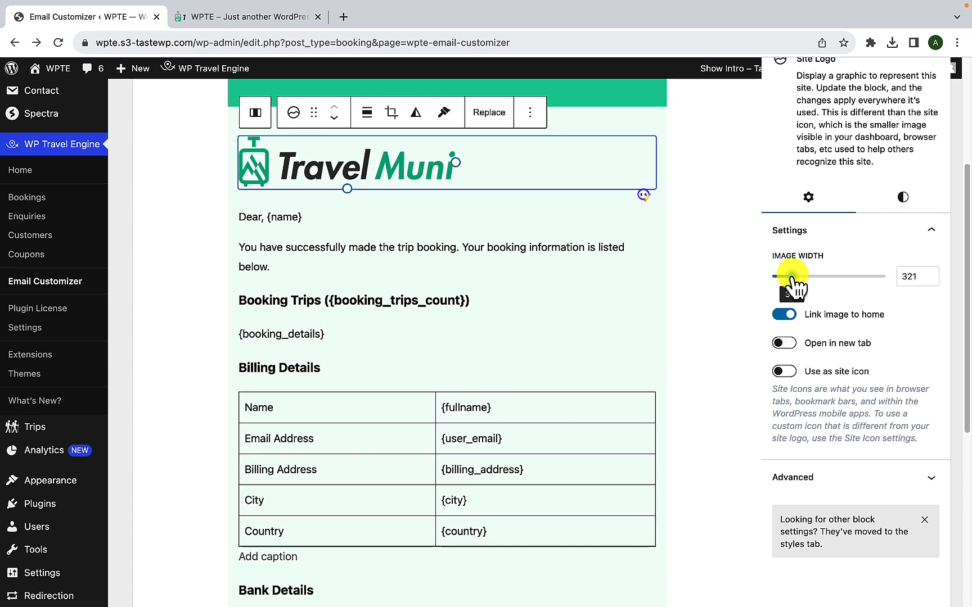
left_click_drag(776, 276, 799, 276)
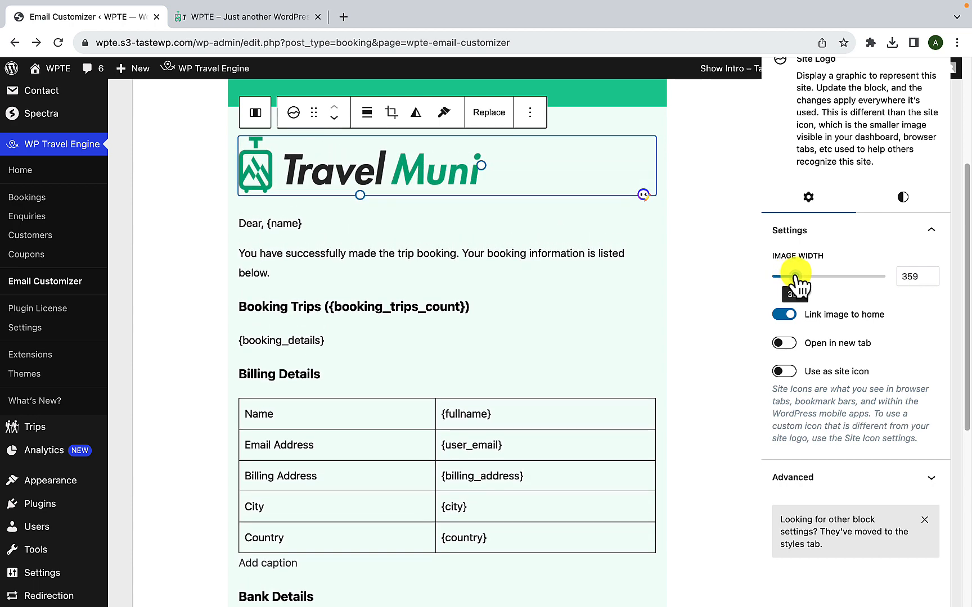
left_click_drag(799, 277, 791, 277)
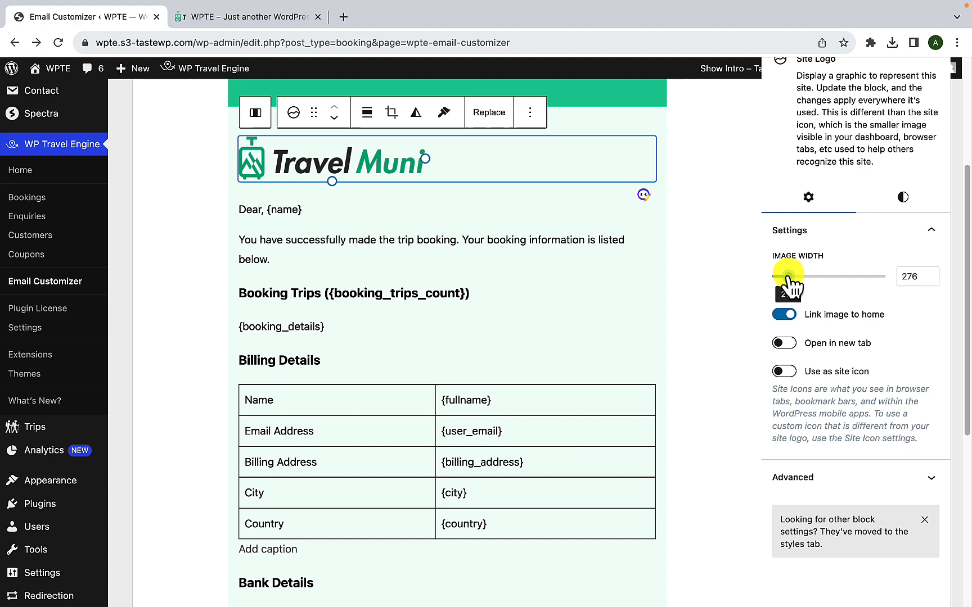
left_click_drag(784, 276, 781, 276)
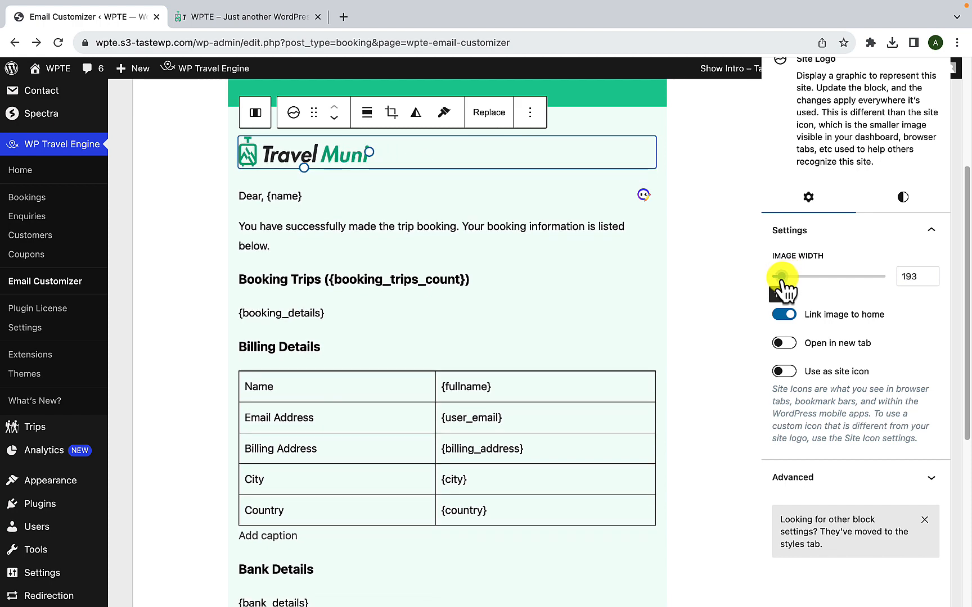
left_click_drag(787, 276, 778, 276)
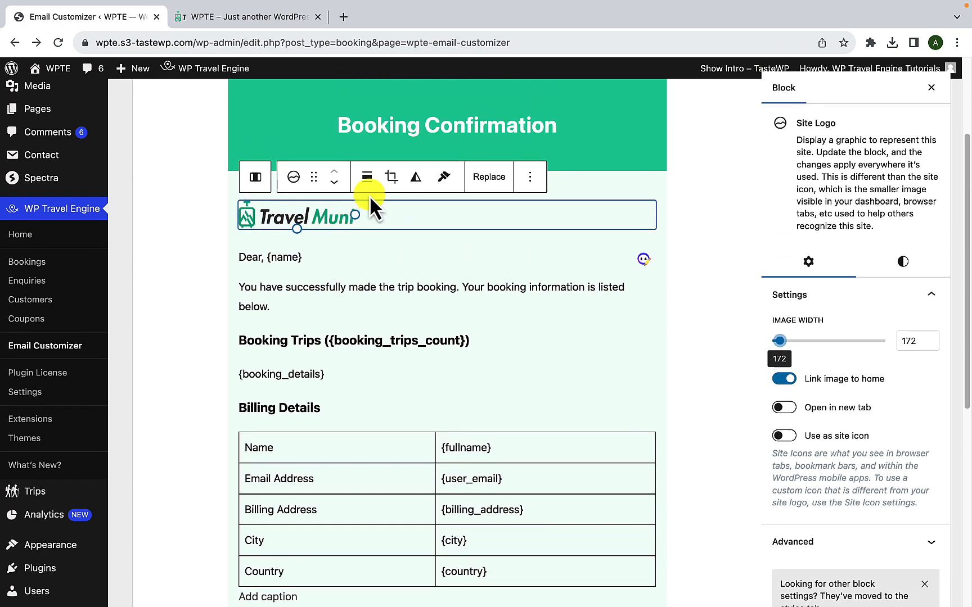
mouse_move(367, 176)
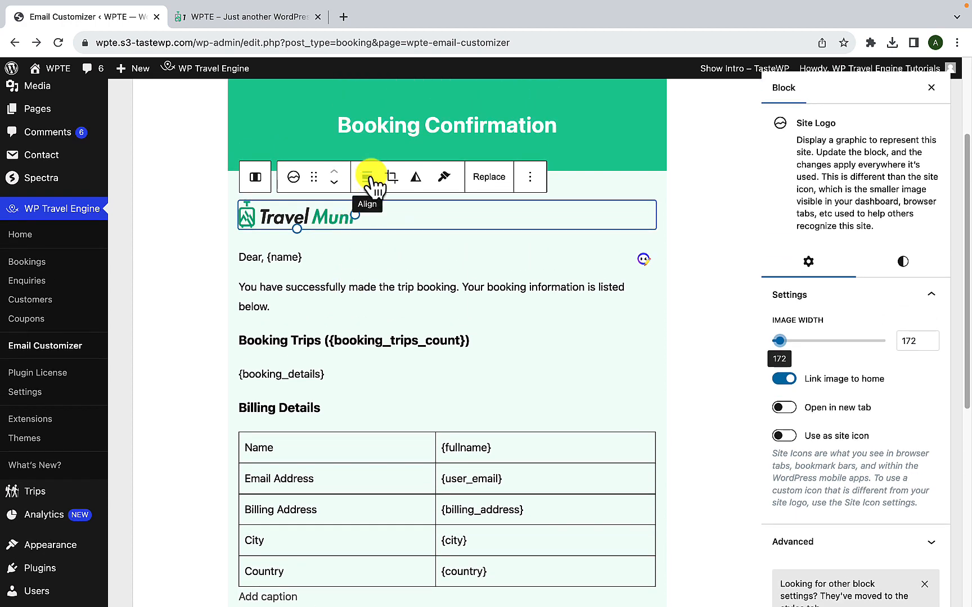
Step: Align the Travel Muni logo to center beneath the Booking Confirmation header
left_click(366, 176)
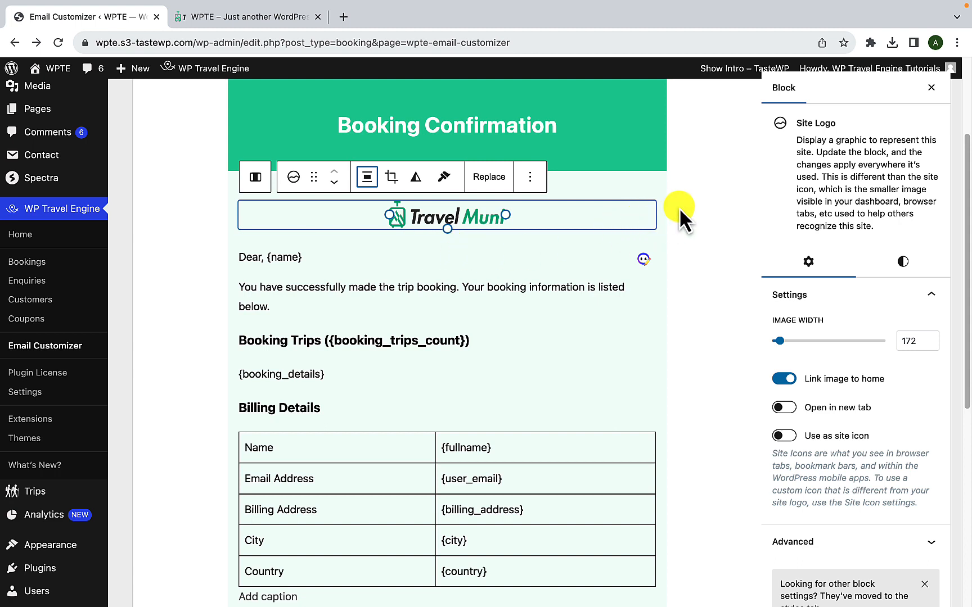
left_click(523, 229)
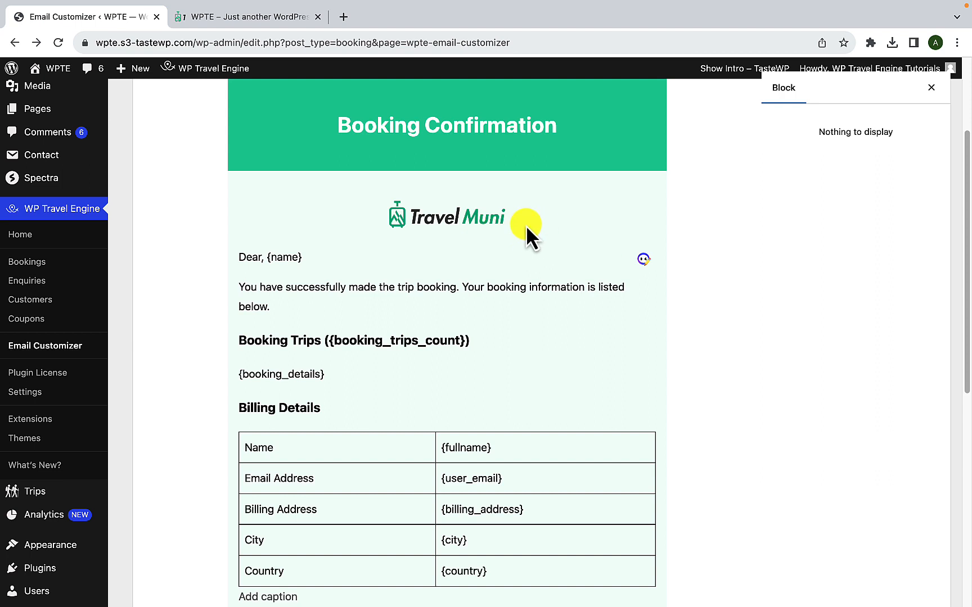
scroll("down", 3)
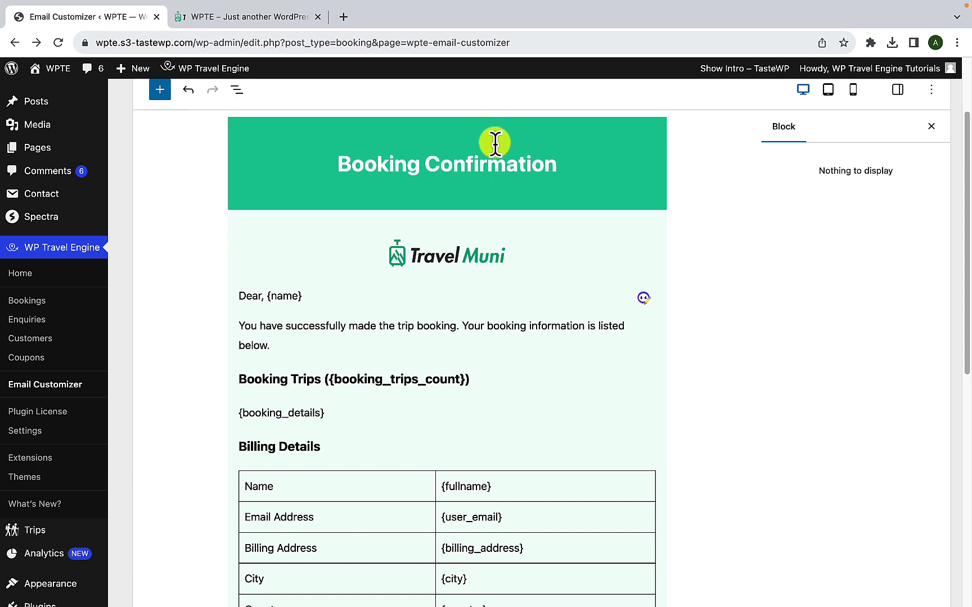
Step: Select the Booking Confirmation heading and reach its Background colour setting, currently green 22D6AB
left_click(446, 163)
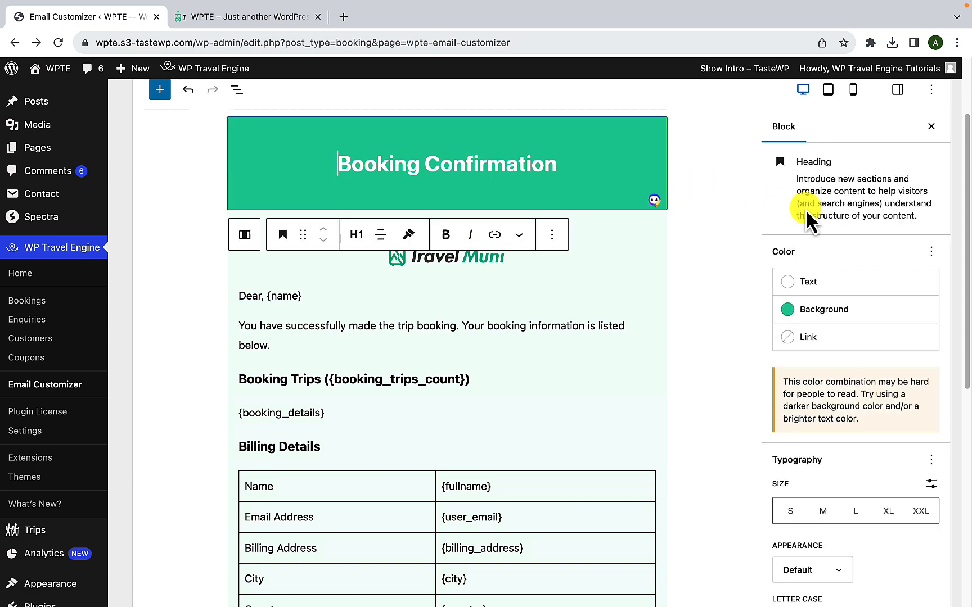
scroll("down", 3)
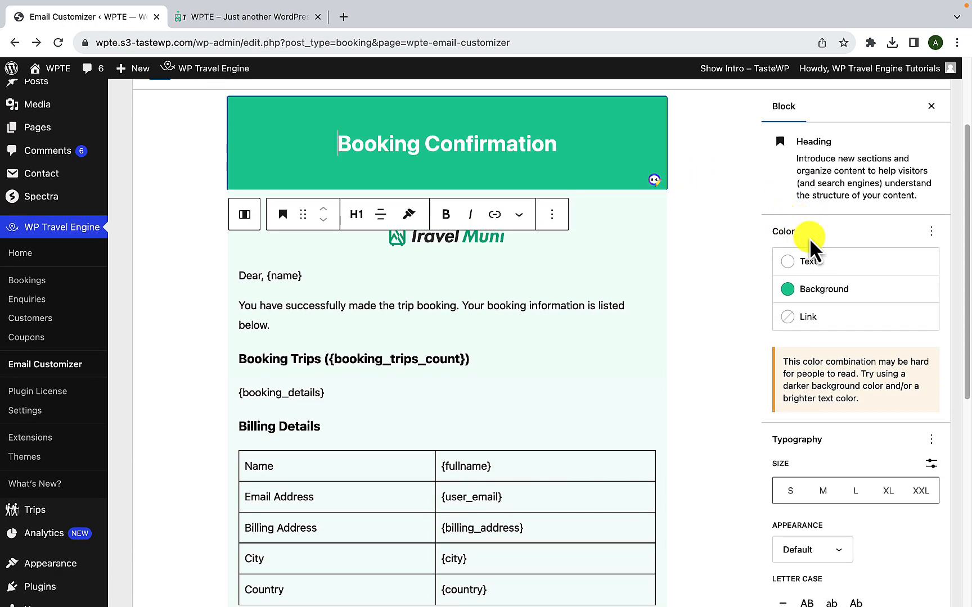
scroll("down", 3)
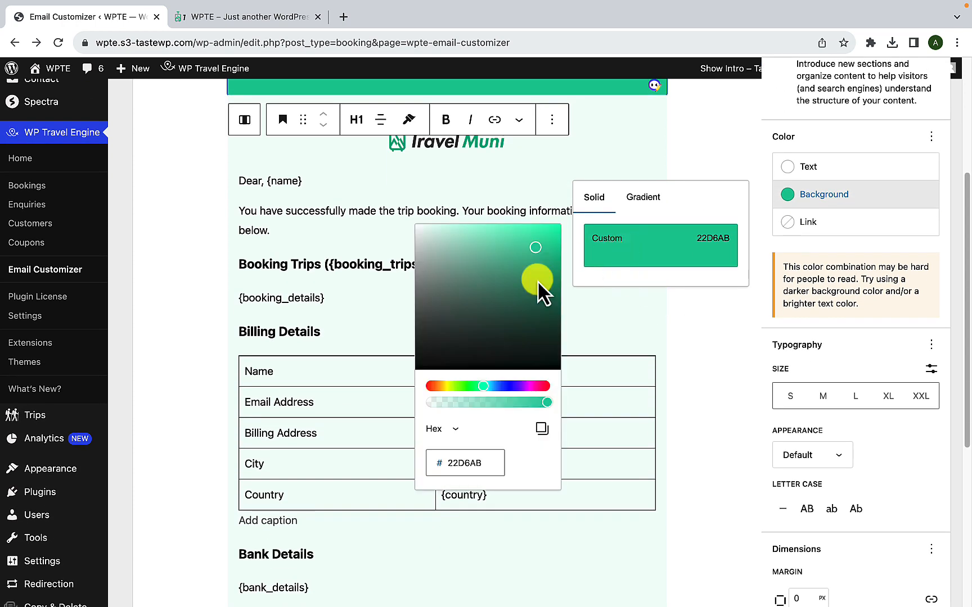
Step: Try purple, red, teal and cyan hues for the header, then lower the background to partial opacity
scroll("down", 3)
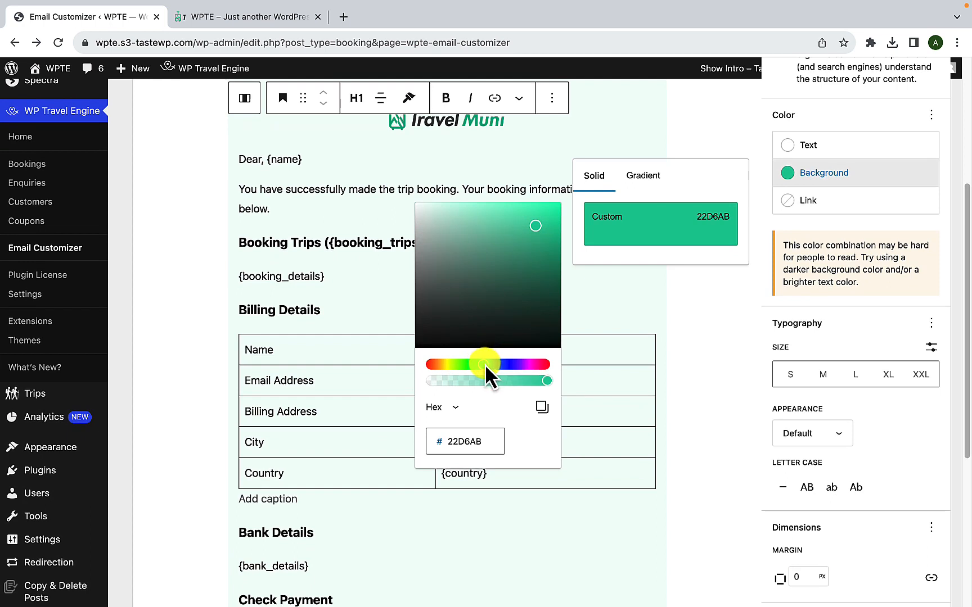
left_click_drag(487, 363, 525, 363)
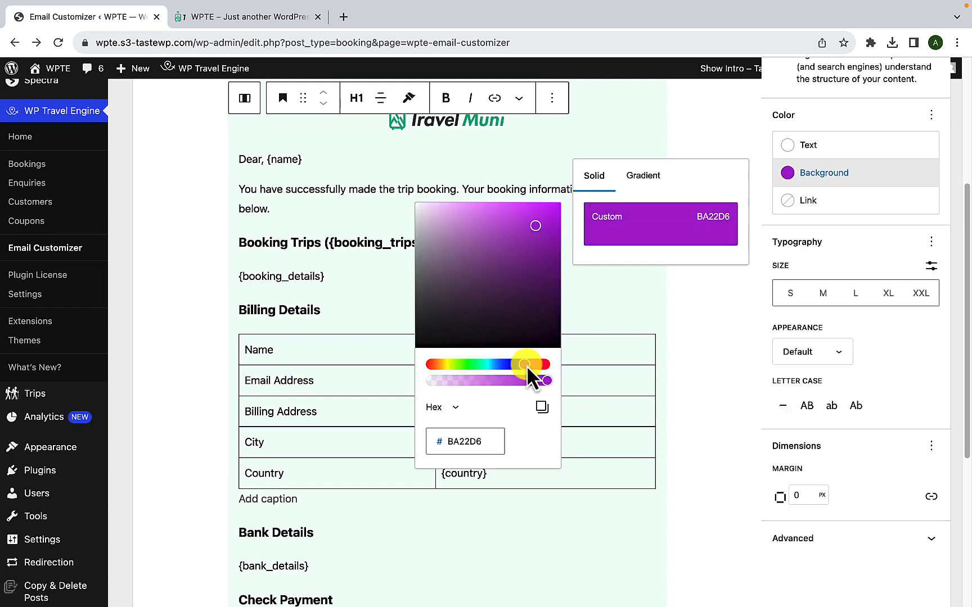
left_click_drag(525, 364, 545, 364)
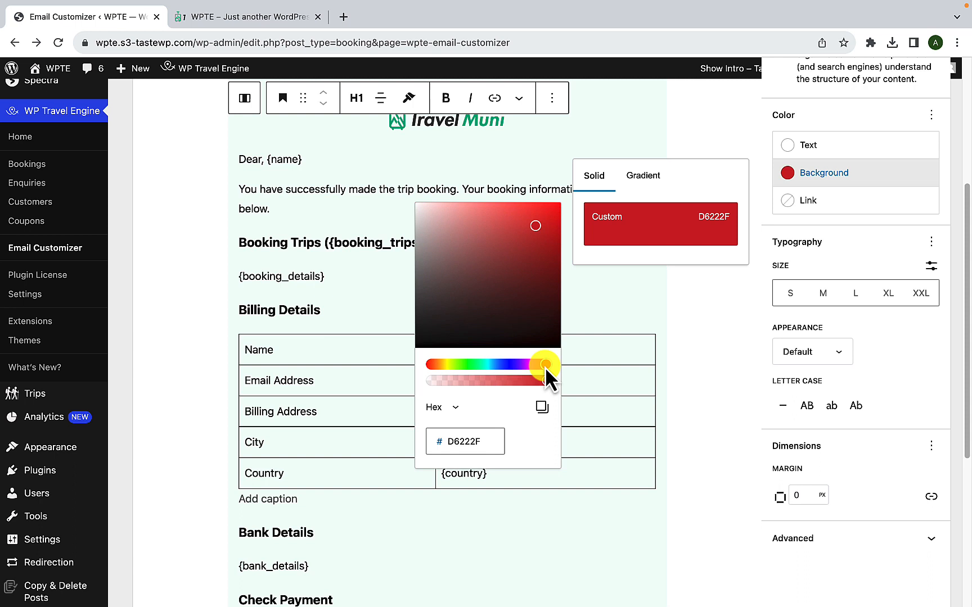
left_click_drag(545, 364, 496, 364)
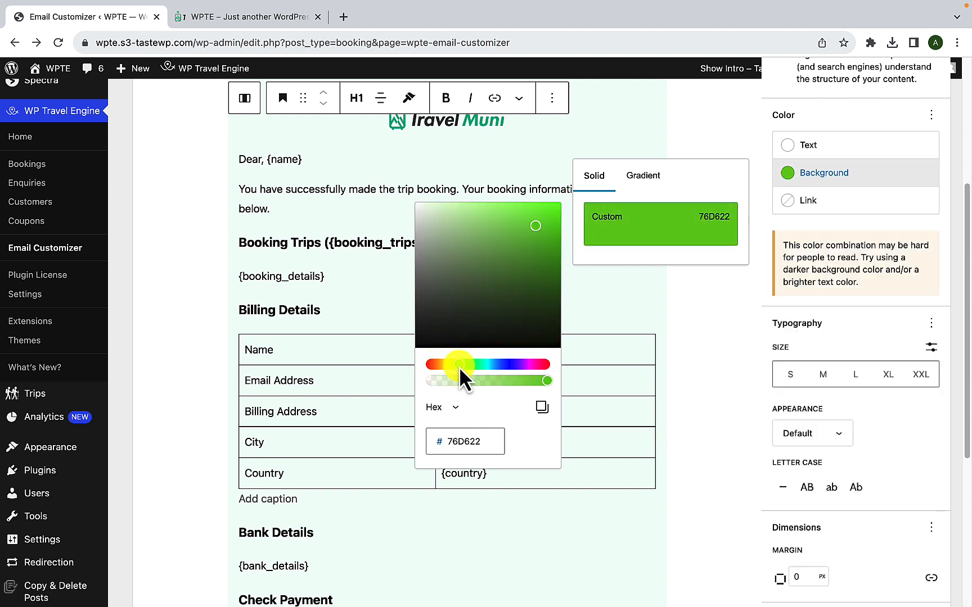
left_click_drag(458, 364, 487, 364)
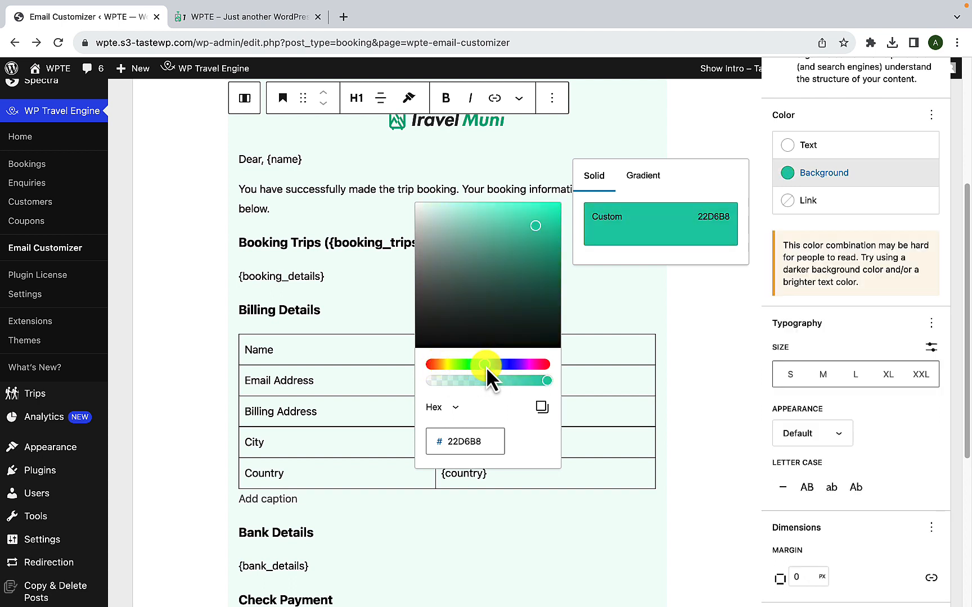
left_click_drag(489, 381, 546, 380)
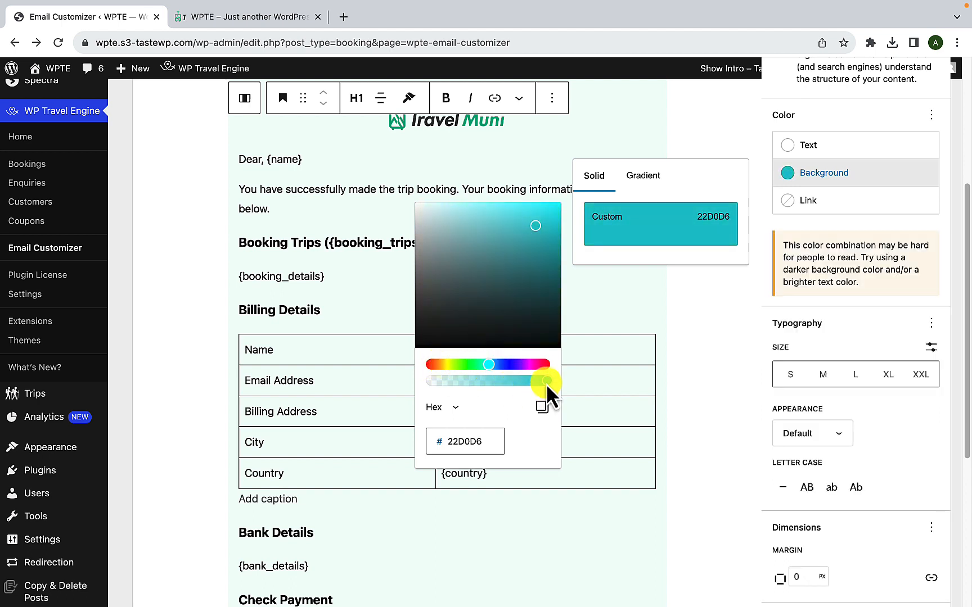
left_click_drag(547, 382, 487, 381)
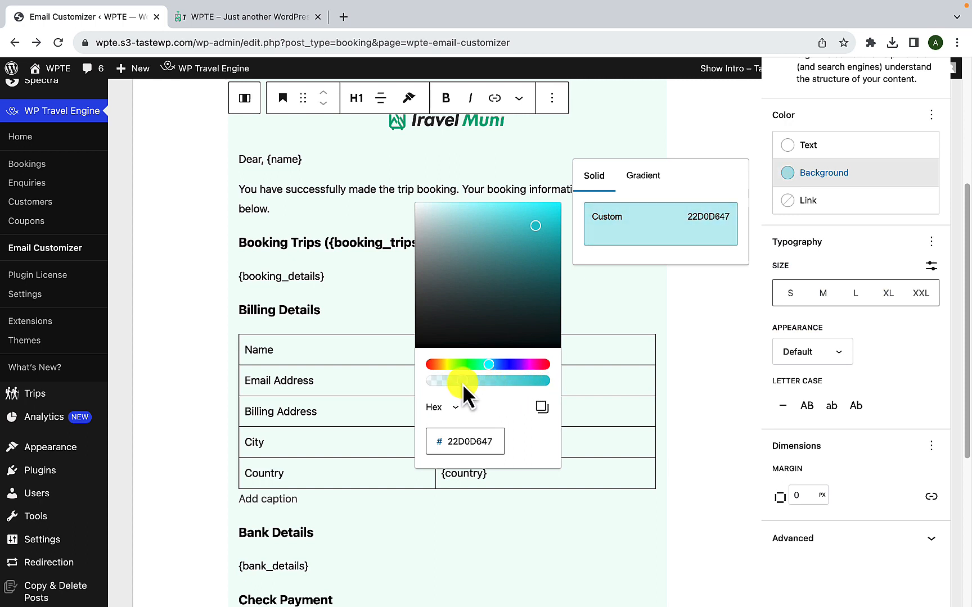
left_click_drag(463, 380, 496, 380)
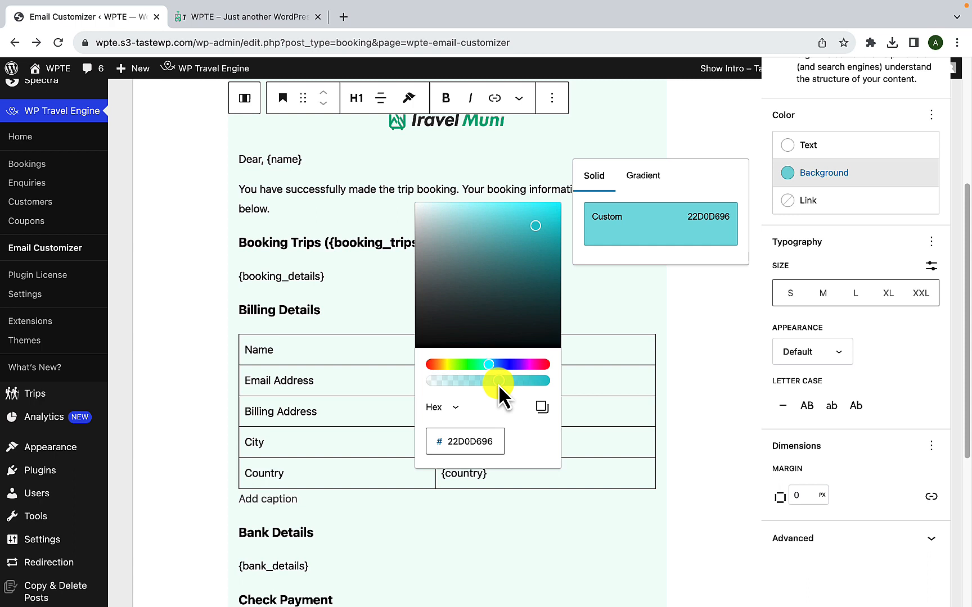
left_click_drag(499, 380, 487, 380)
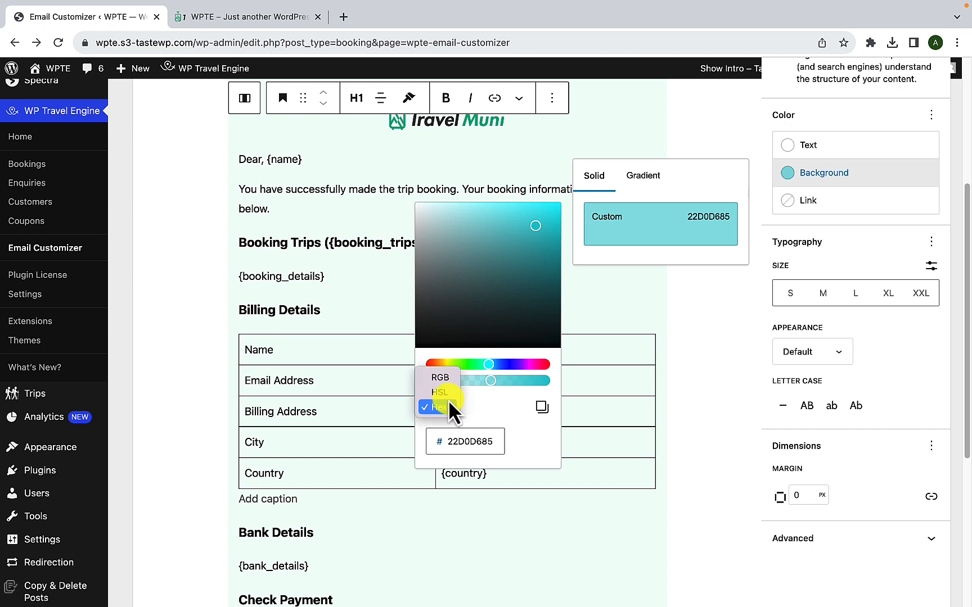
Step: View the colour as RGB then Hex again, try blue and orange-red, and settle on a softer green
left_click(440, 392)
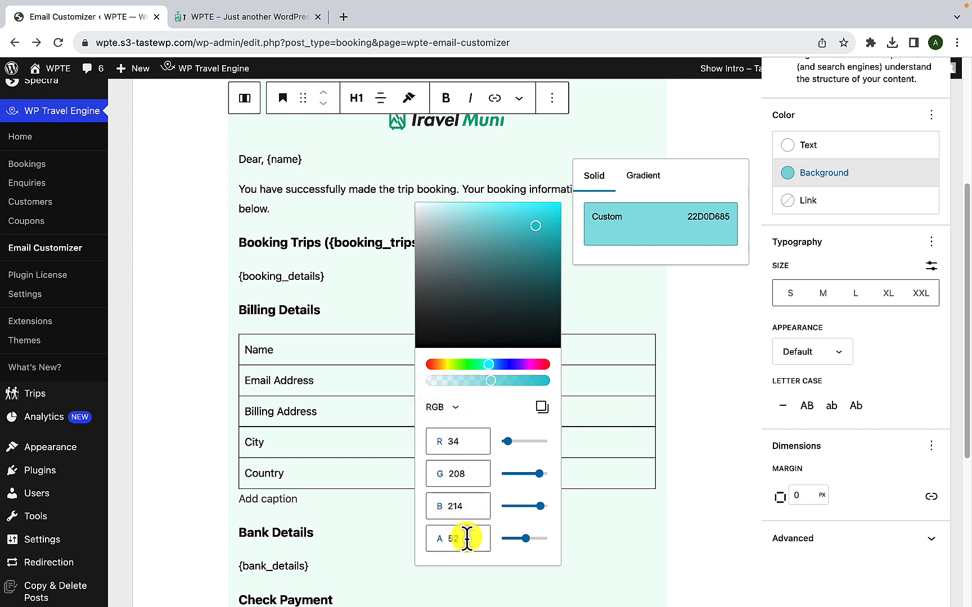
left_click(442, 408)
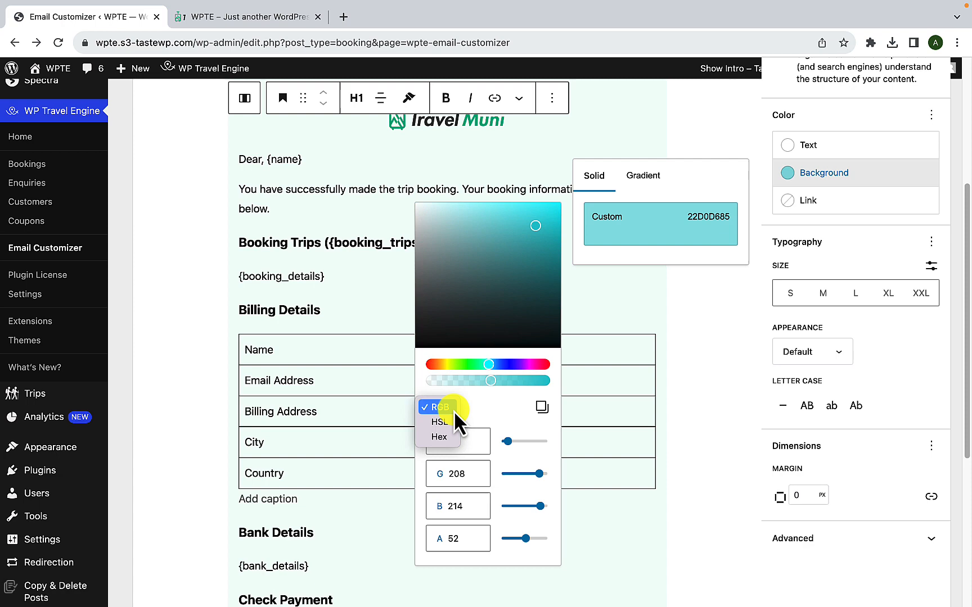
left_click(439, 436)
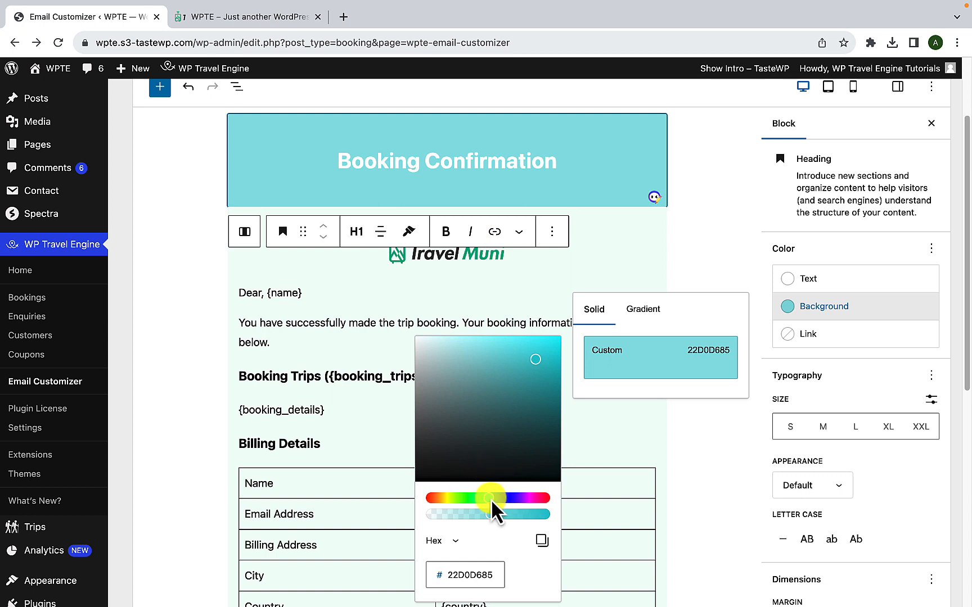
left_click_drag(492, 497, 514, 497)
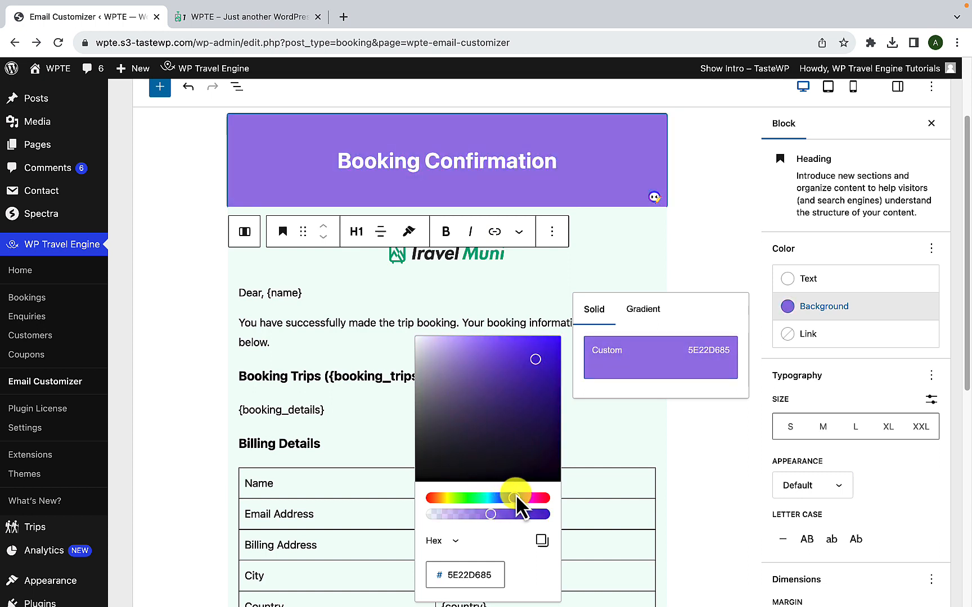
left_click_drag(518, 497, 505, 497)
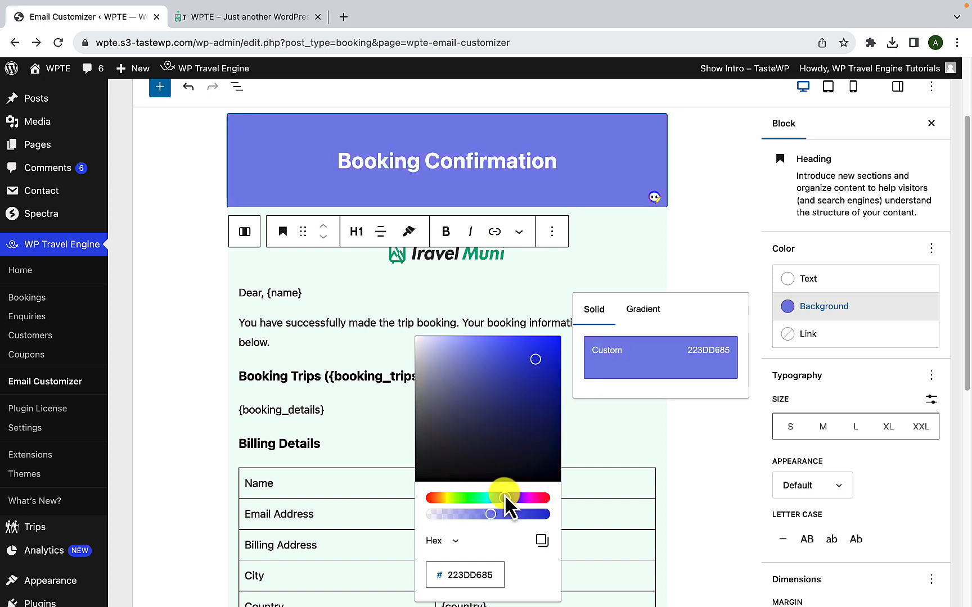
left_click_drag(505, 497, 430, 497)
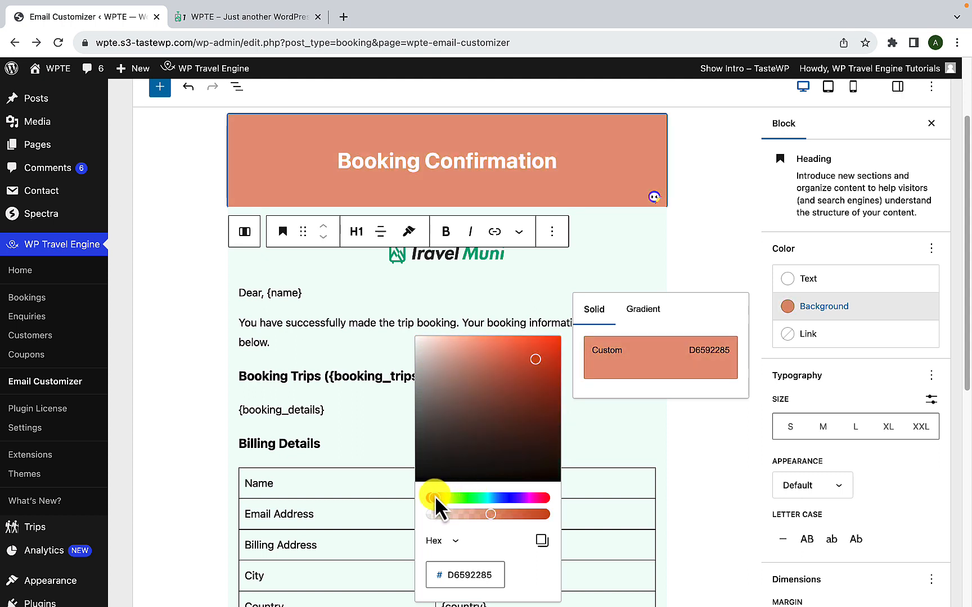
left_click_drag(440, 497, 480, 497)
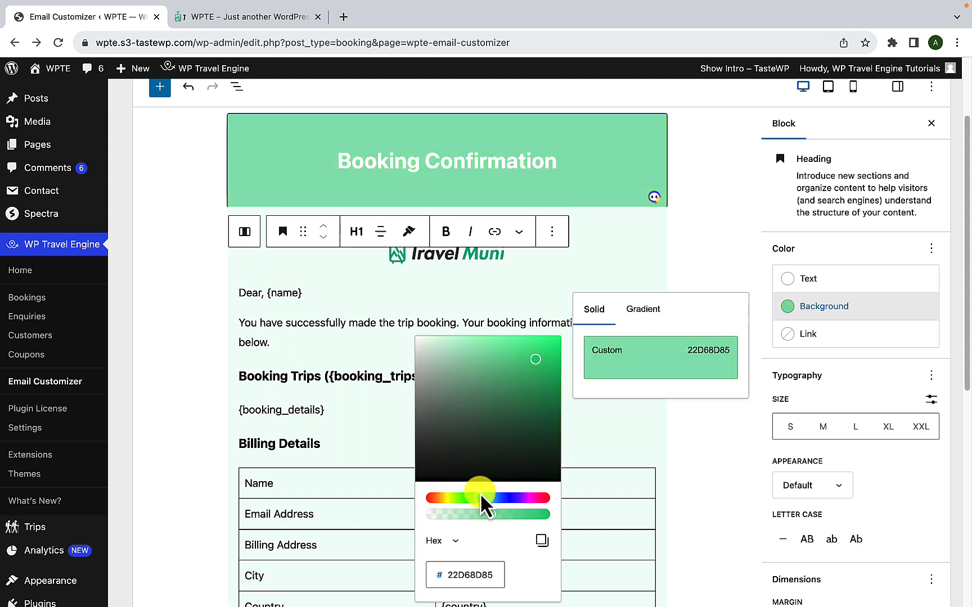
left_click_drag(480, 497, 476, 497)
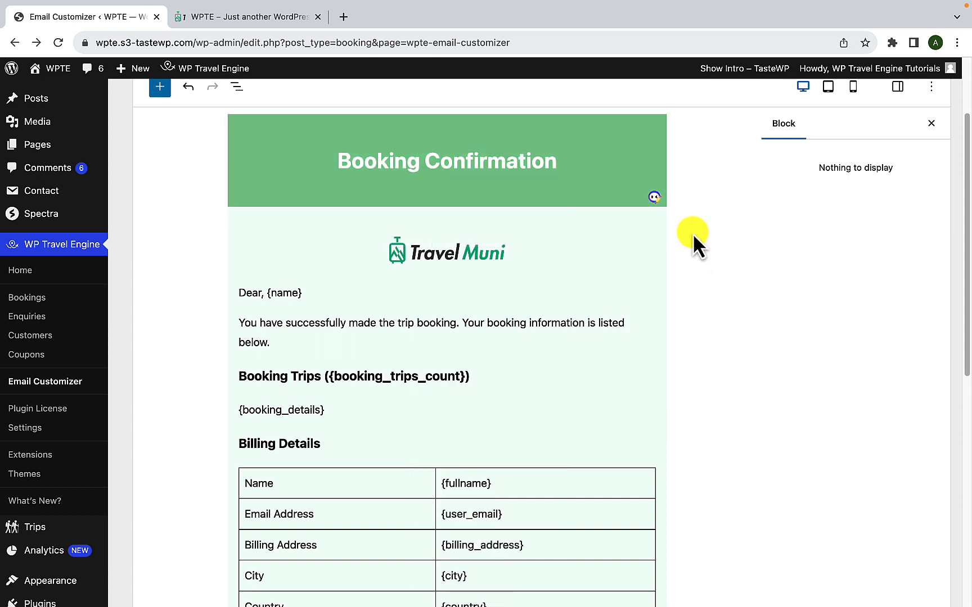
Step: Check the header's custom green hex code 02AA4E8C in the picker, then close it
left_click(446, 161)
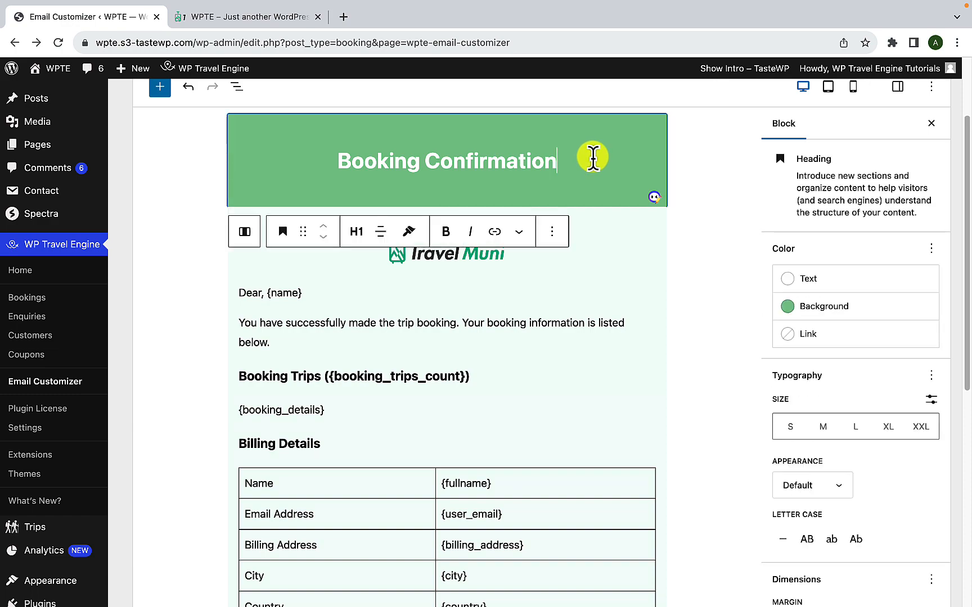
scroll("down", 3)
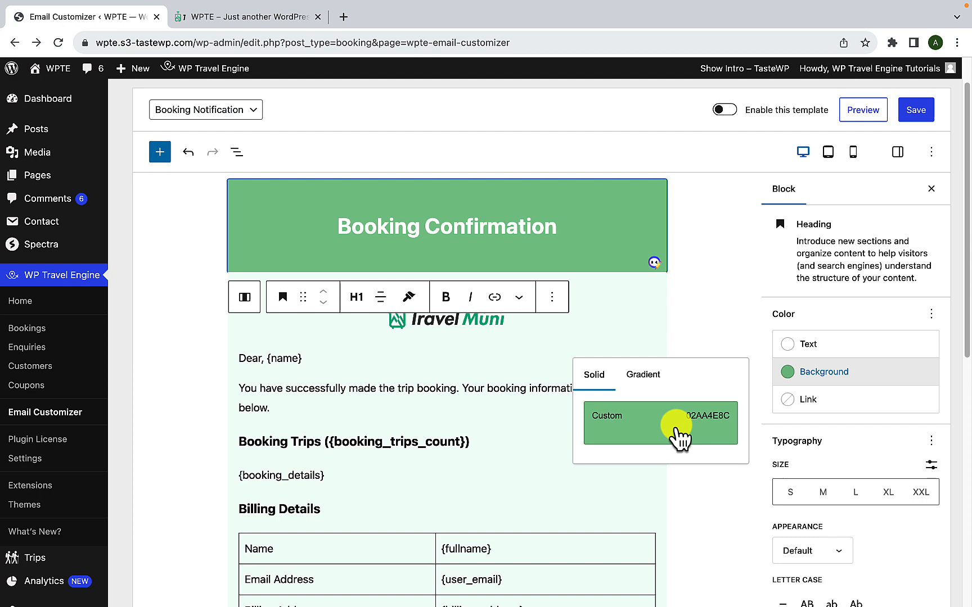
left_click(660, 423)
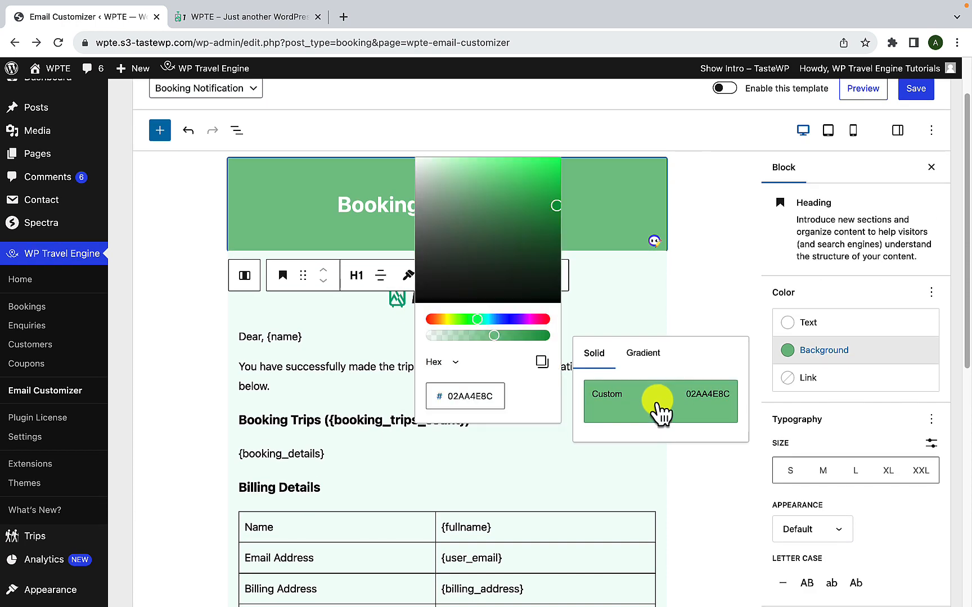
left_click(464, 396)
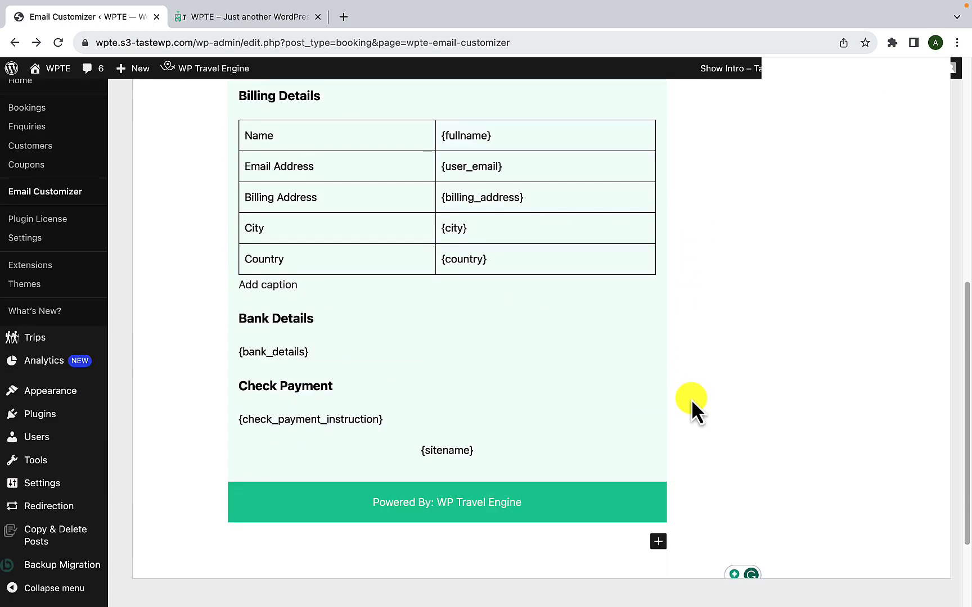
Step: Paste the header's green hex code into the Powered By footer's background colour
scroll("down", 3)
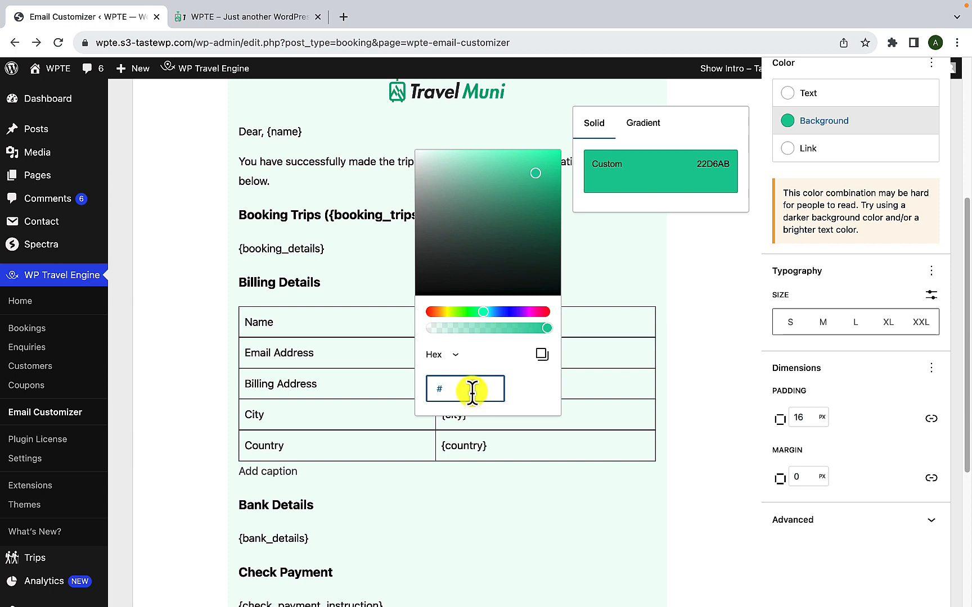
right_click(465, 388)
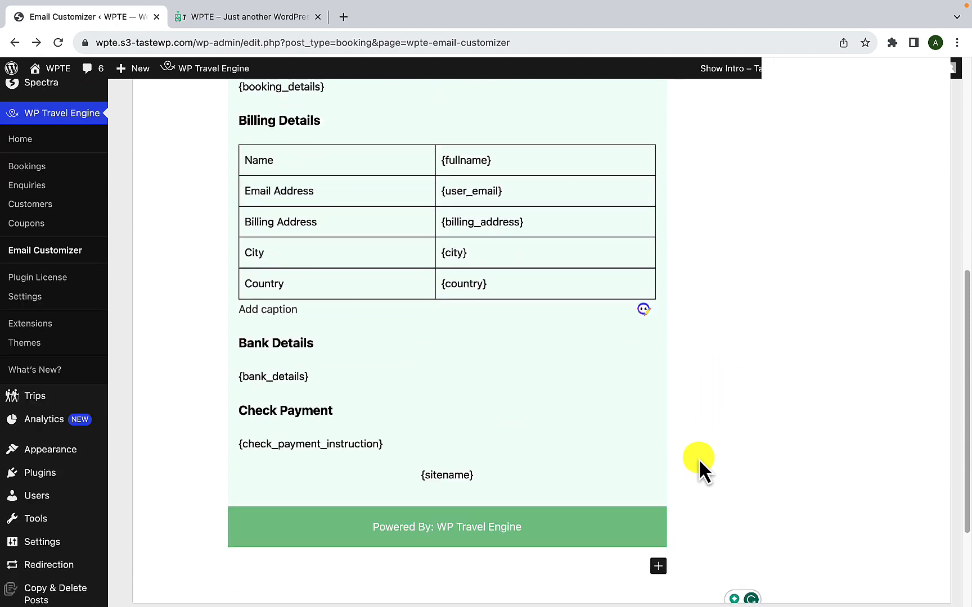
scroll("down", 3)
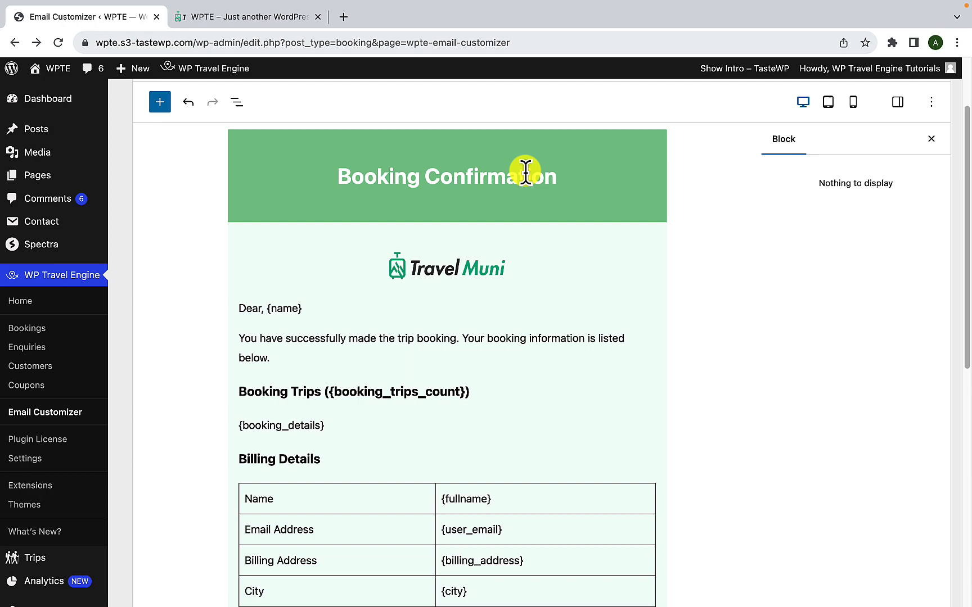
Step: Set the Booking Confirmation heading to the Medium then a larger Typography size preset
left_click(446, 177)
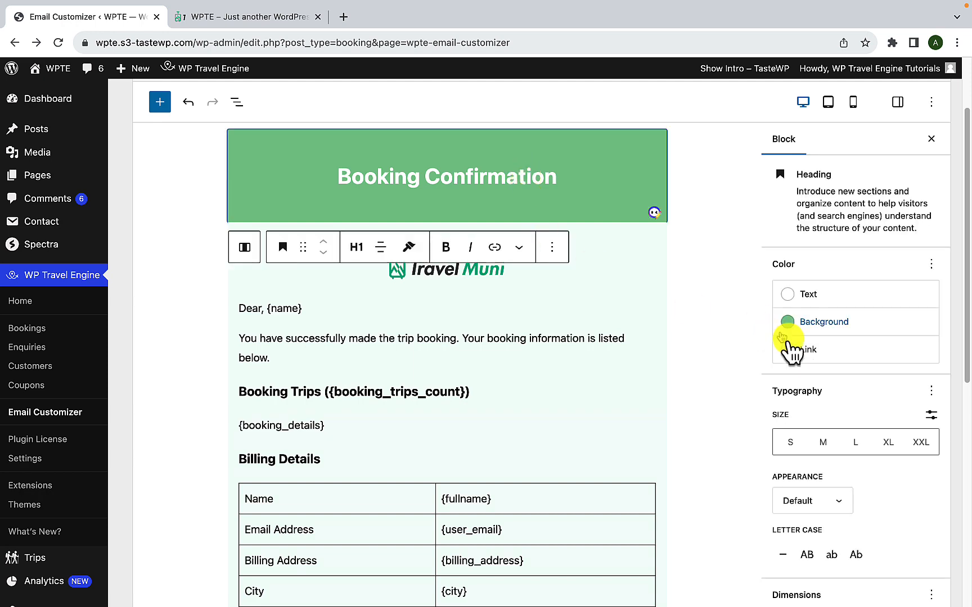
scroll("down", 3)
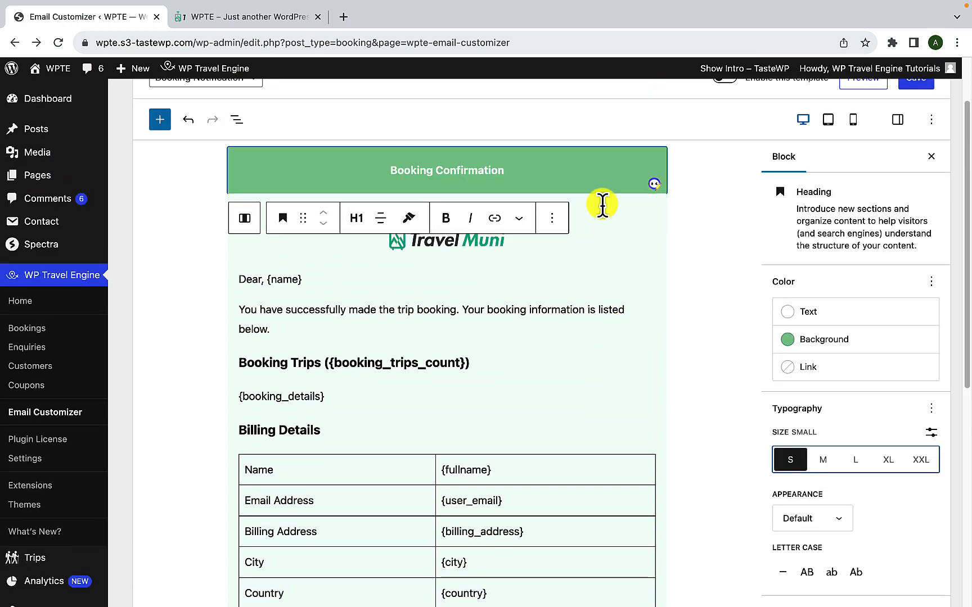
left_click(823, 459)
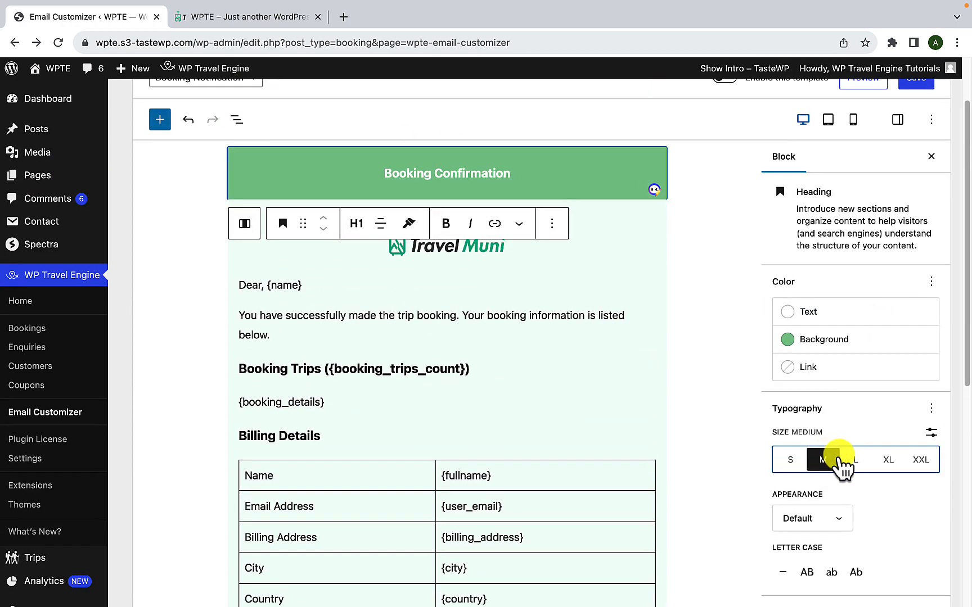
left_click(855, 459)
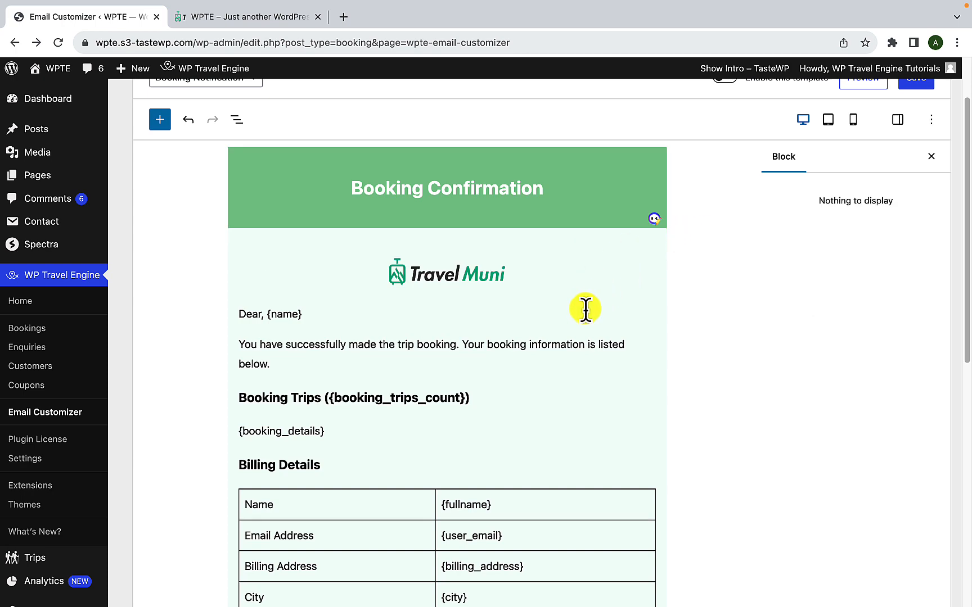
scroll("down", 3)
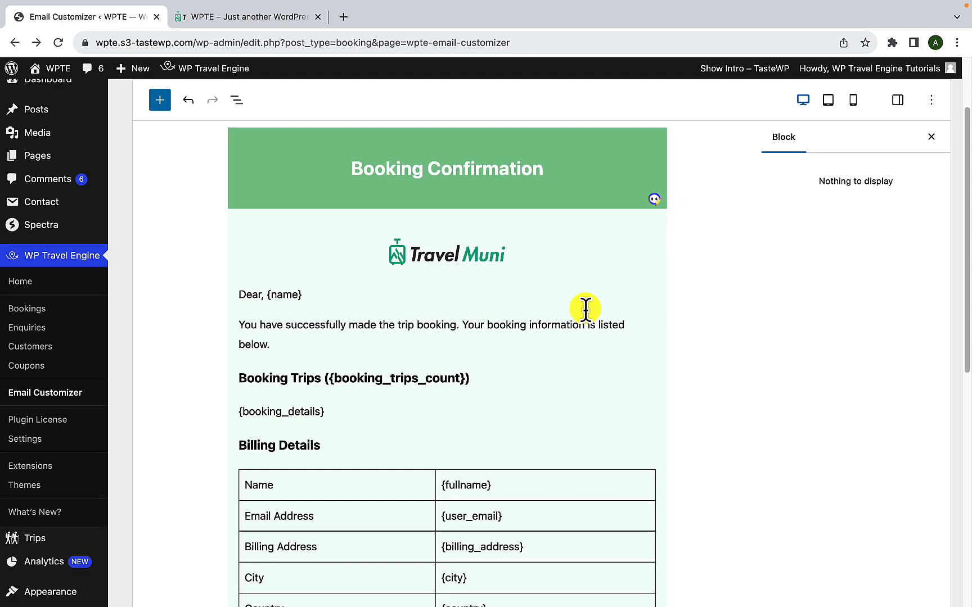
scroll("down", 3)
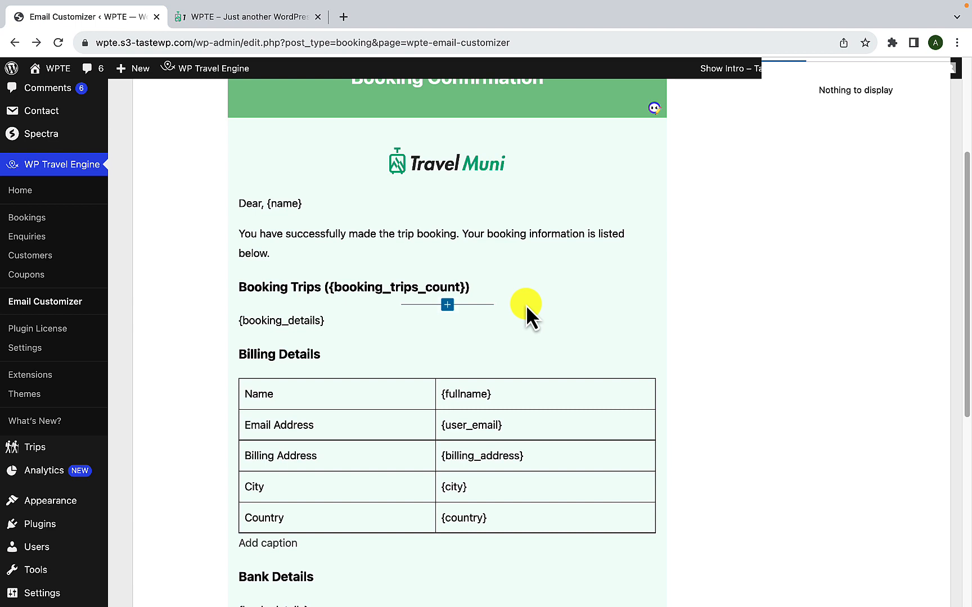
mouse_move(591, 235)
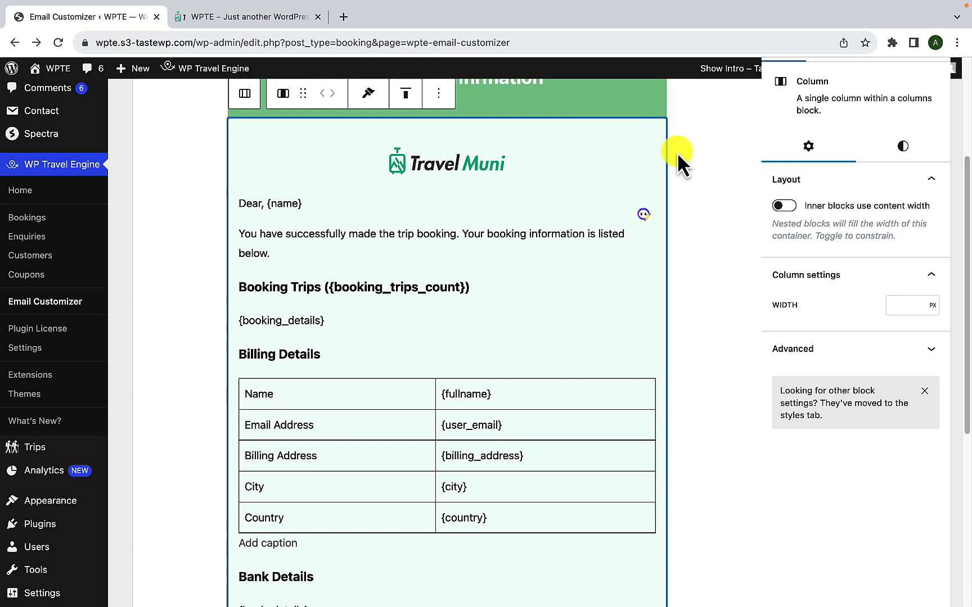
left_click(269, 203)
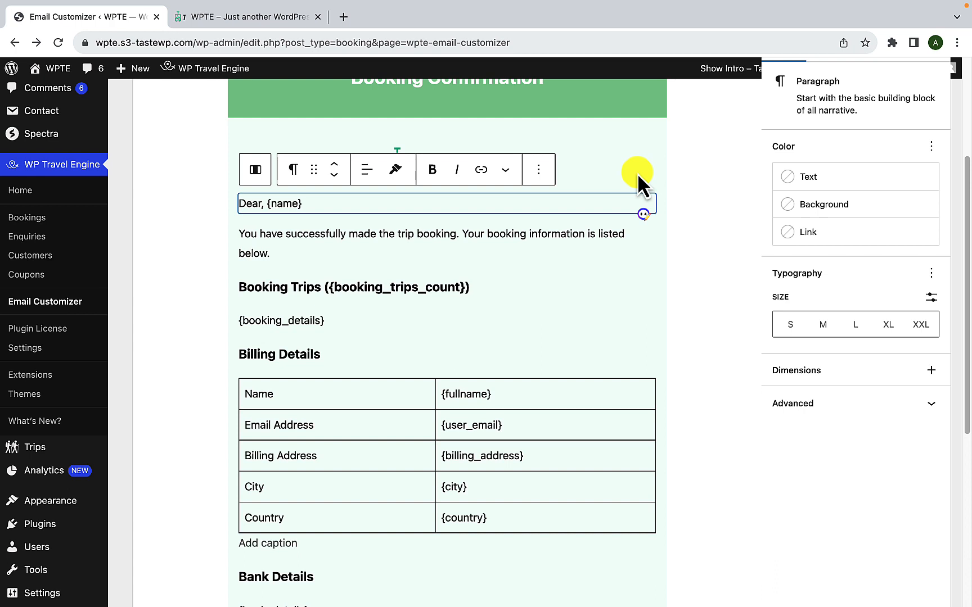
mouse_move(644, 189)
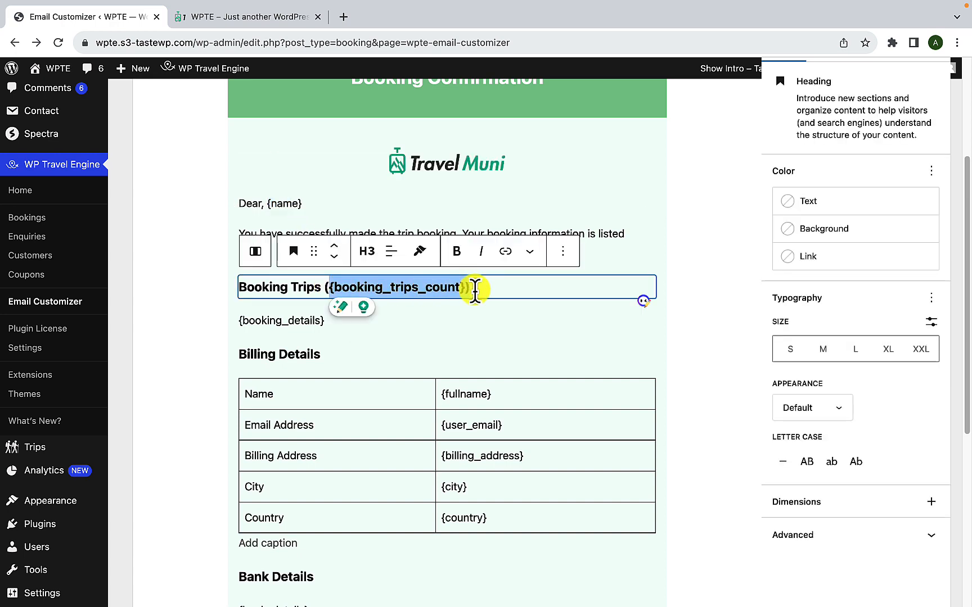
scroll("down", 3)
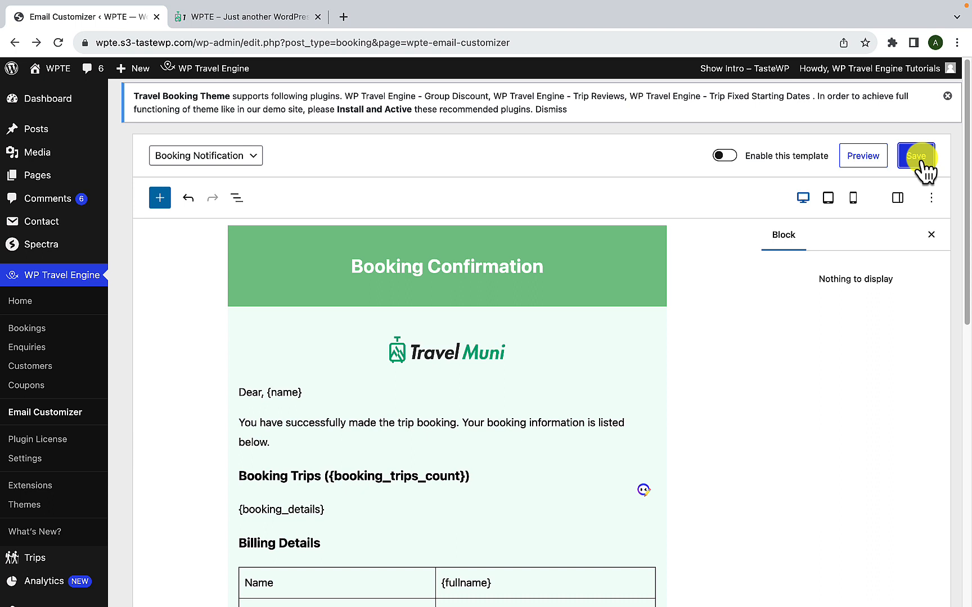
mouse_move(863, 155)
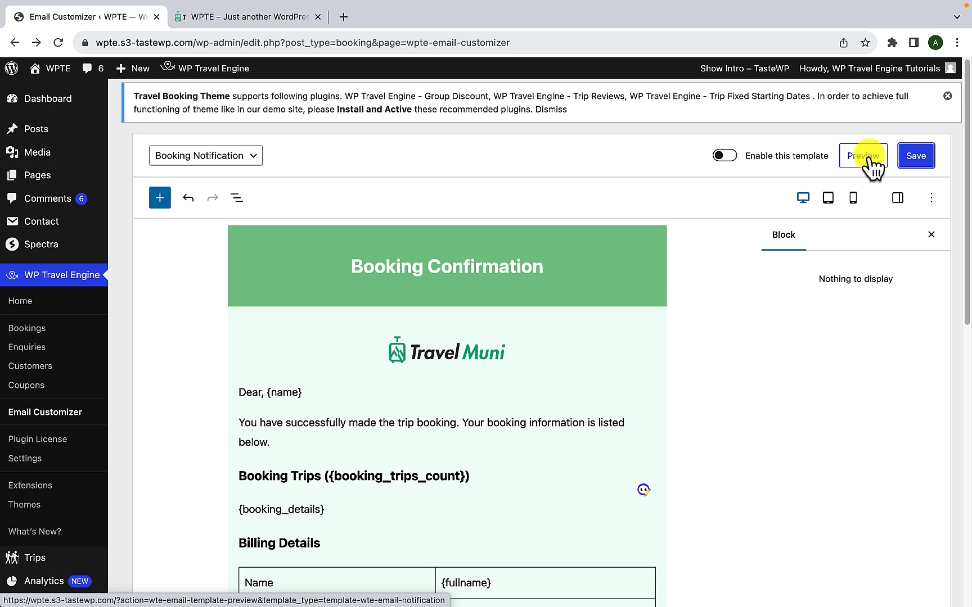
Step: Preview the Booking Notification email in a new browser tab
left_click(862, 155)
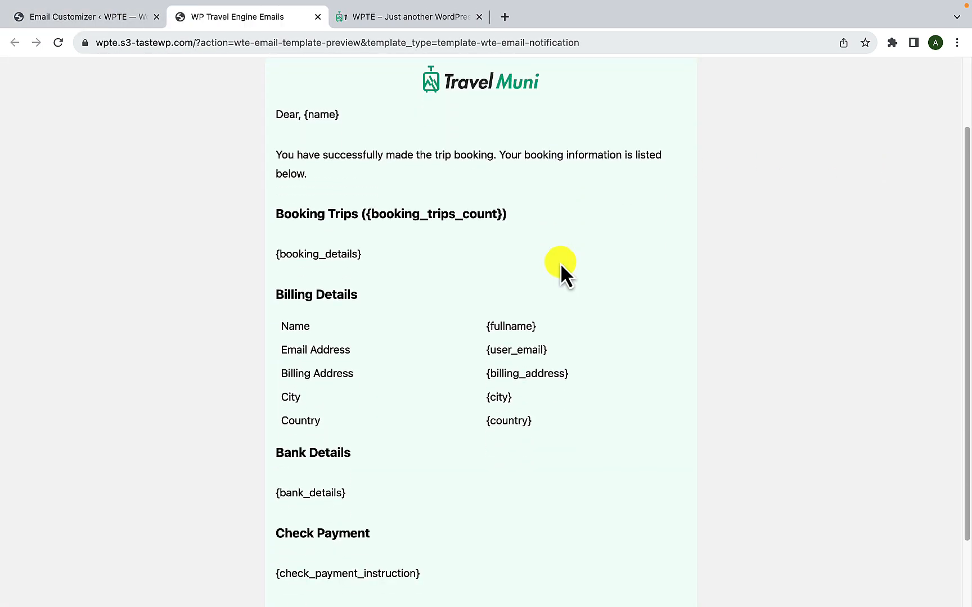
Step: Review the previewed email's green header and footer, then return to the Email Customizer editor
scroll("down", 3)
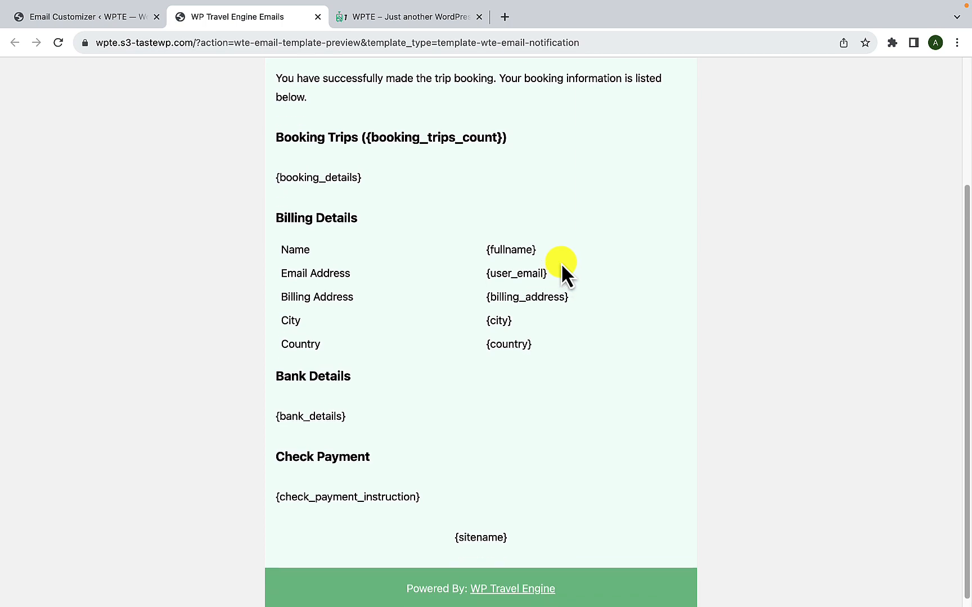
scroll("up", 3)
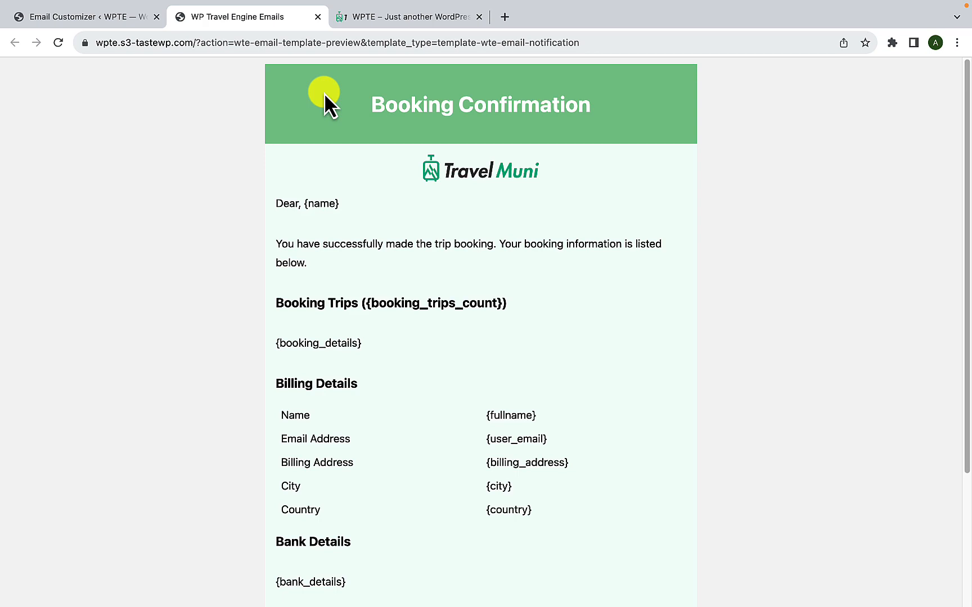
left_click(86, 17)
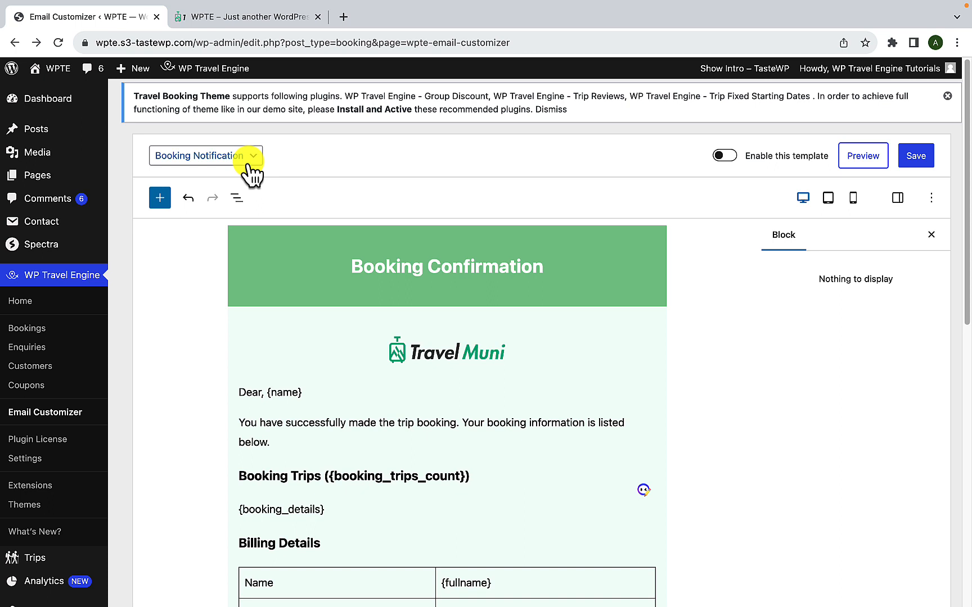
left_click(205, 155)
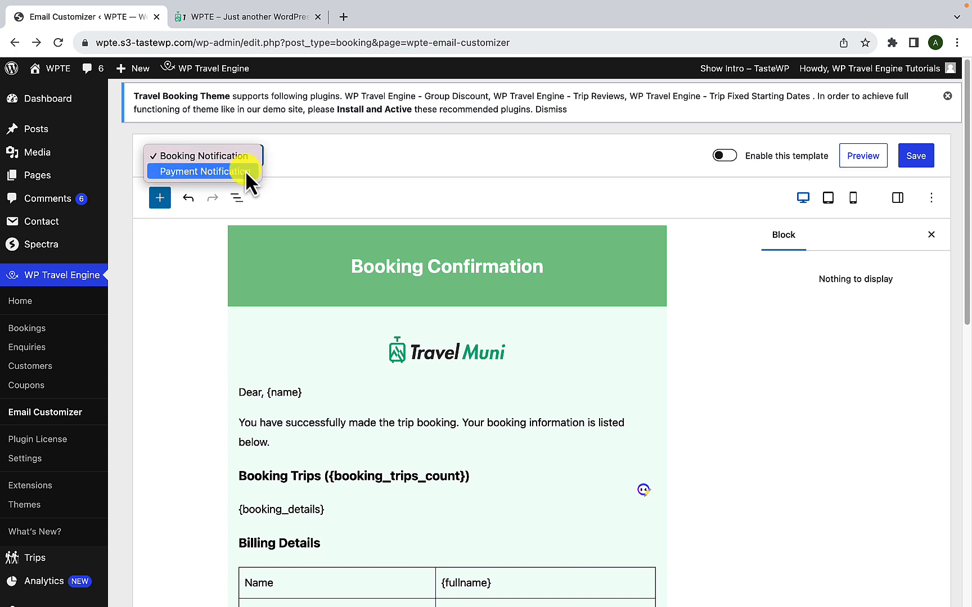
left_click(203, 172)
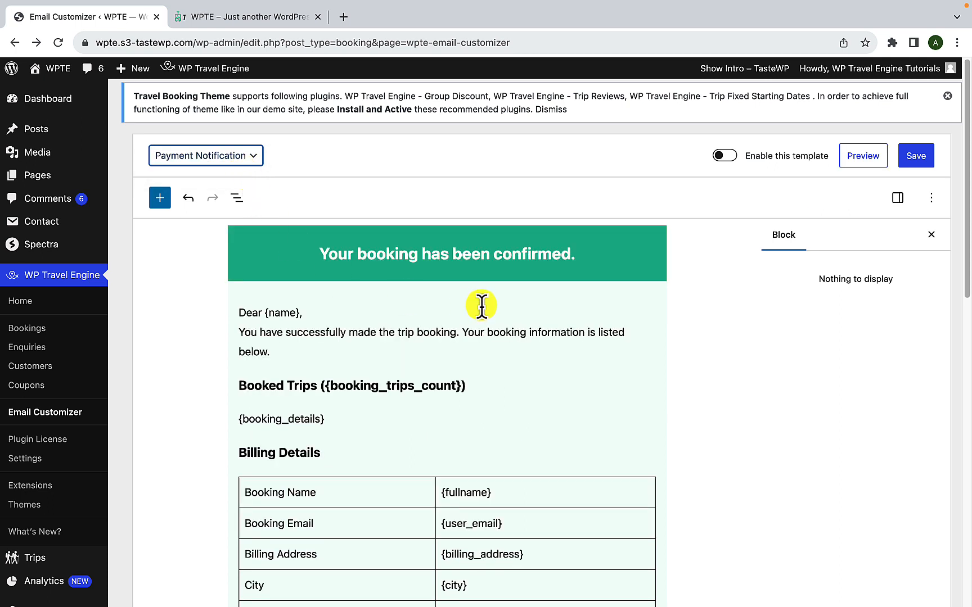
scroll("down", 3)
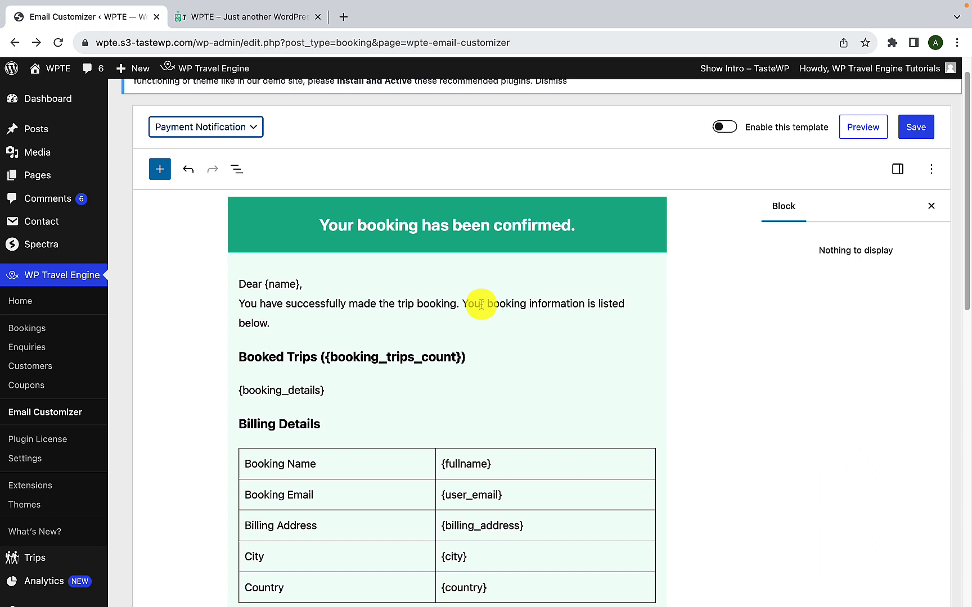
mouse_move(499, 282)
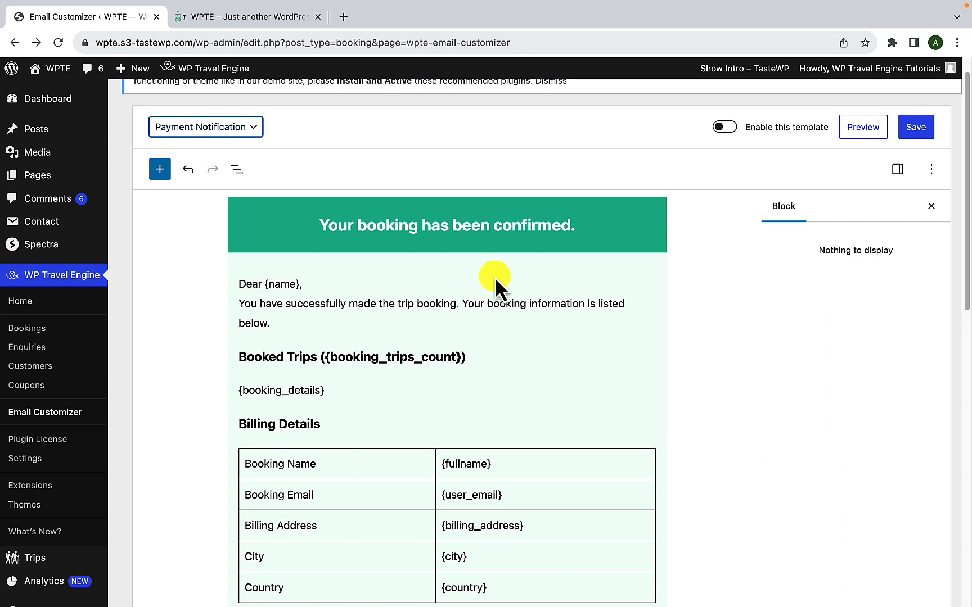
mouse_move(447, 259)
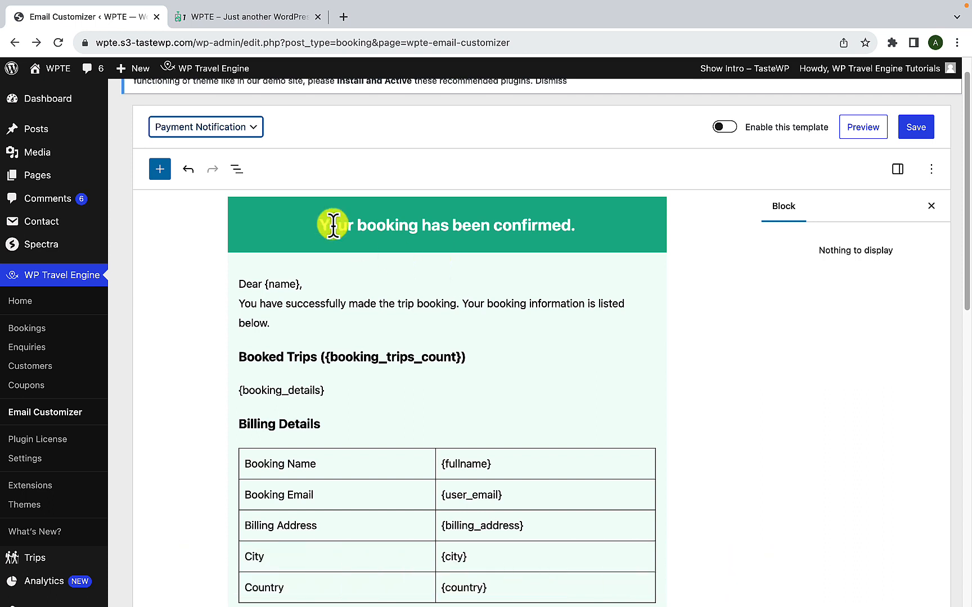
left_click(205, 126)
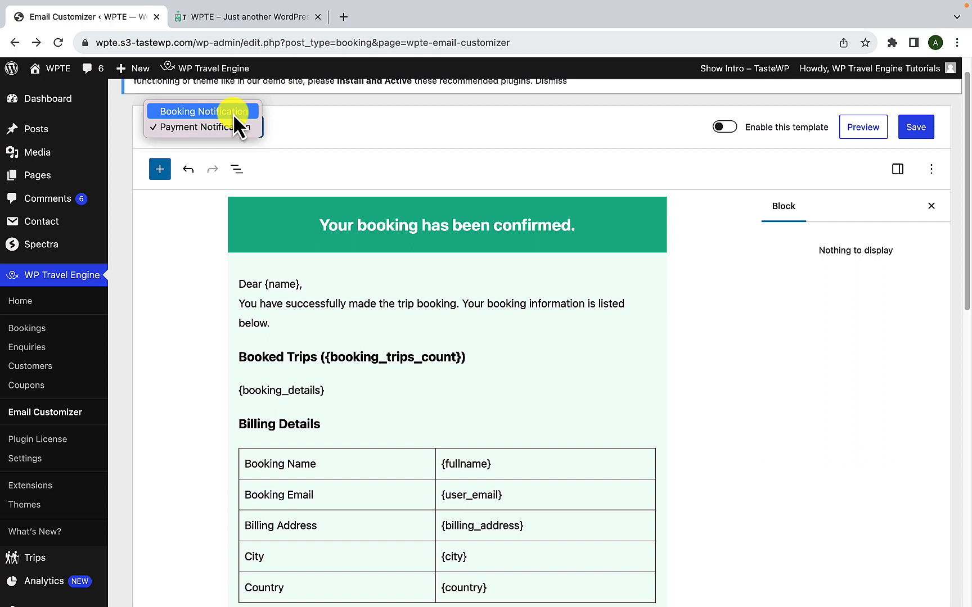
left_click(203, 111)
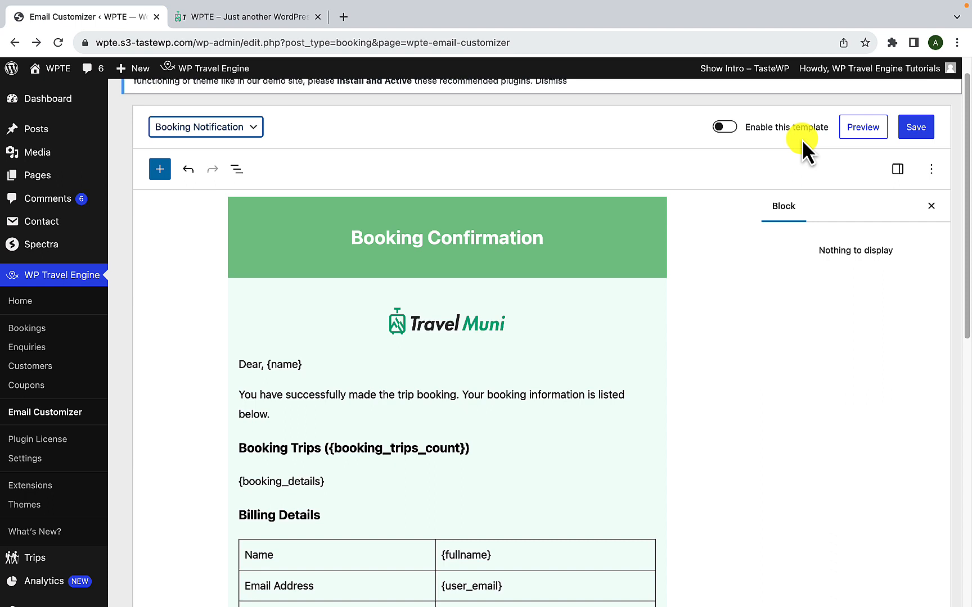
mouse_move(768, 148)
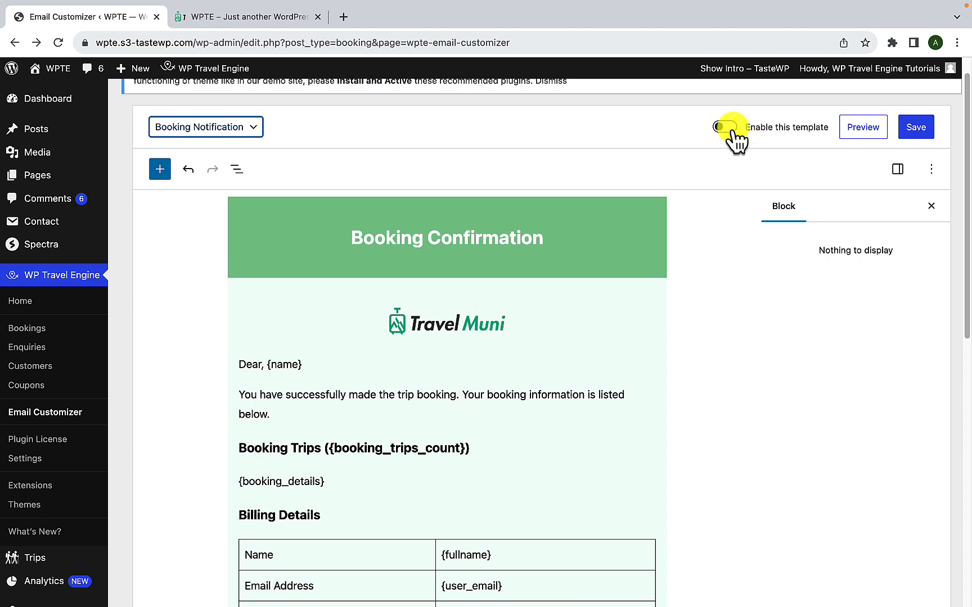
Step: Toggle 'Enable this template' on and off, leaving the Booking Notification template enabled
left_click(725, 127)
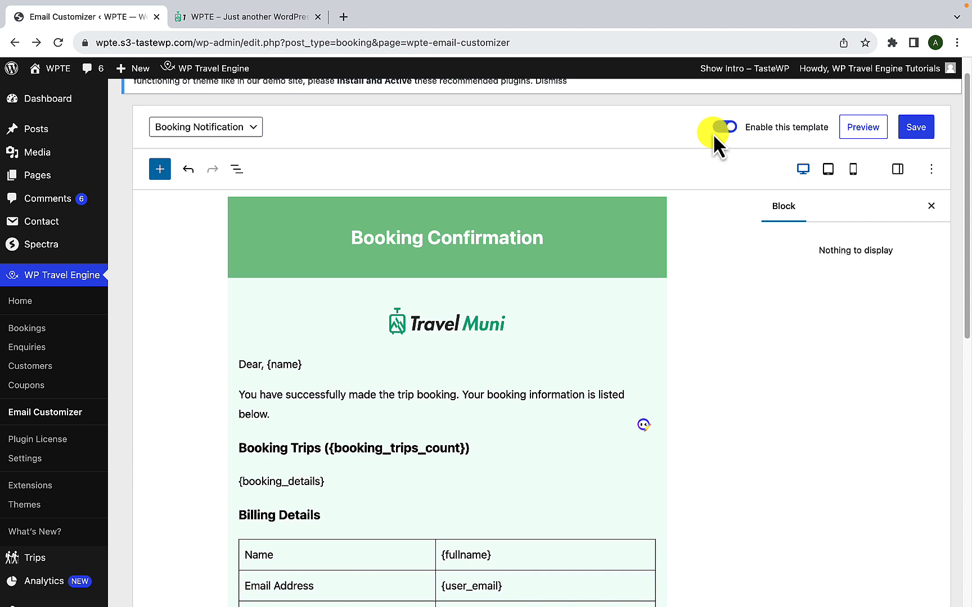
left_click(727, 127)
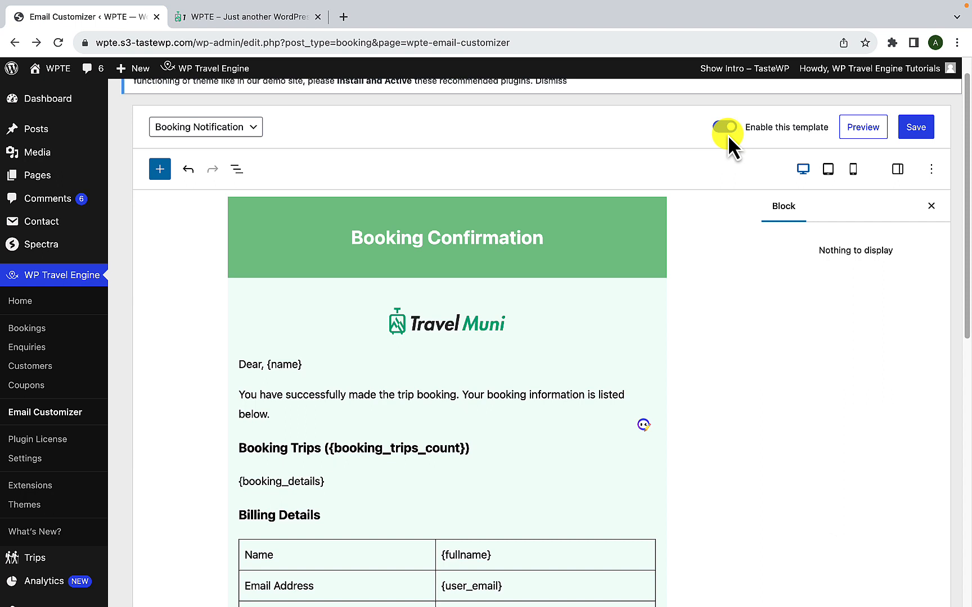
left_click(727, 128)
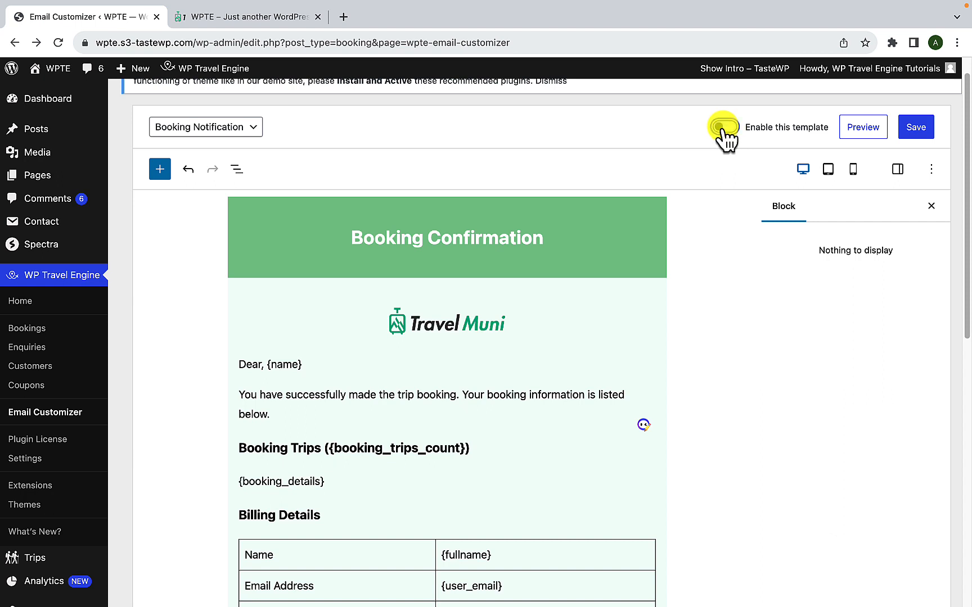
left_click(723, 126)
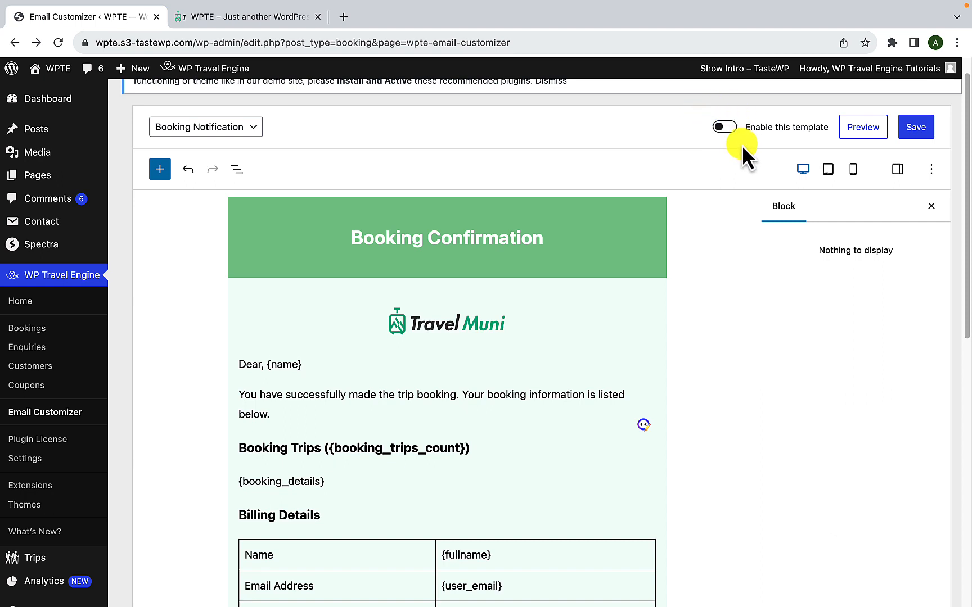
left_click(723, 127)
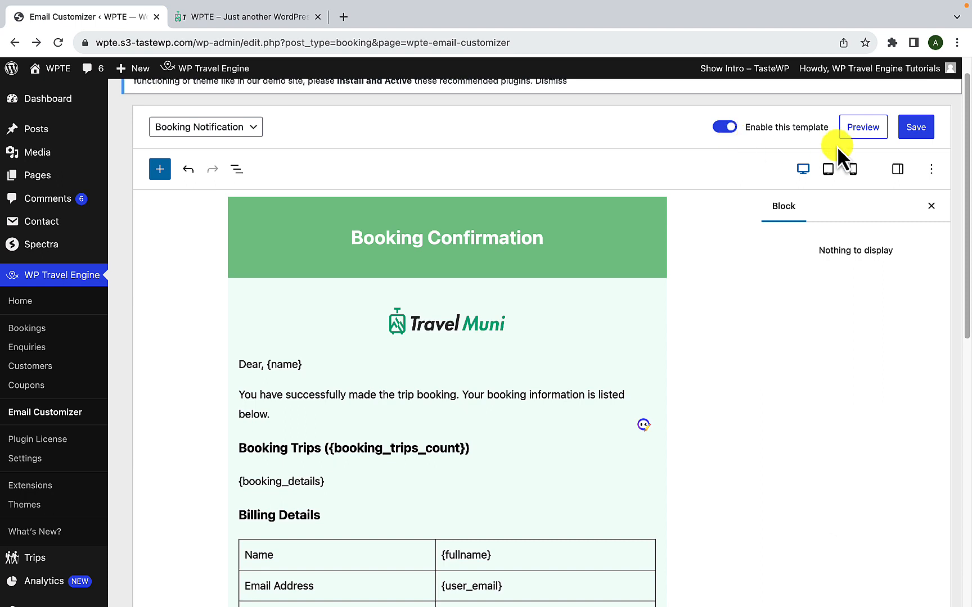
mouse_move(916, 127)
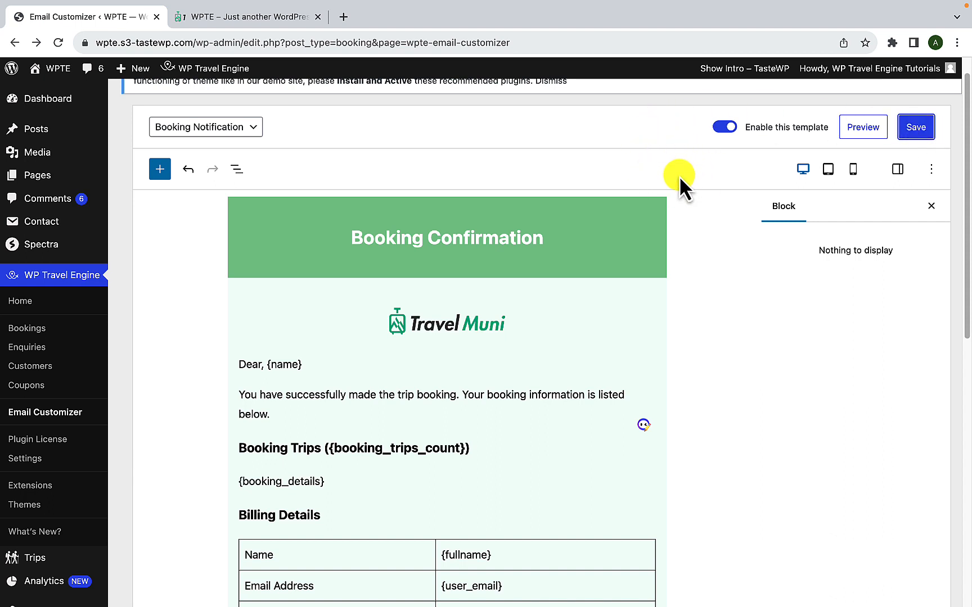
mouse_move(713, 326)
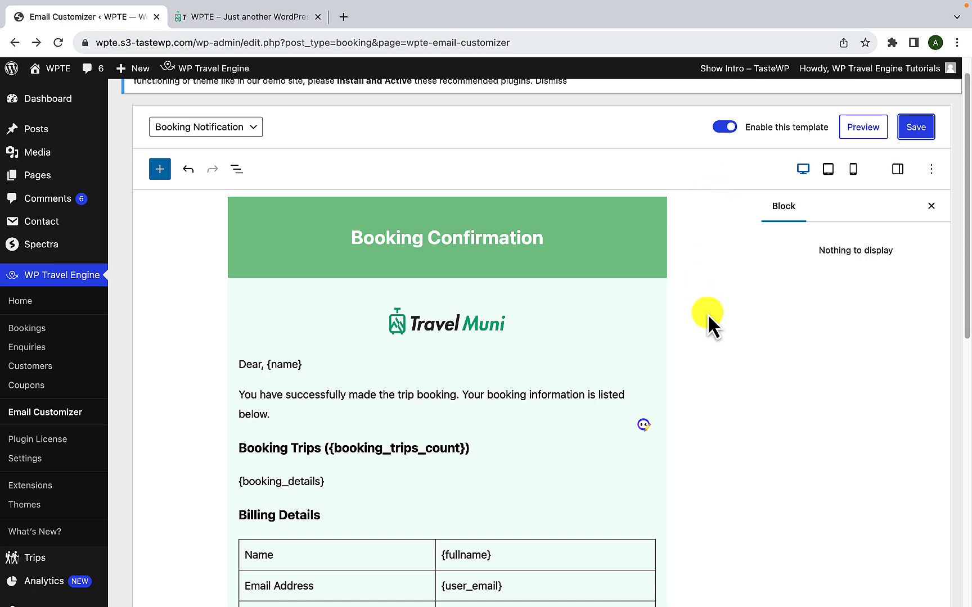
Step: Save the enabled template and view its billing details table with City and Country rows
scroll("down", 3)
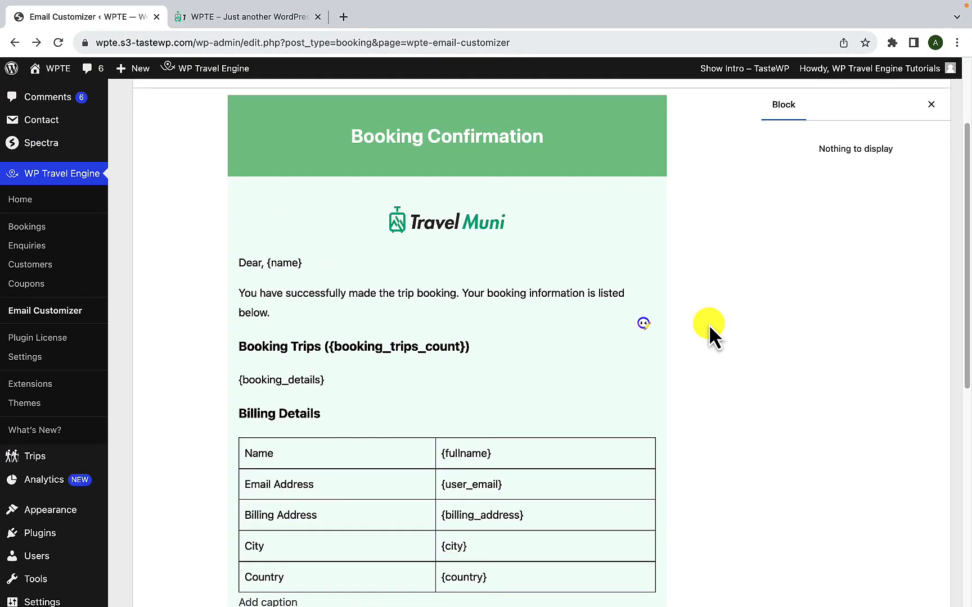